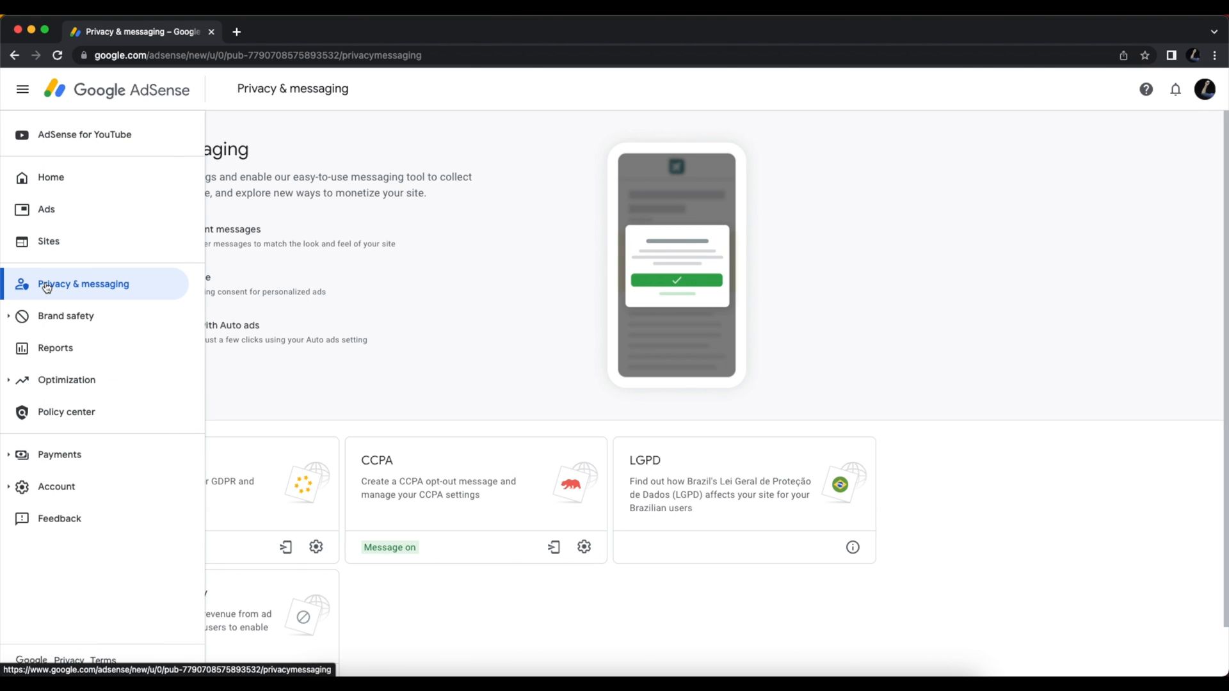
# Go to Privacy & messaging and scroll to the Ad blocking recovery card.
pyautogui.click(21, 89)
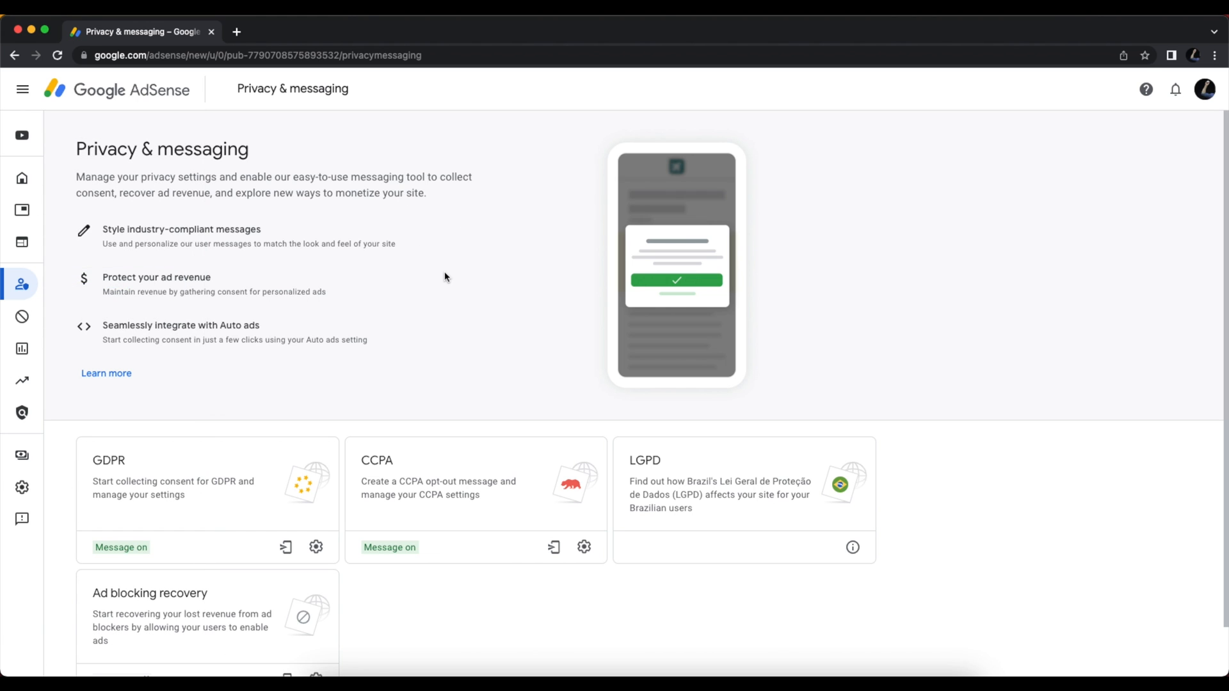
pyautogui.scroll(-3)
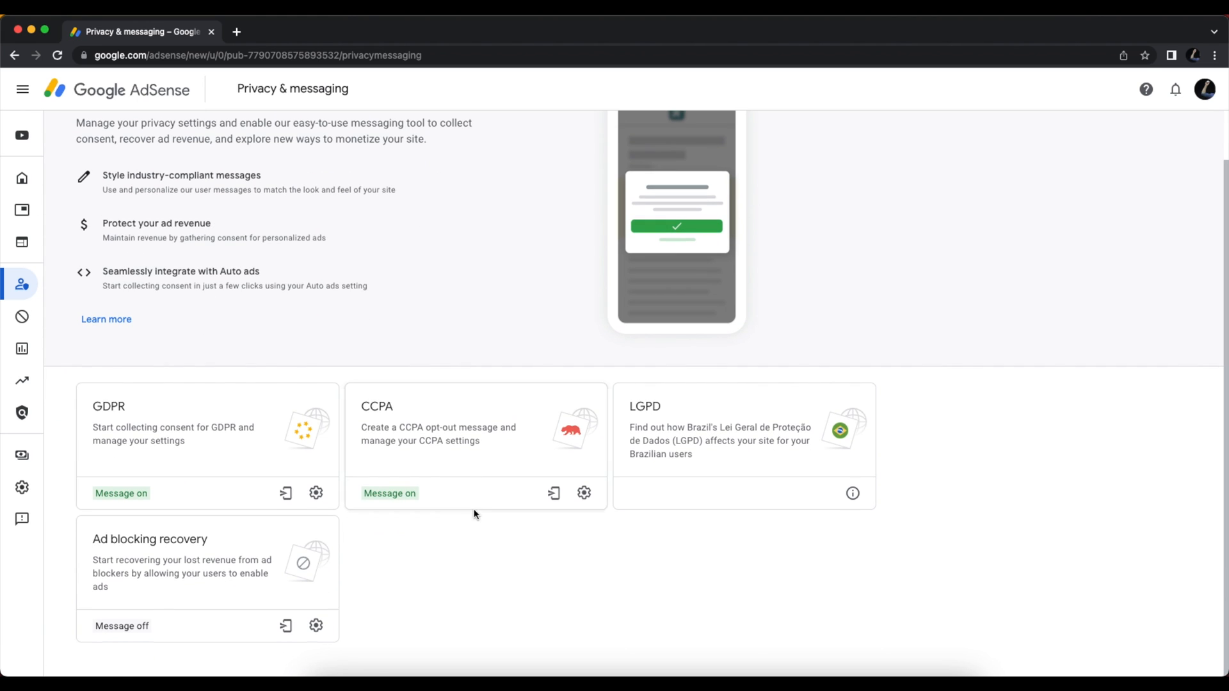
pyautogui.moveTo(230, 549)
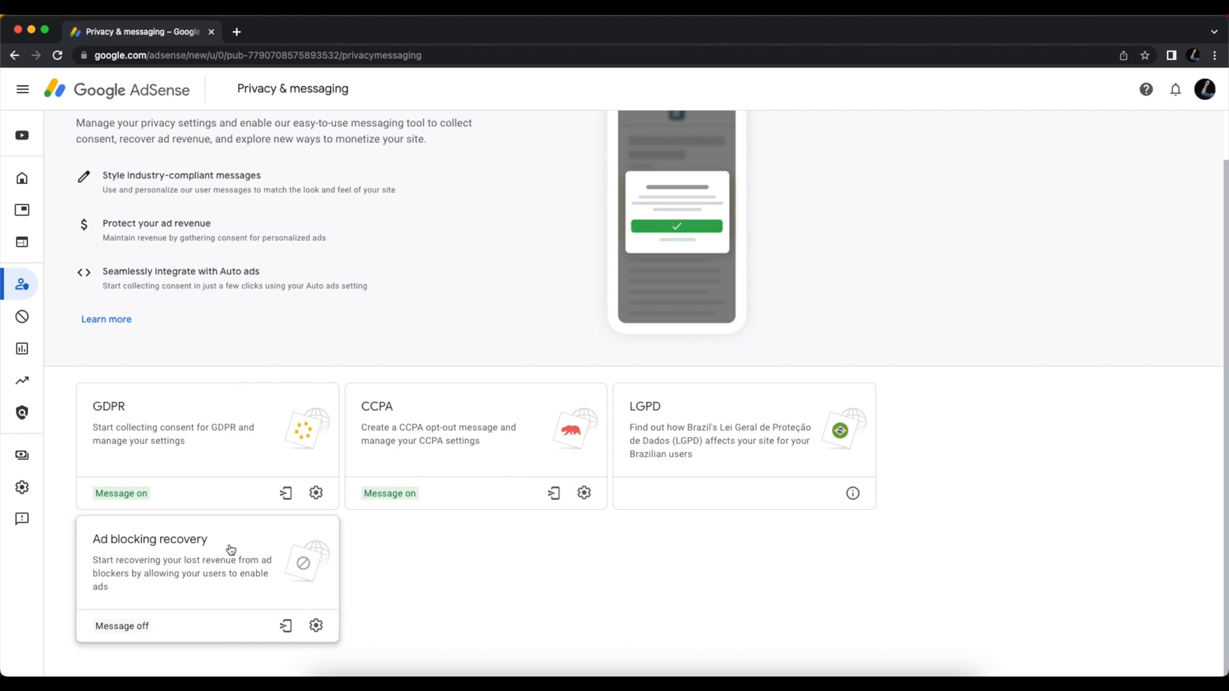
# Open Ad blocking recovery and continue past the introduction to its three-step overview.
pyautogui.click(150, 538)
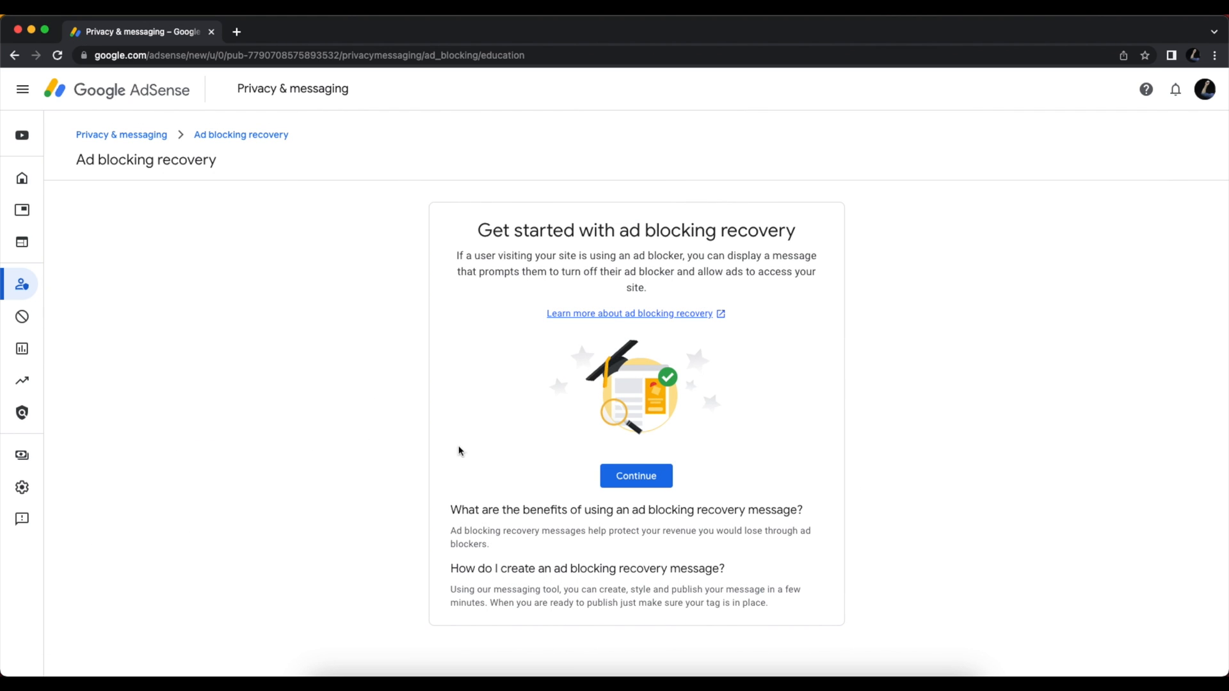
pyautogui.click(635, 475)
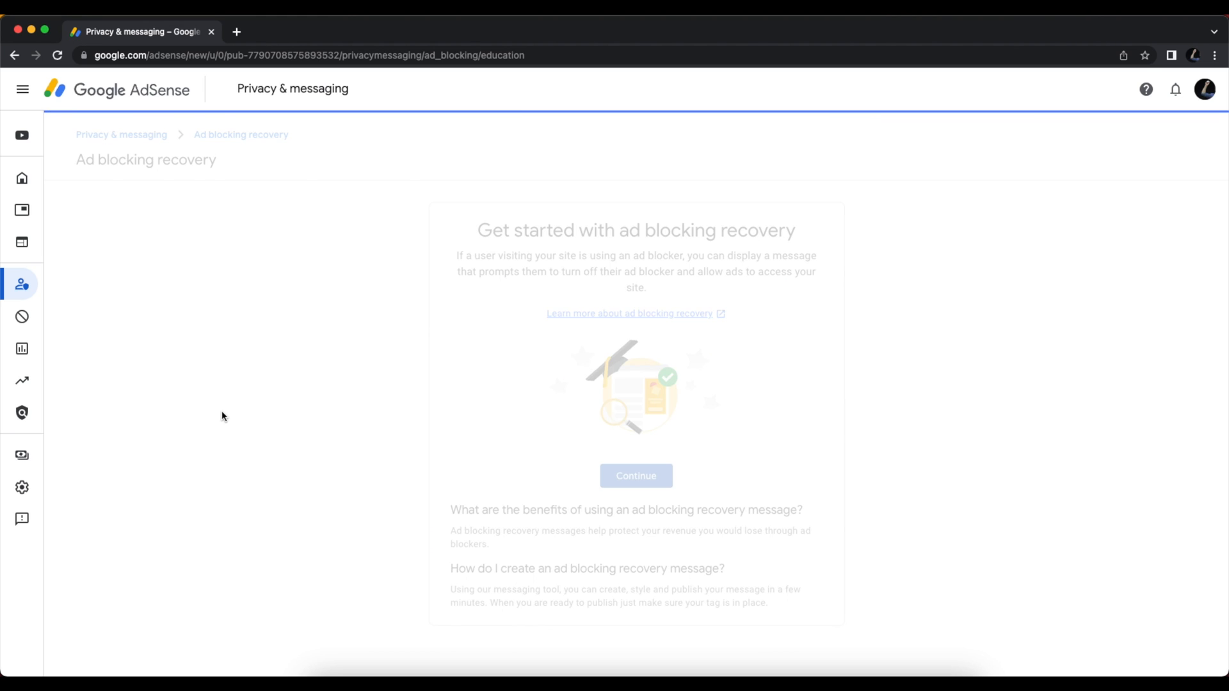
pyautogui.click(635, 476)
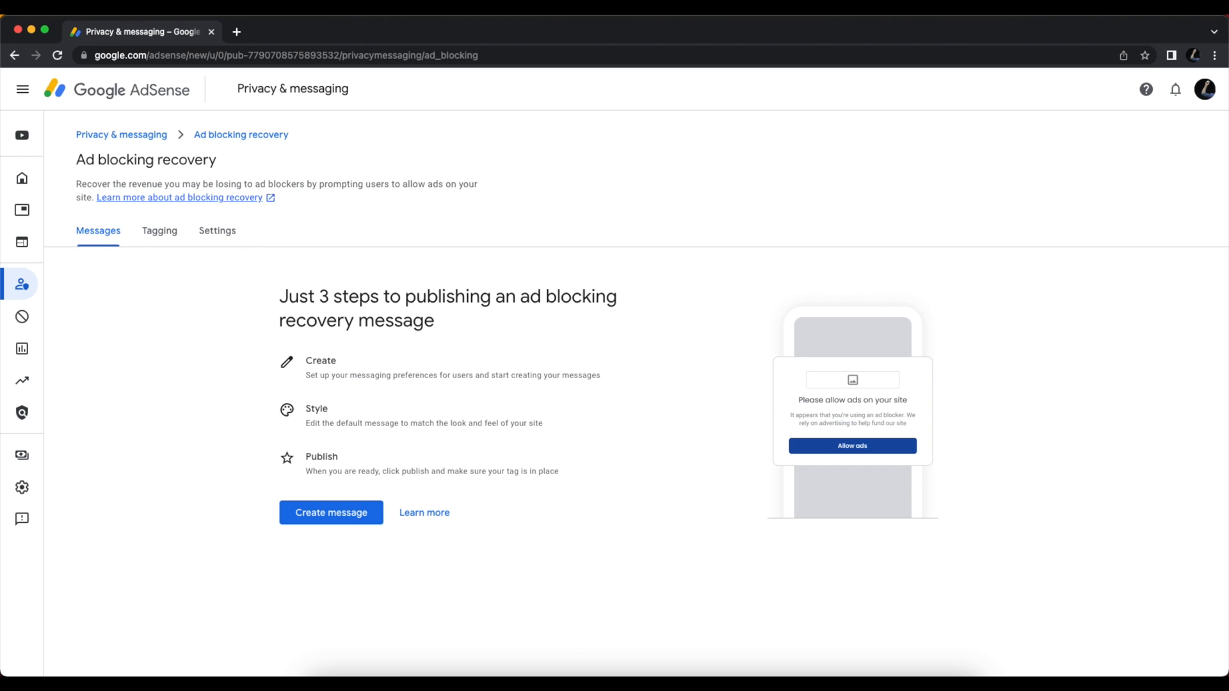
pyautogui.moveTo(187, 419)
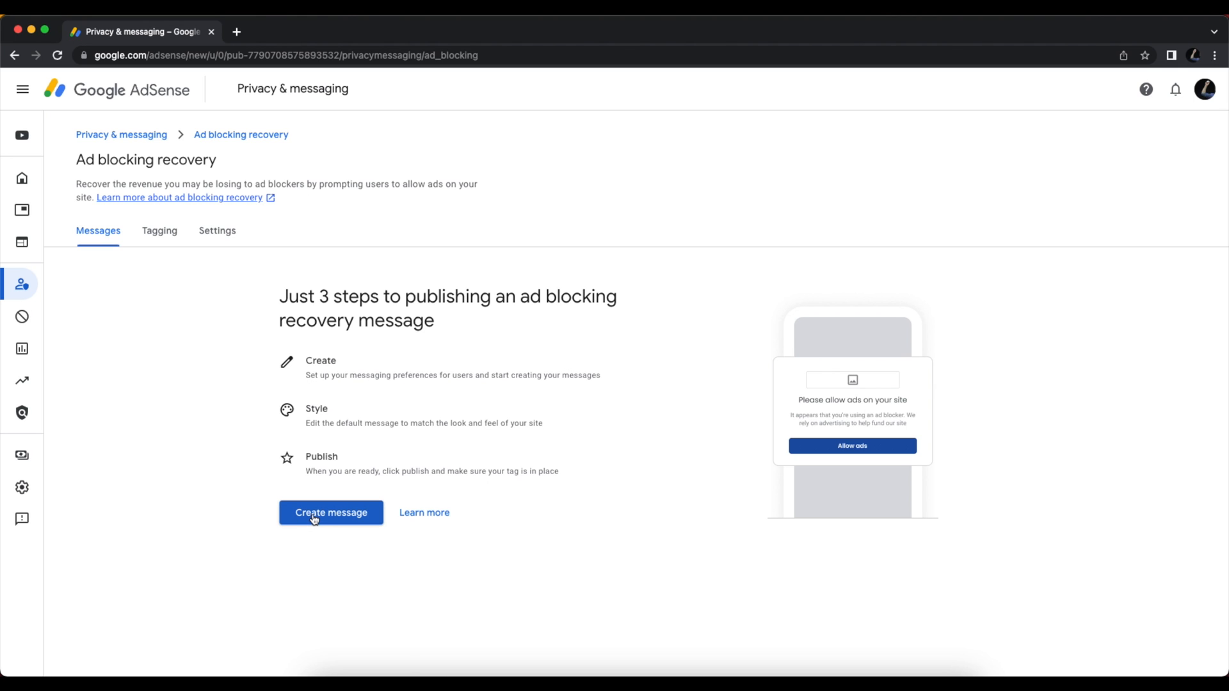
# Start a new ad blocking recovery message from the Messages tab.
pyautogui.click(330, 512)
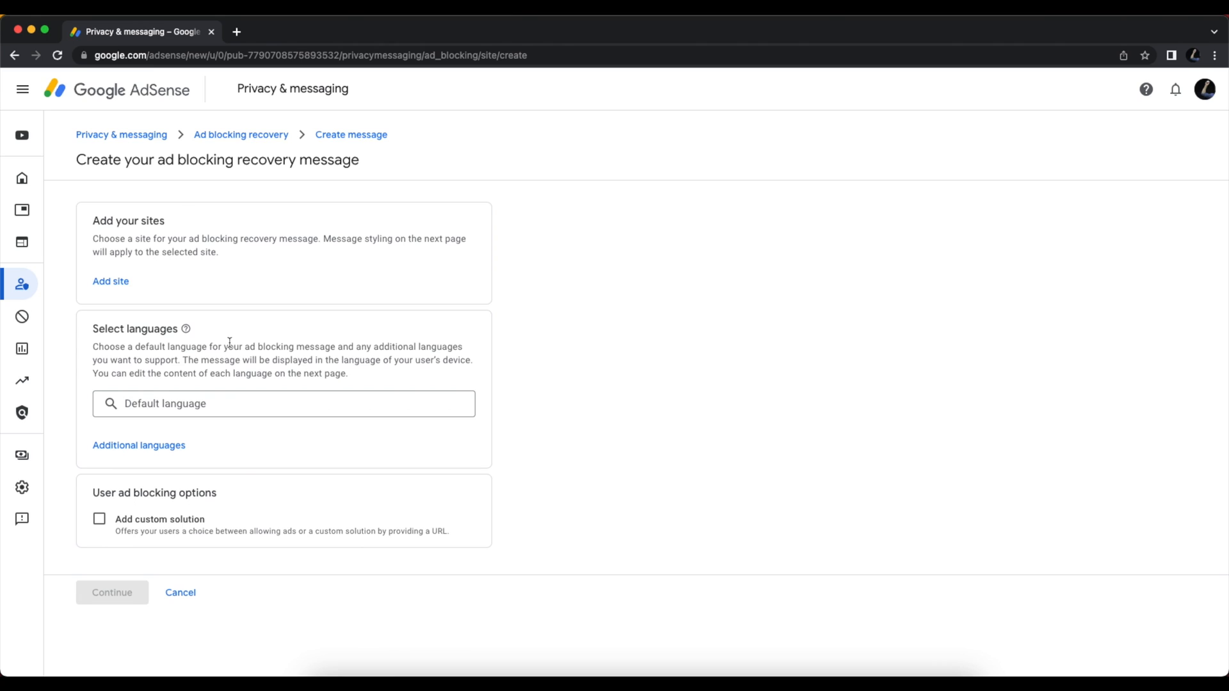
pyautogui.moveTo(243, 335)
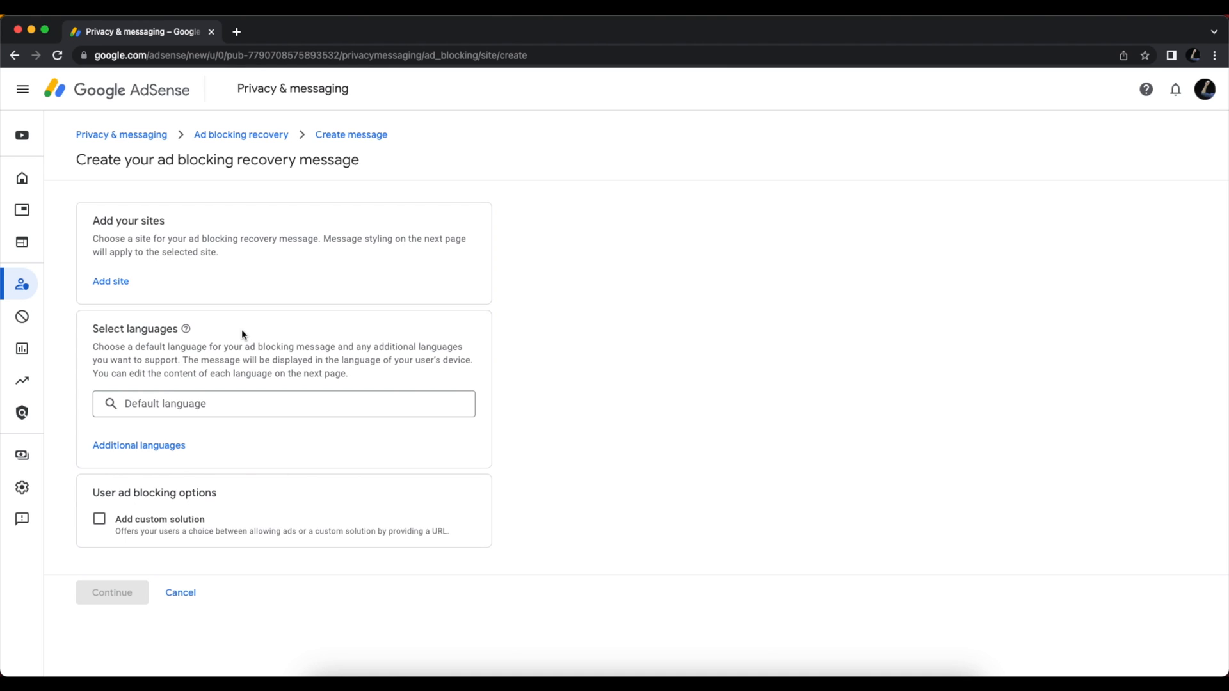
# Add wiyre.com as the site for the recovery message.
pyautogui.click(110, 280)
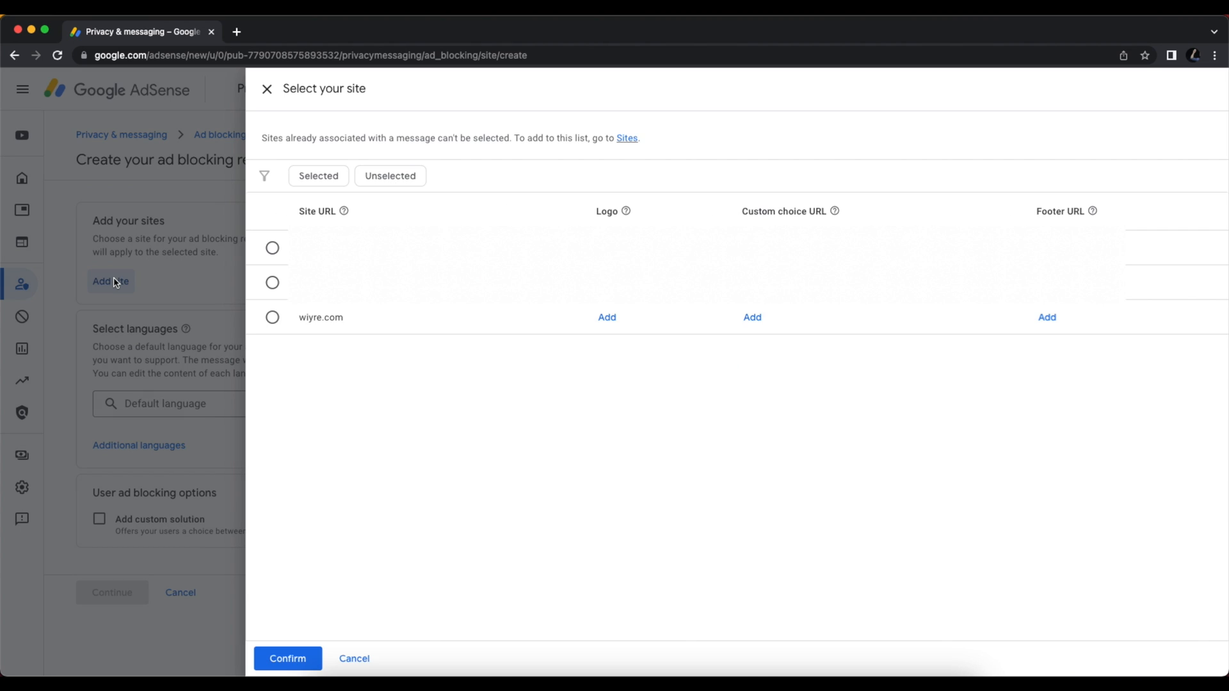
pyautogui.click(272, 318)
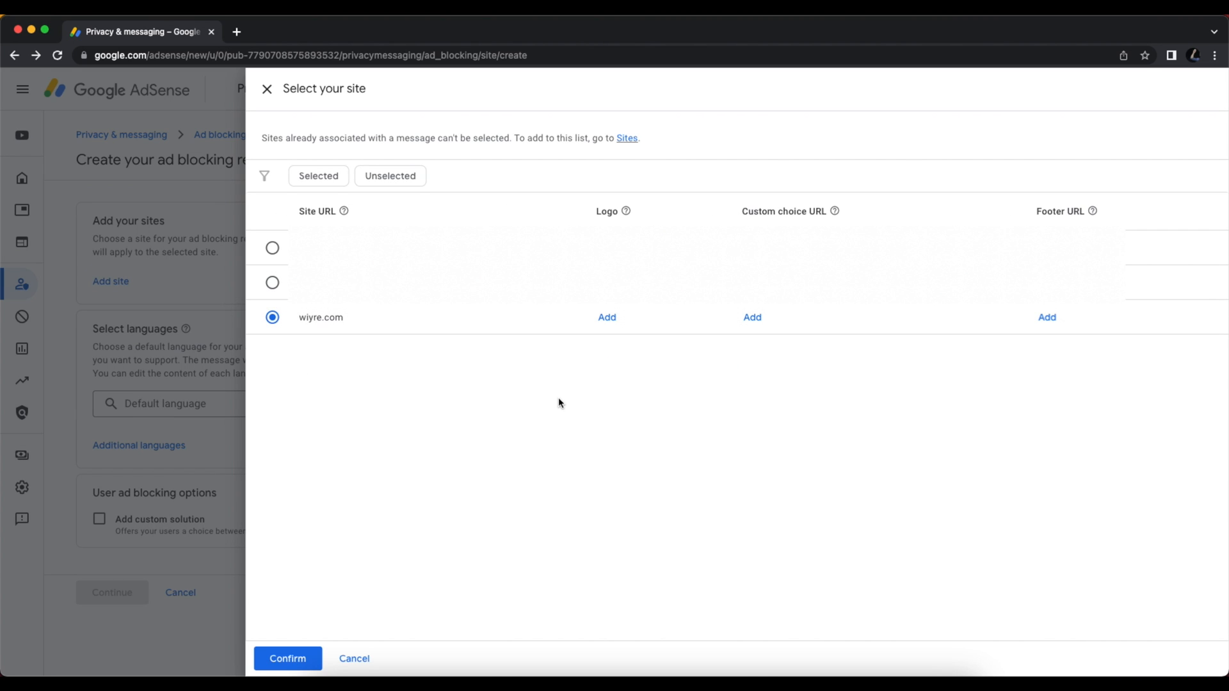
pyautogui.moveTo(561, 406)
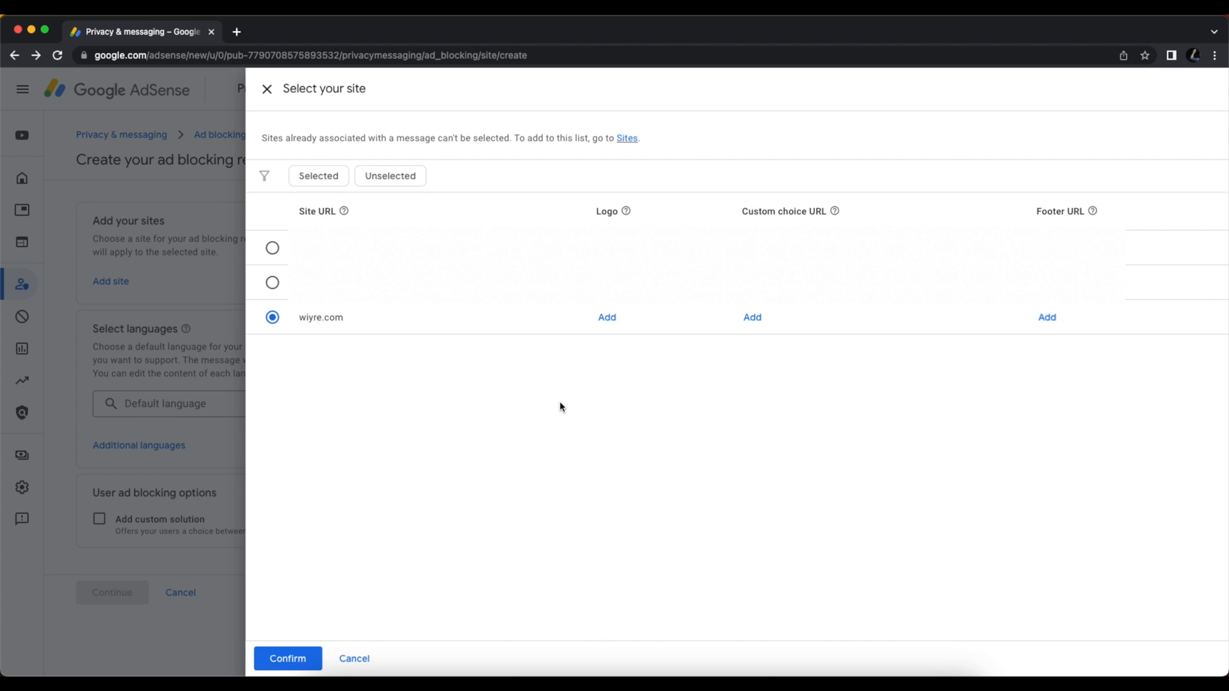
pyautogui.moveTo(860, 422)
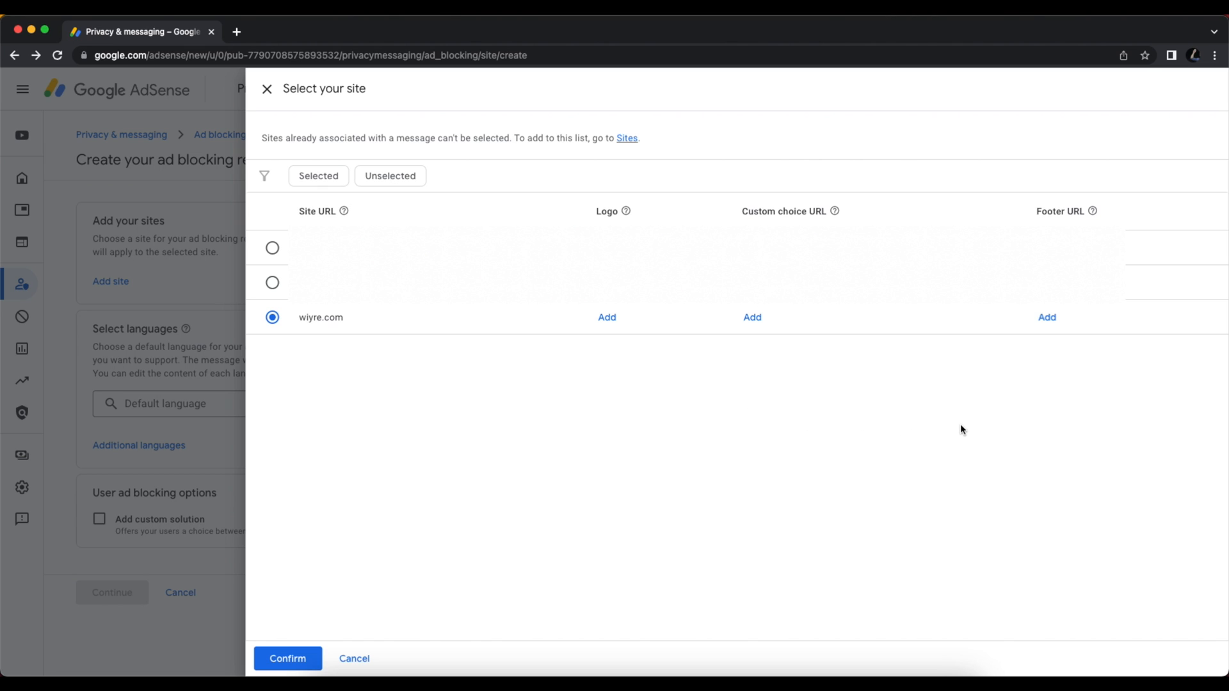
pyautogui.moveTo(701, 378)
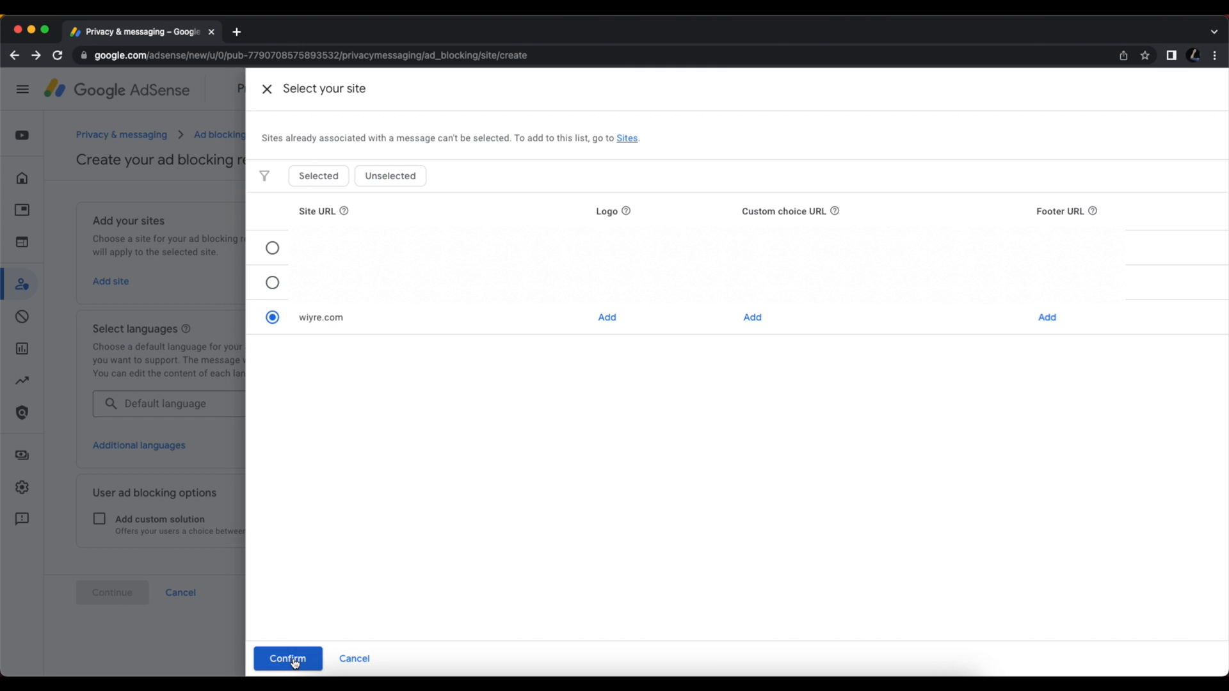
pyautogui.click(288, 659)
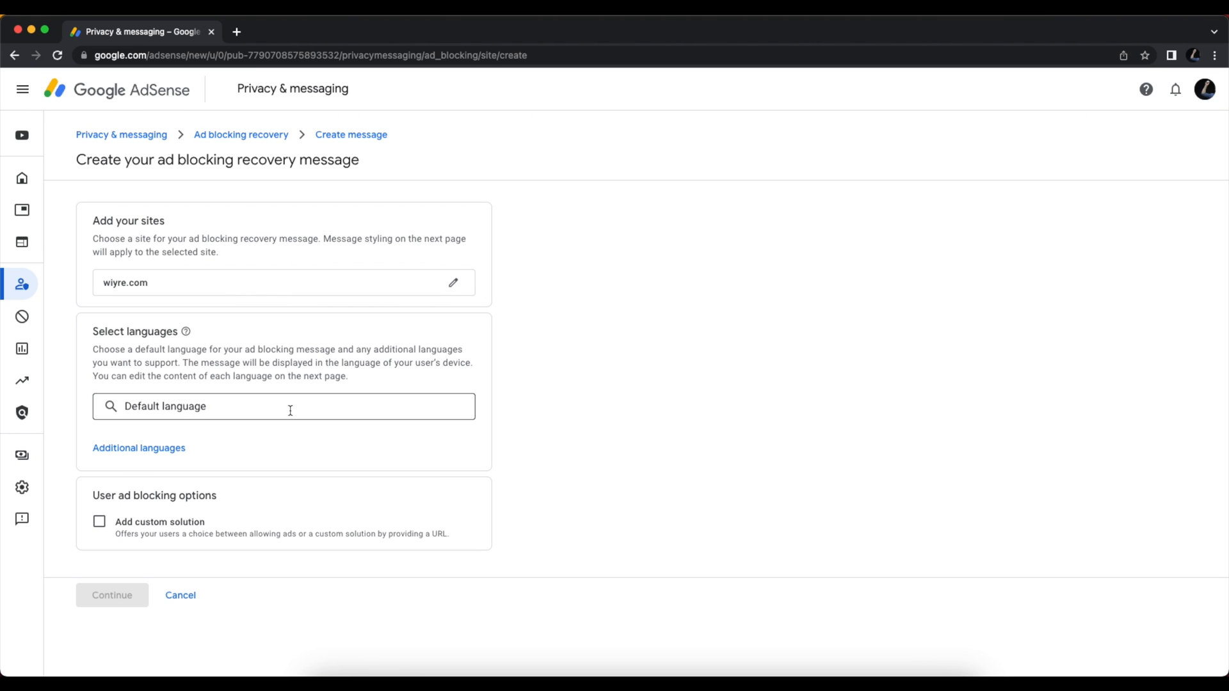
# Set the message's default language to English (United States) (en-US).
pyautogui.click(283, 406)
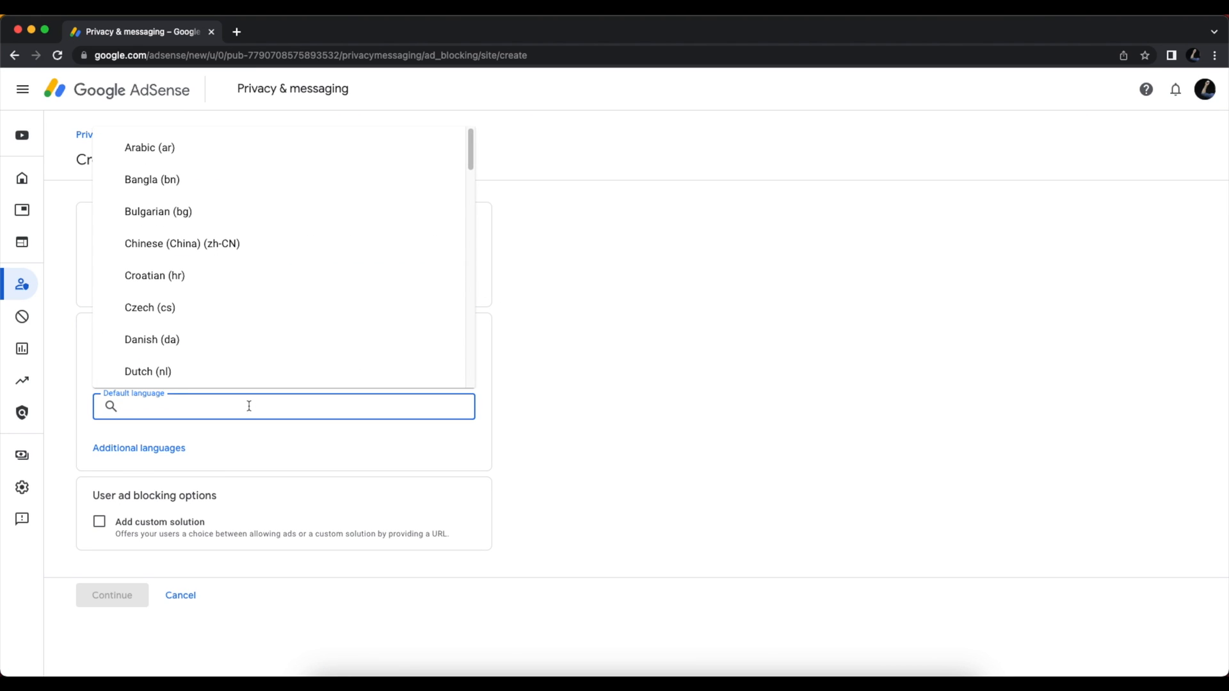
pyautogui.write('englis')
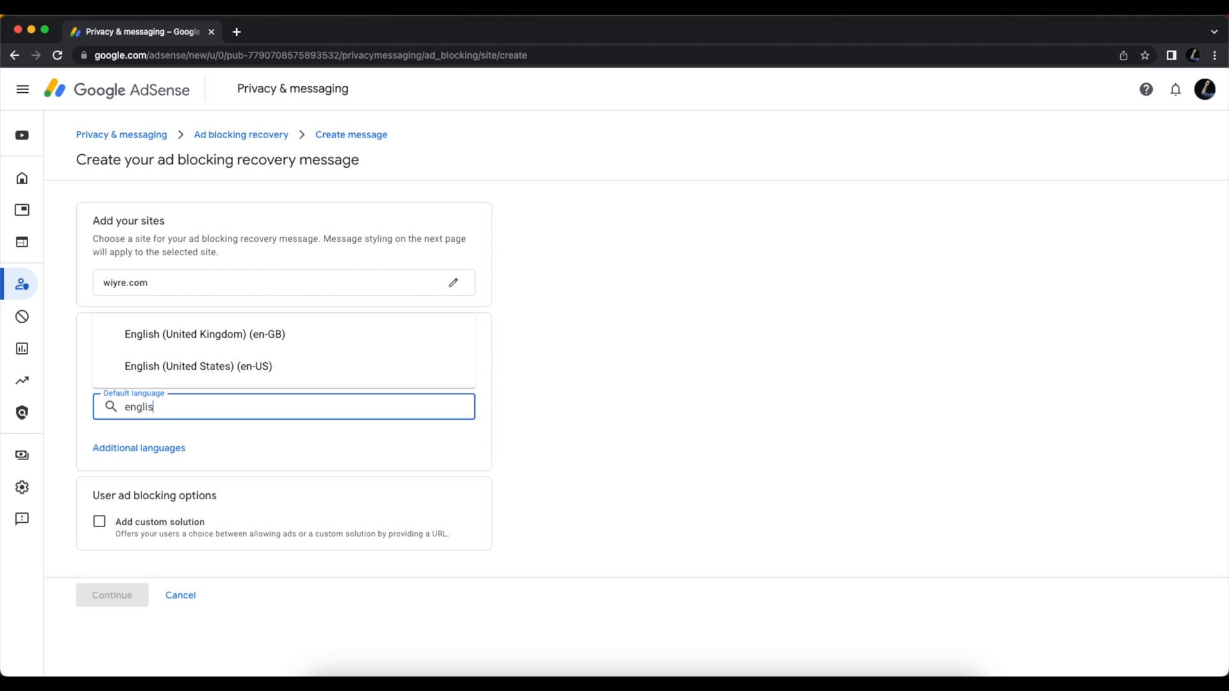
pyautogui.click(198, 366)
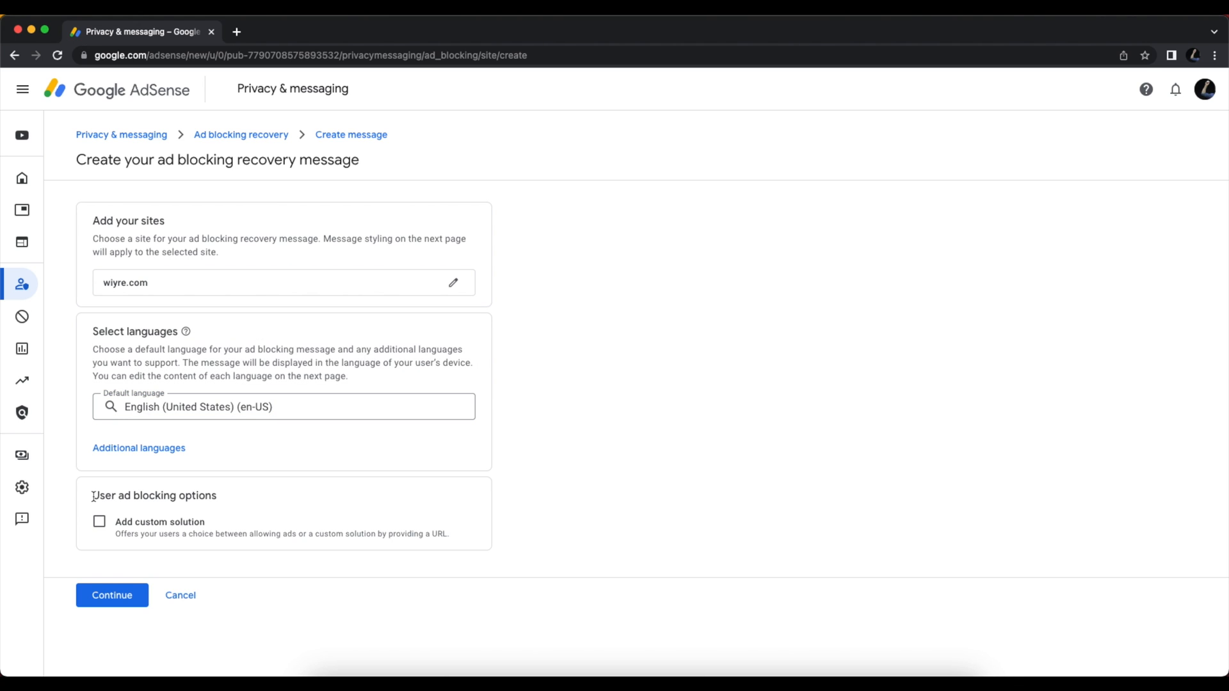
pyautogui.moveTo(272, 524)
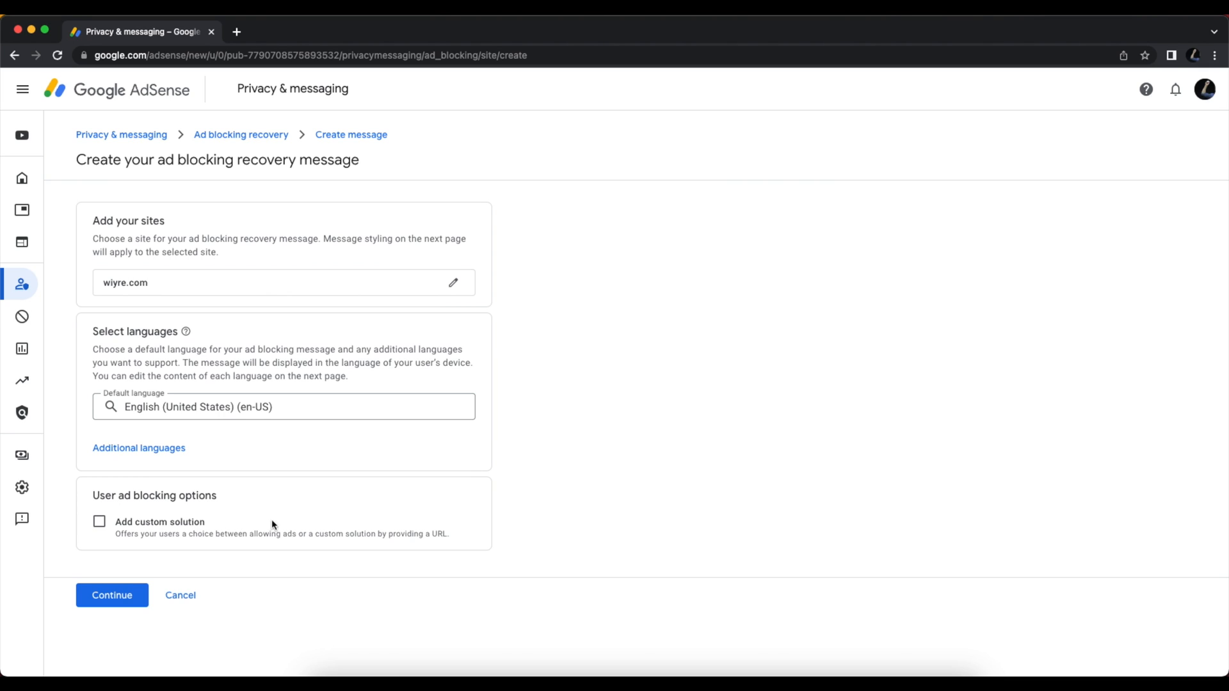
pyautogui.moveTo(586, 468)
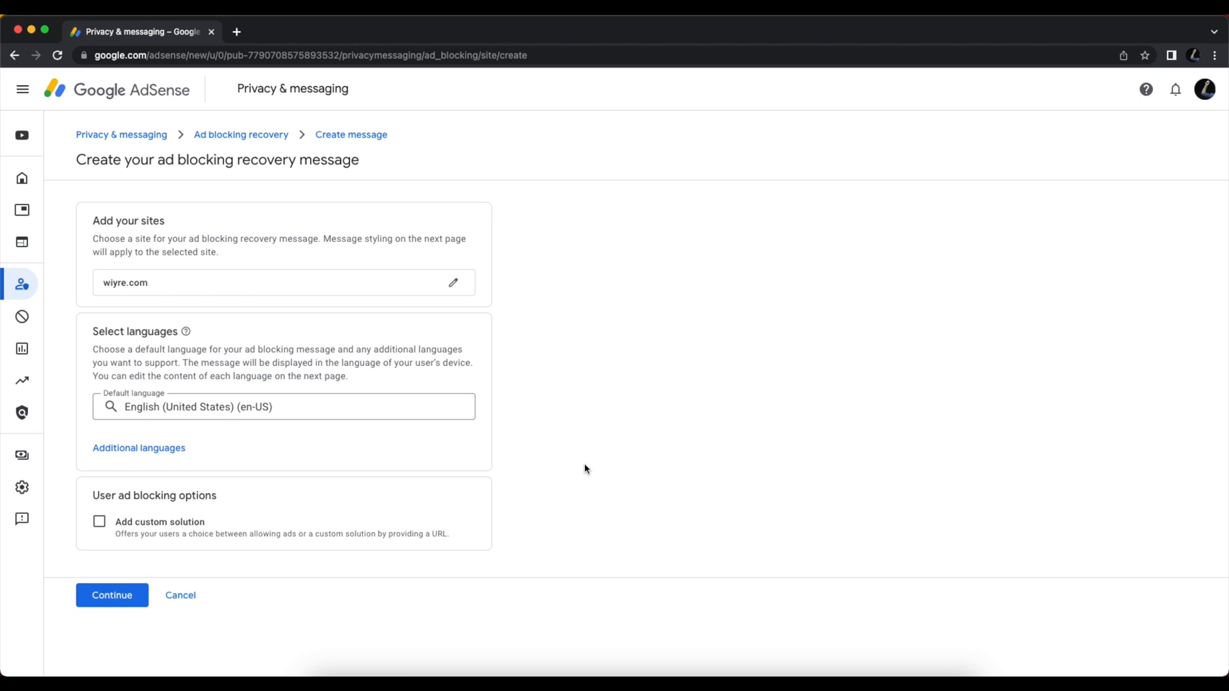
# Continue to the message editor previewing 'Please allow ads on our site'.
pyautogui.click(111, 595)
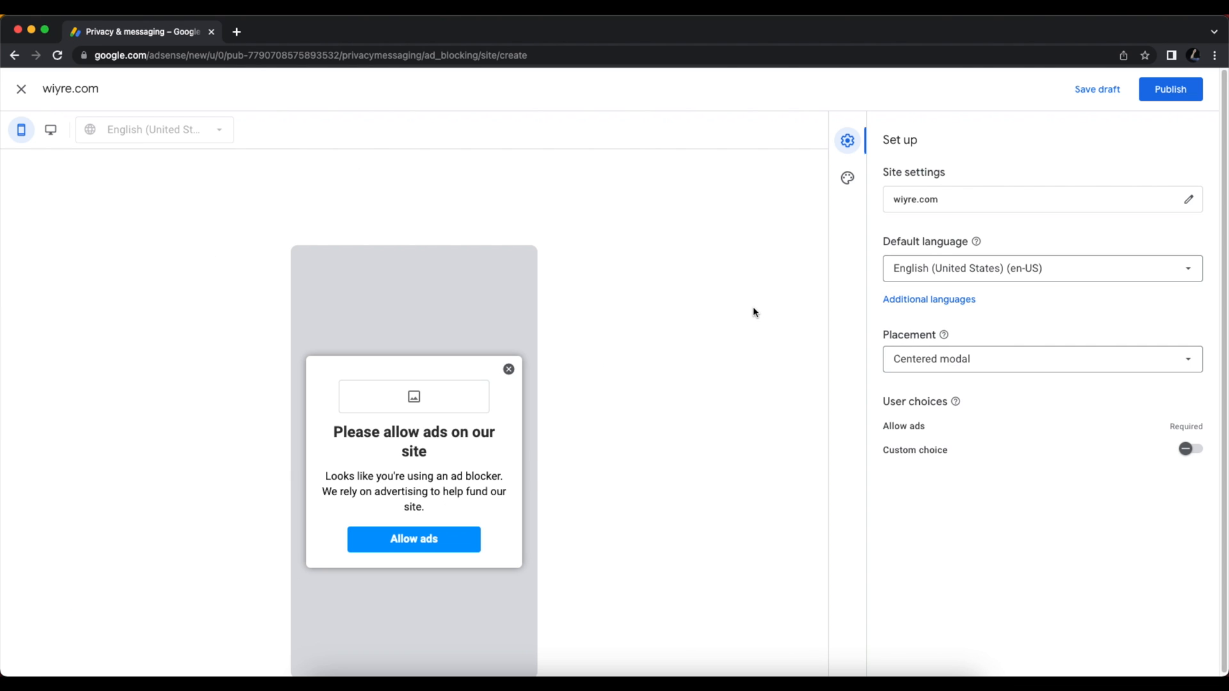
pyautogui.moveTo(690, 304)
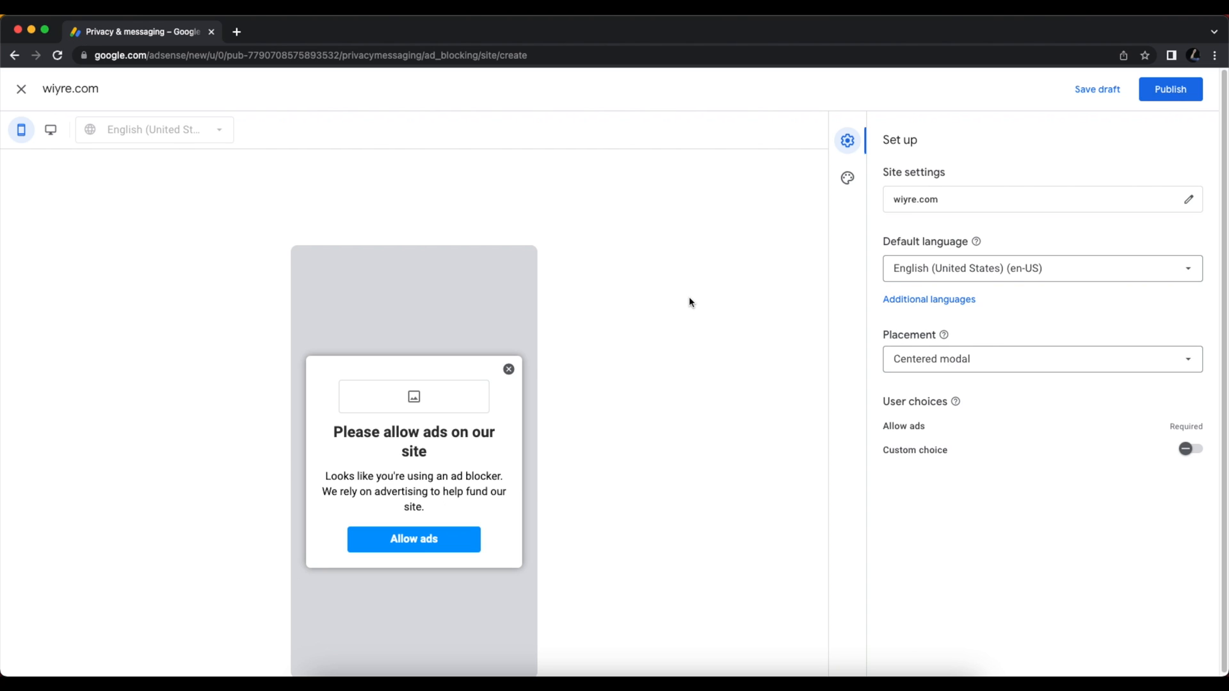
pyautogui.moveTo(846, 178)
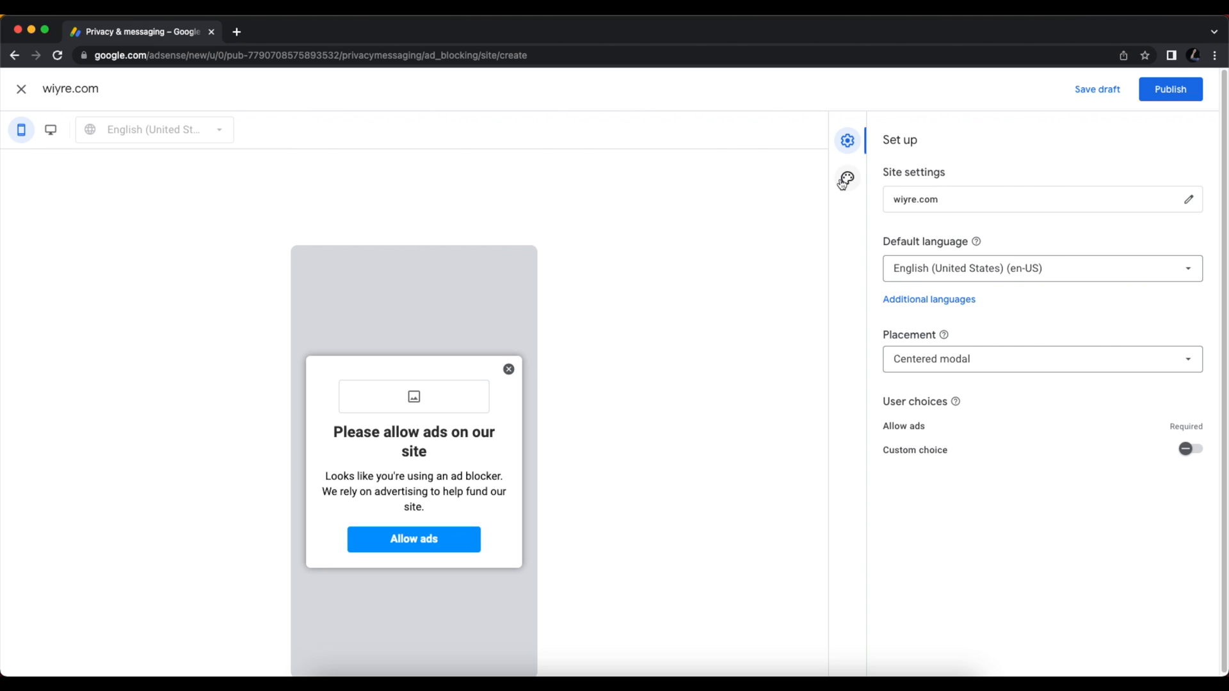
# Open the Styles panel to view the headline's Roboto, 1.75em, bold settings.
pyautogui.click(847, 178)
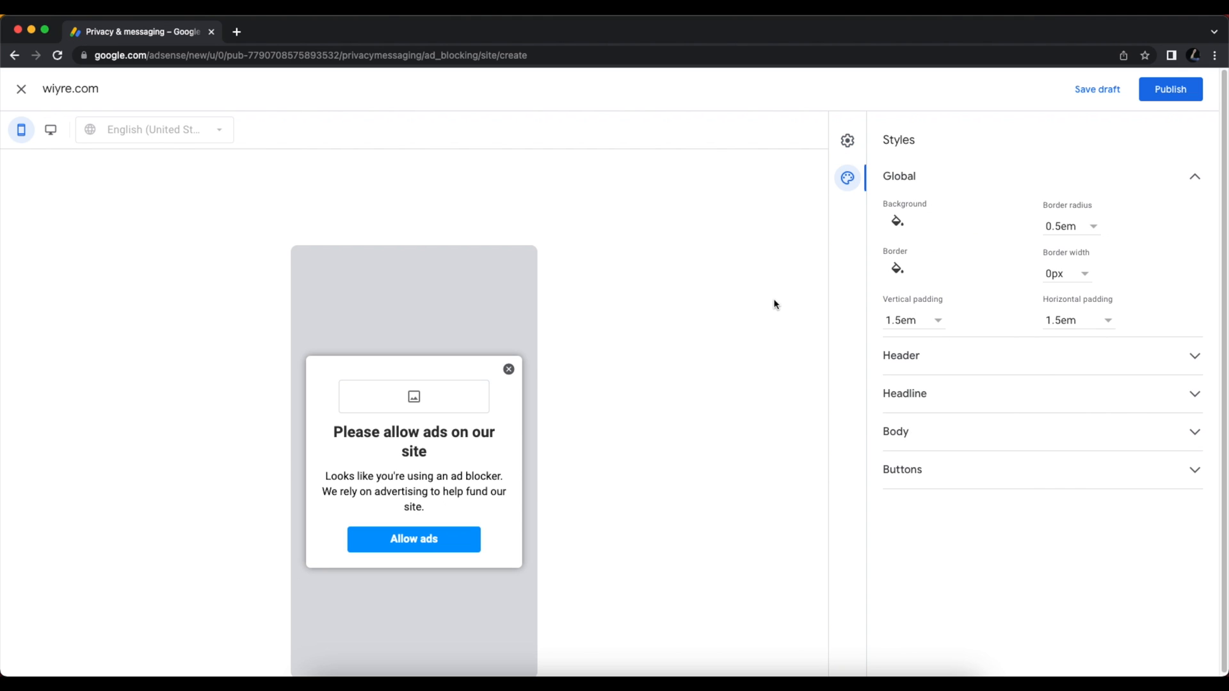
pyautogui.moveTo(685, 349)
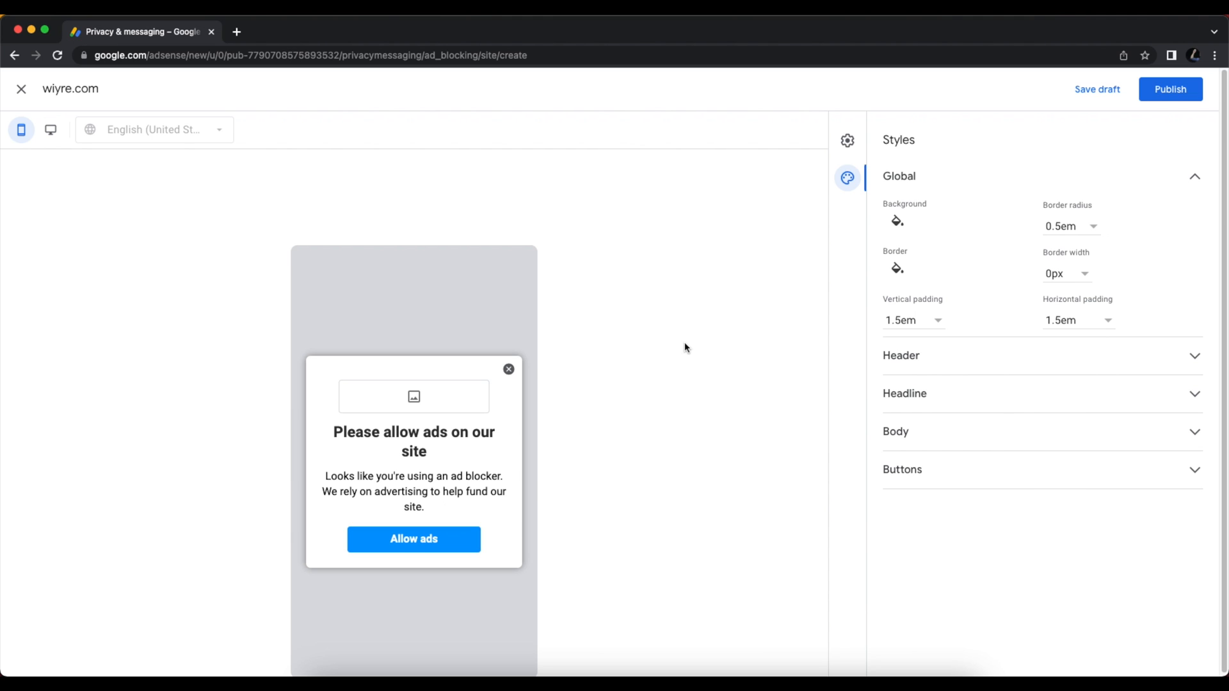
pyautogui.moveTo(688, 348)
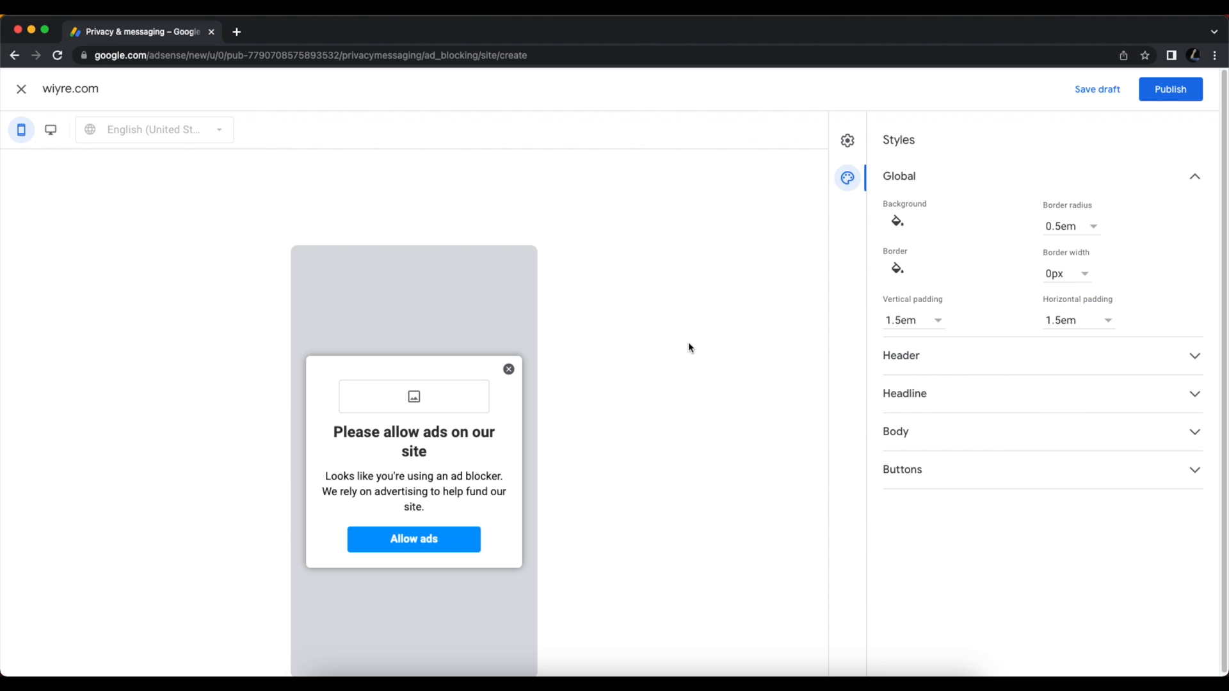
pyautogui.moveTo(673, 352)
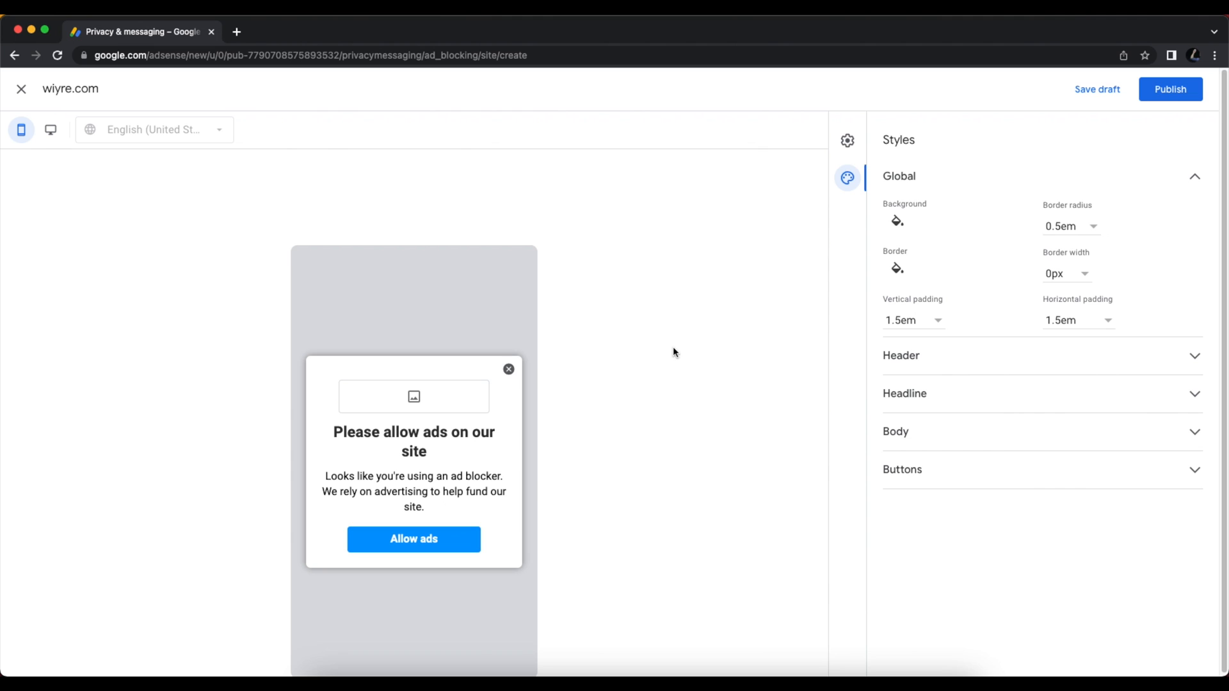
pyautogui.moveTo(635, 410)
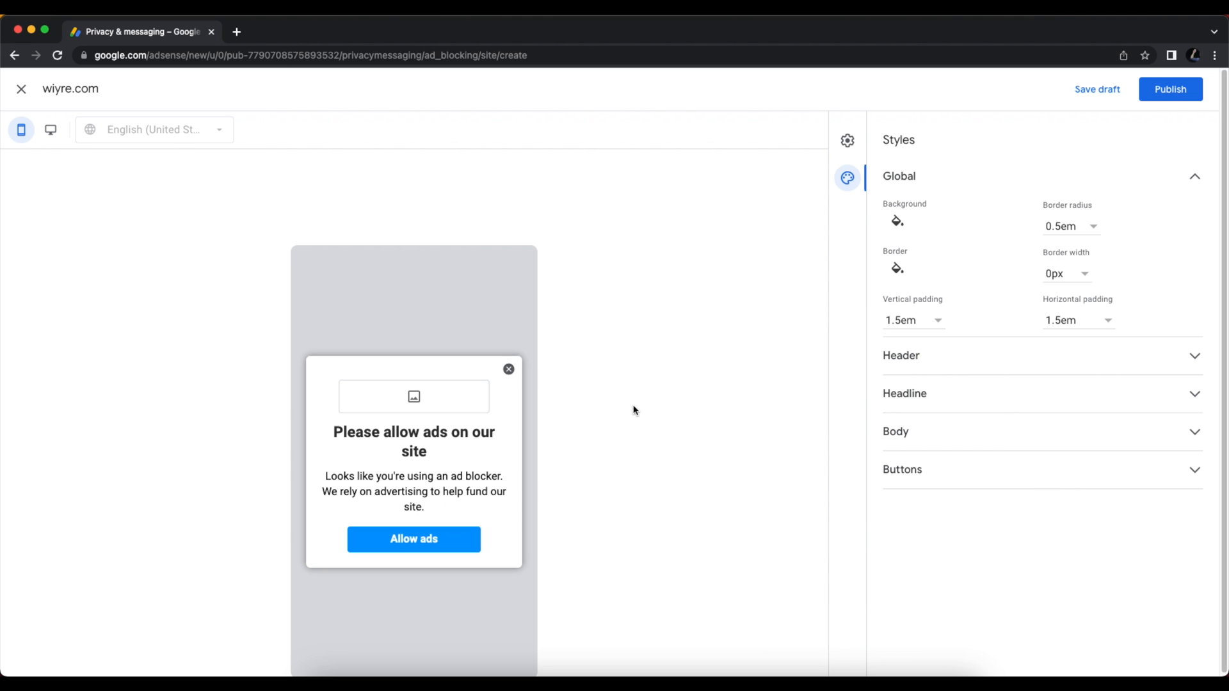
pyautogui.moveTo(413, 492)
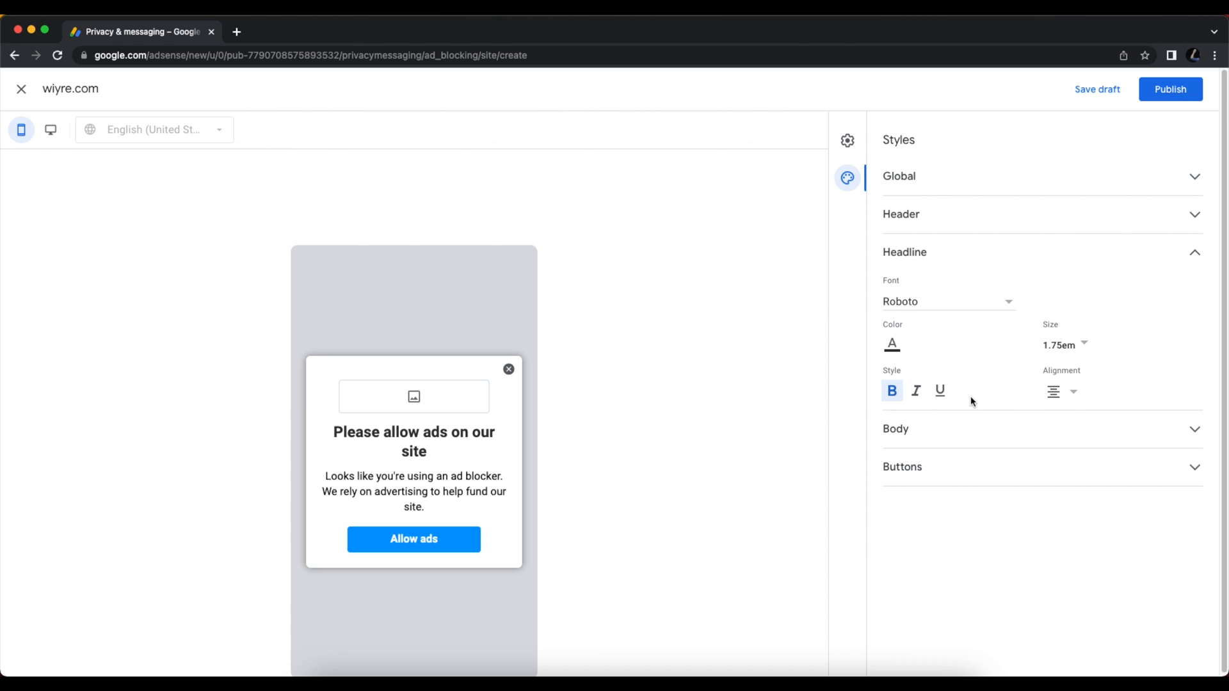
# Change the headline font from Roboto to Lato.
pyautogui.click(948, 301)
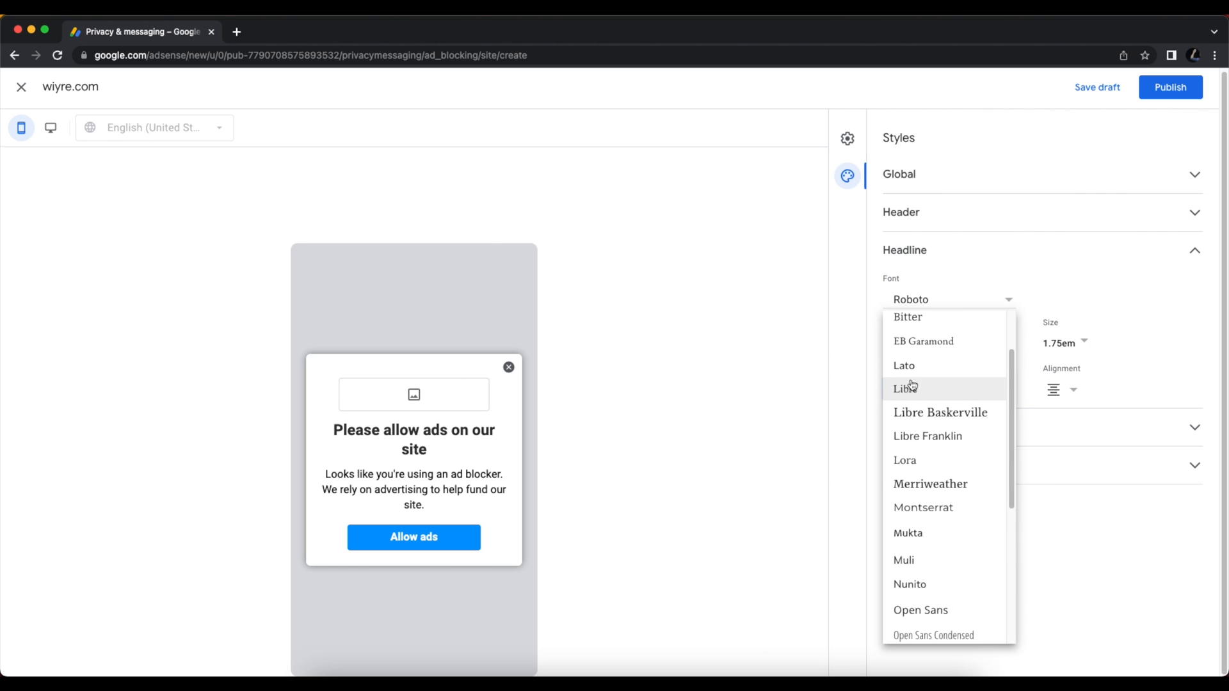
pyautogui.click(903, 365)
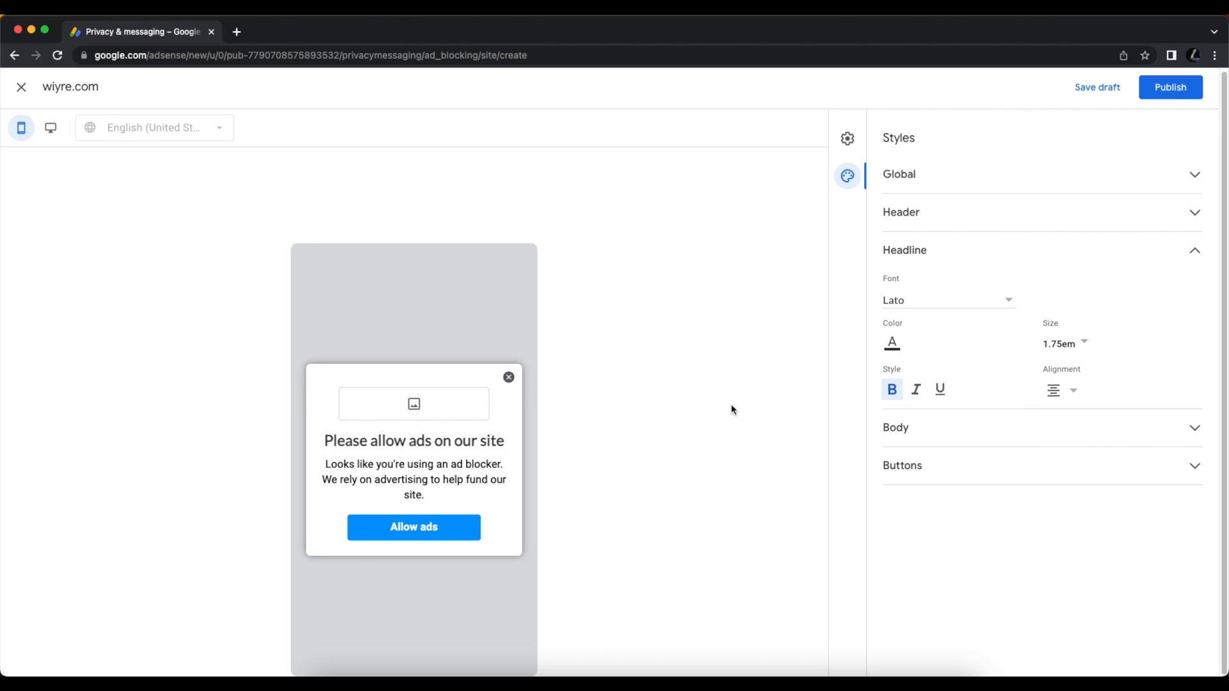
pyautogui.moveTo(582, 424)
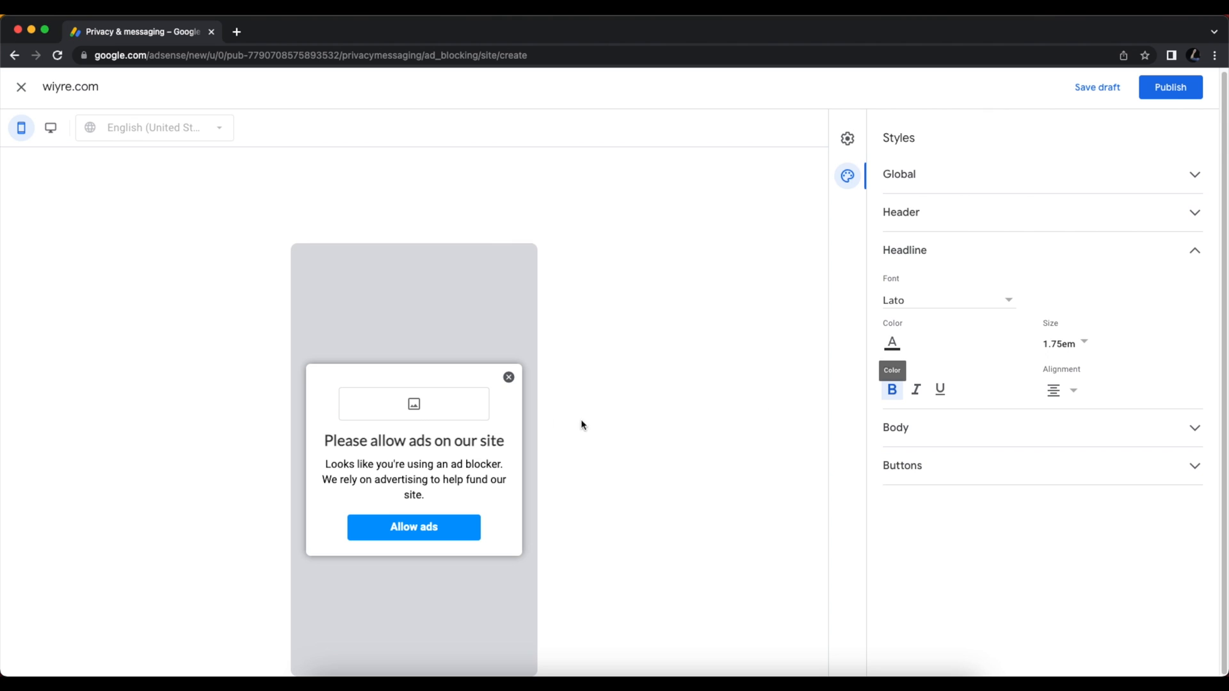
pyautogui.moveTo(875, 385)
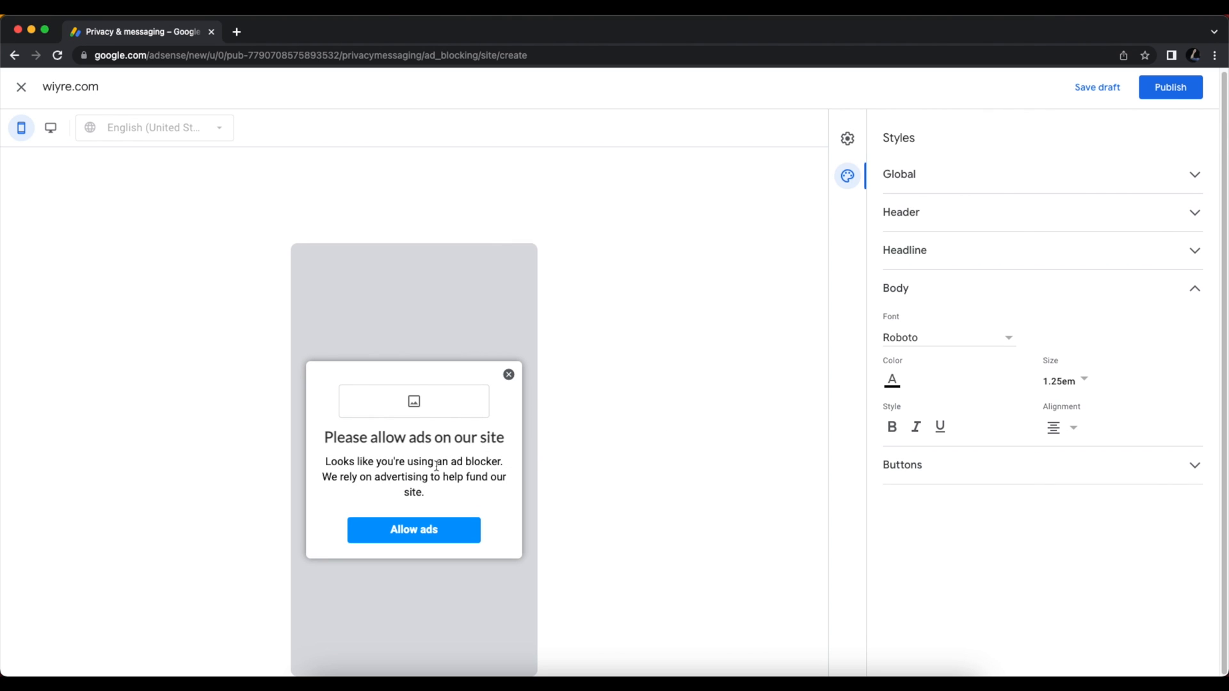
# Change the body text font from Roboto to Lato.
pyautogui.click(945, 338)
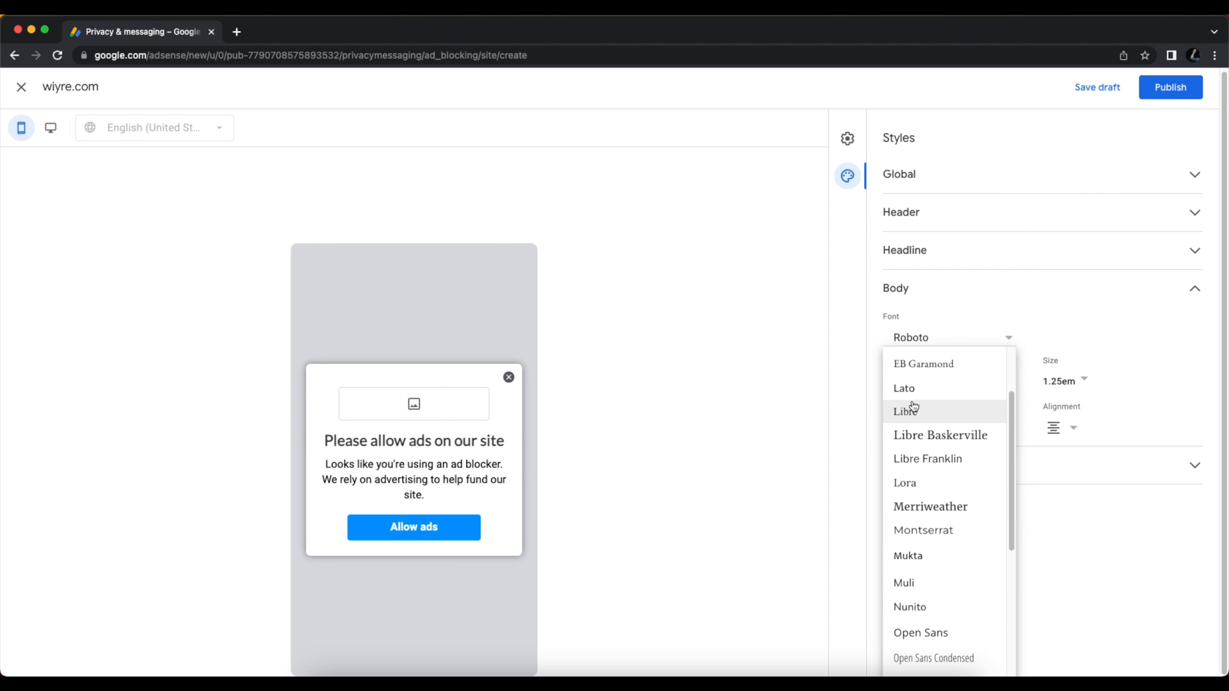
pyautogui.click(903, 388)
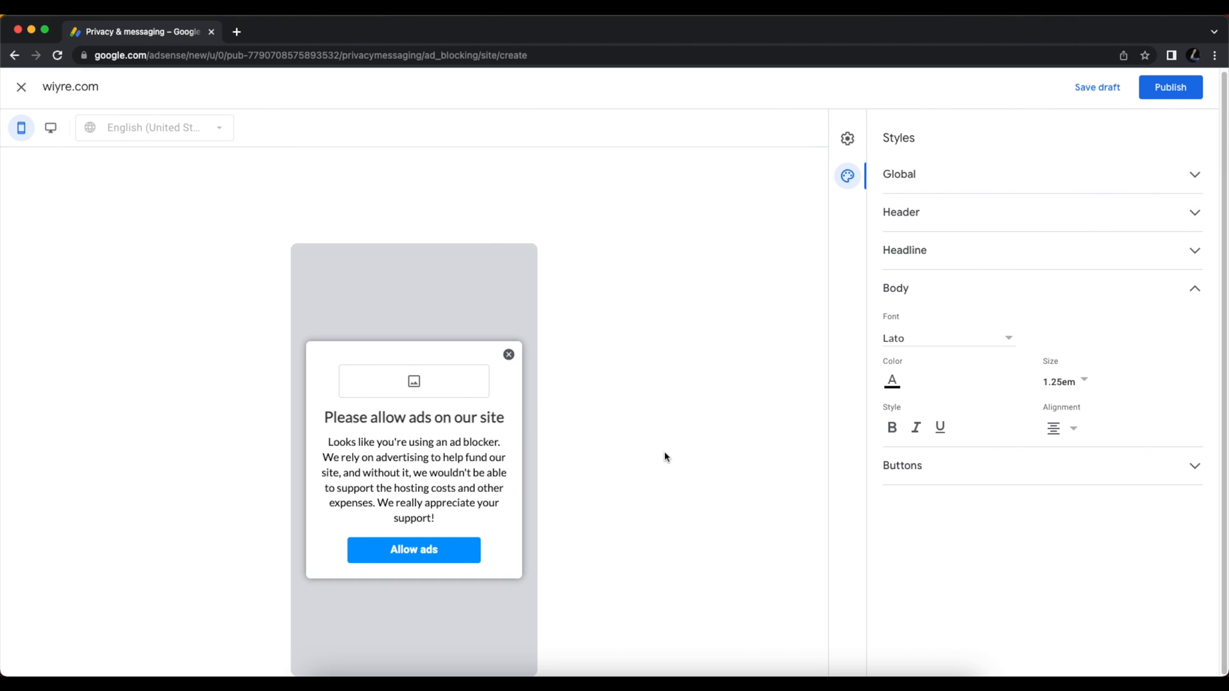
pyautogui.moveTo(403, 397)
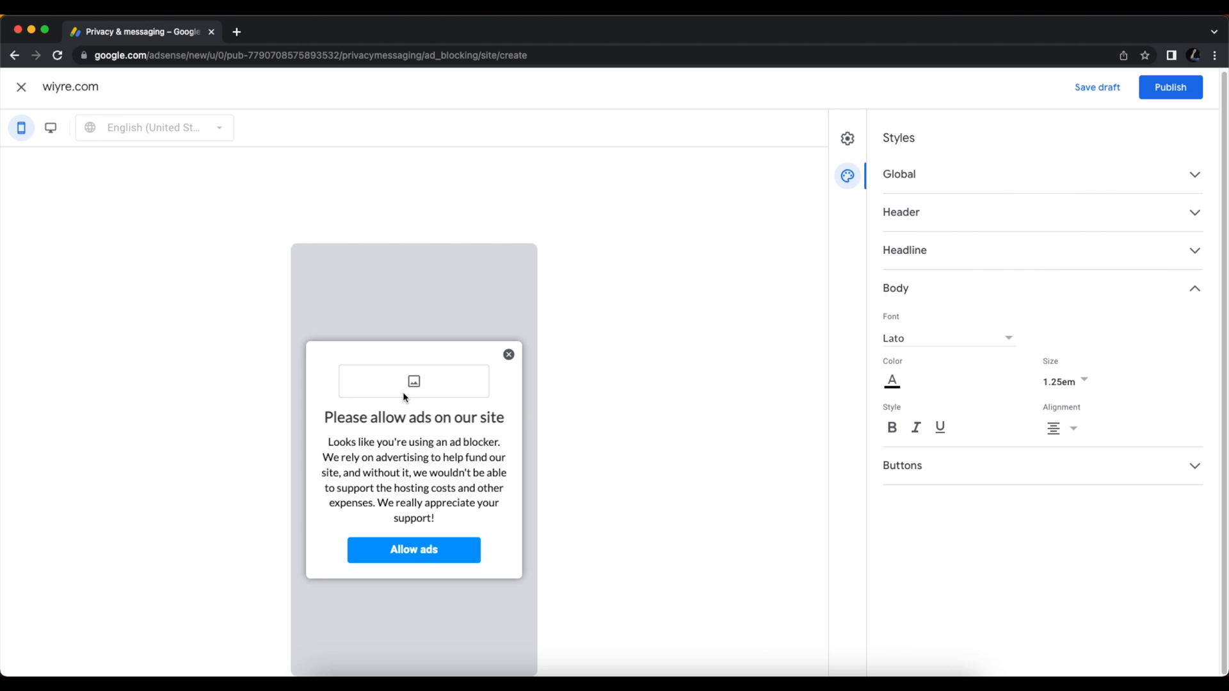
pyautogui.moveTo(713, 525)
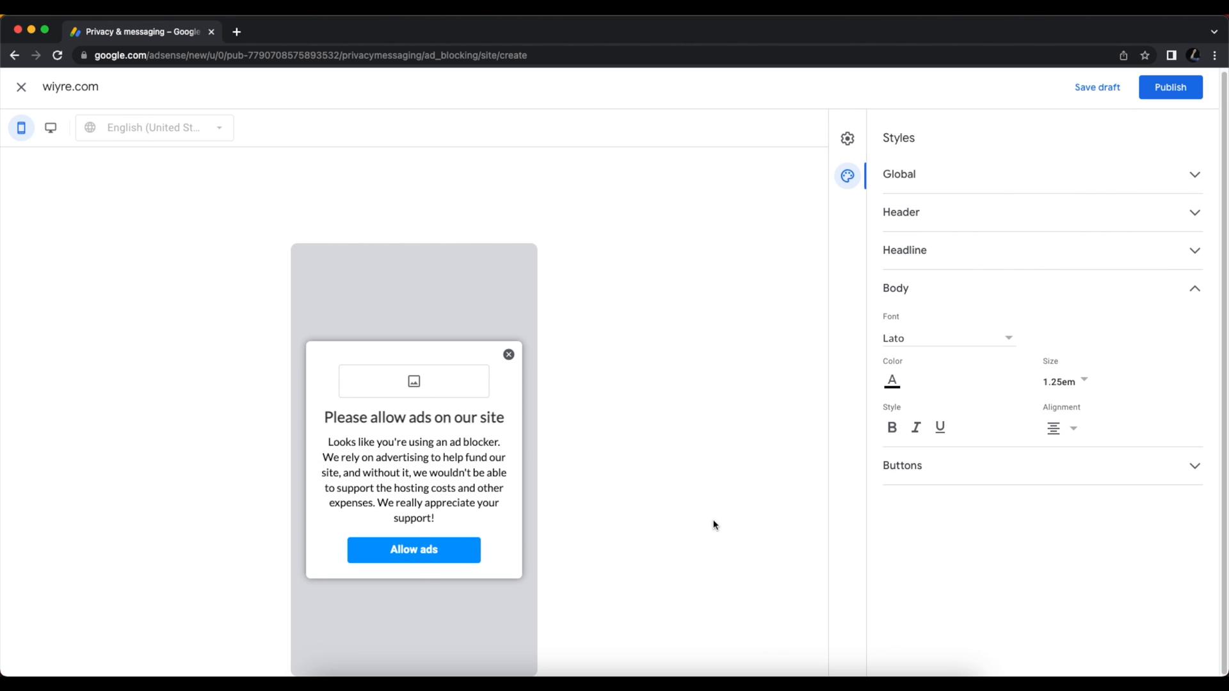
pyautogui.moveTo(460, 397)
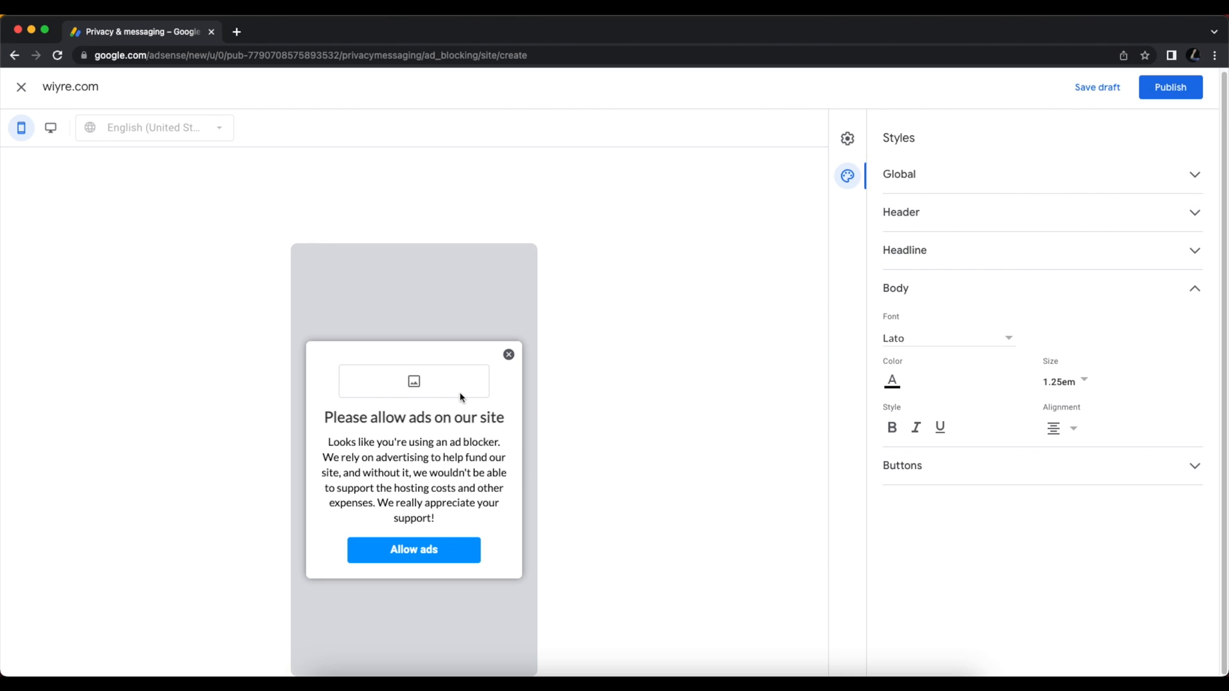
pyautogui.moveTo(406, 381)
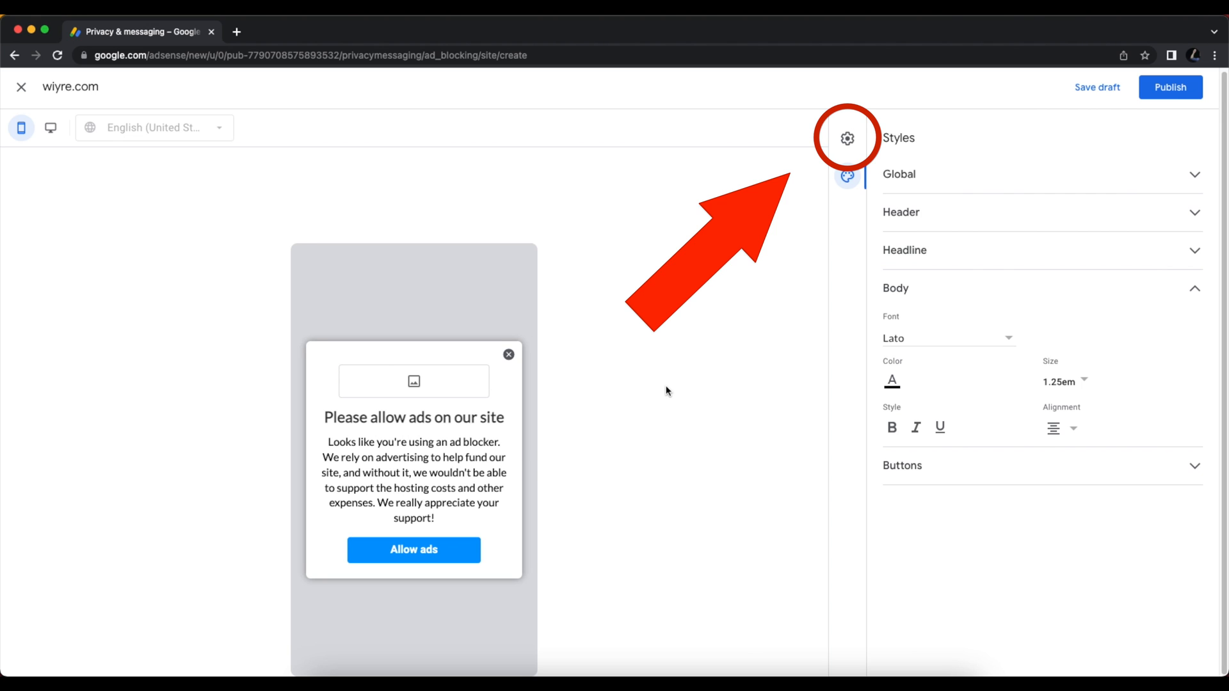
# Open the Your site settings for wiyre.com from the Set up panel.
pyautogui.click(846, 139)
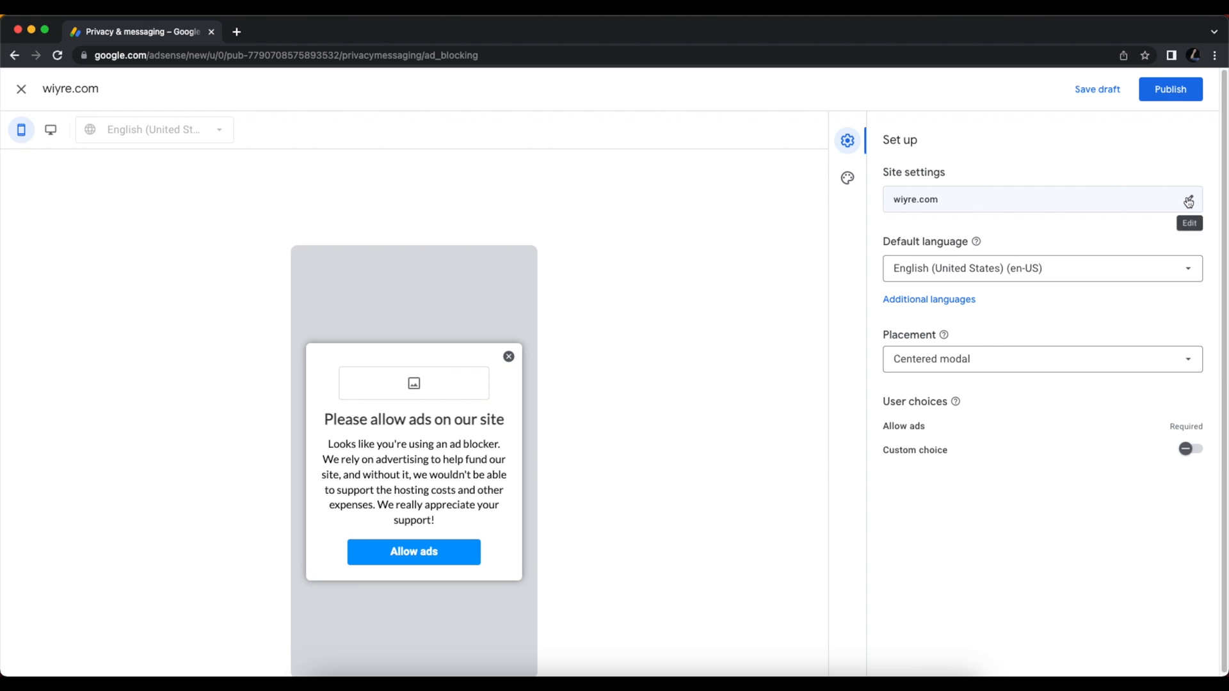
pyautogui.click(1187, 202)
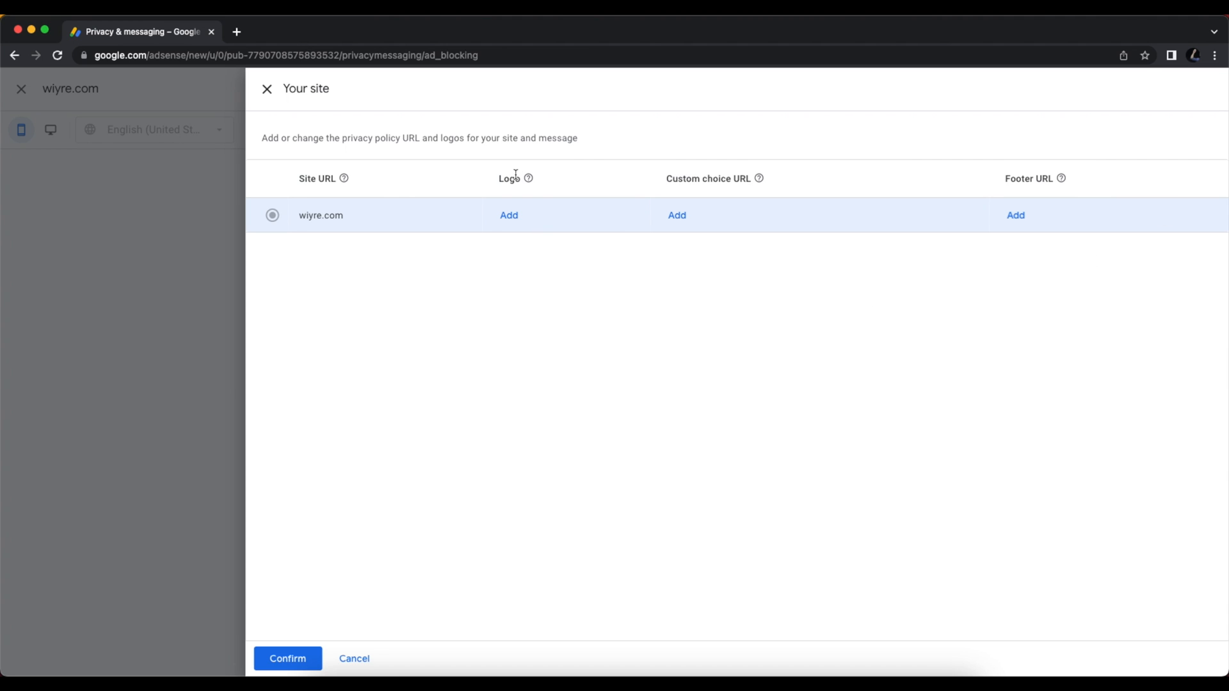
pyautogui.moveTo(799, 188)
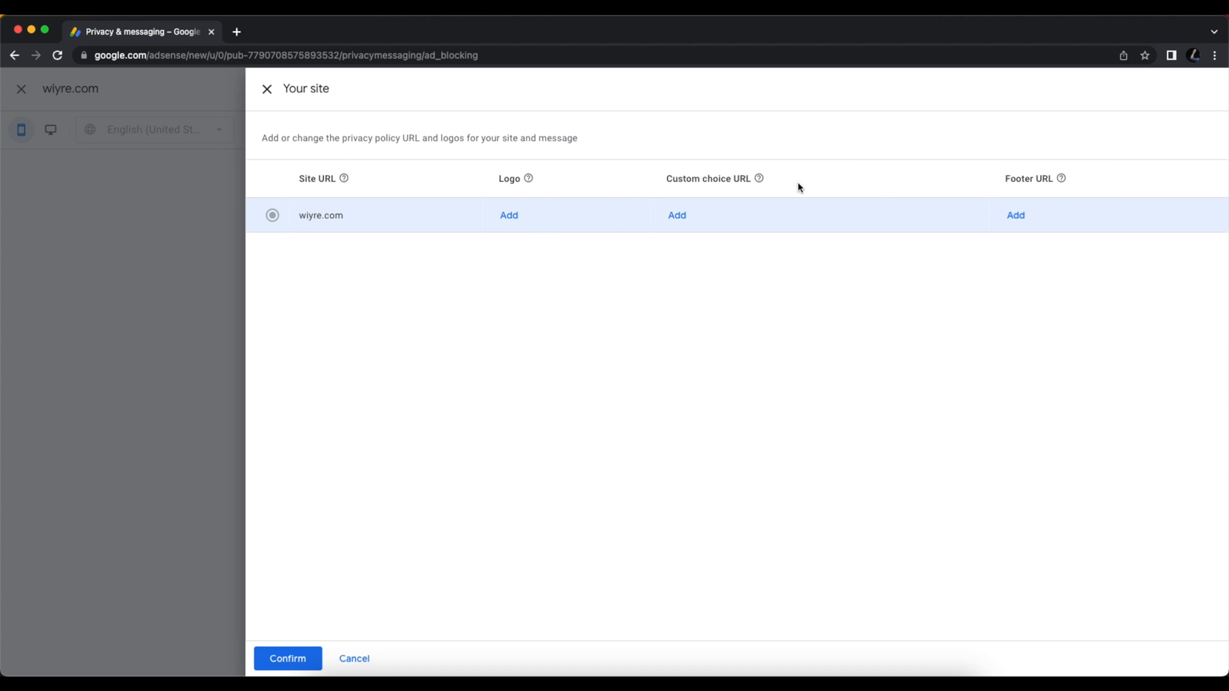
pyautogui.moveTo(713, 319)
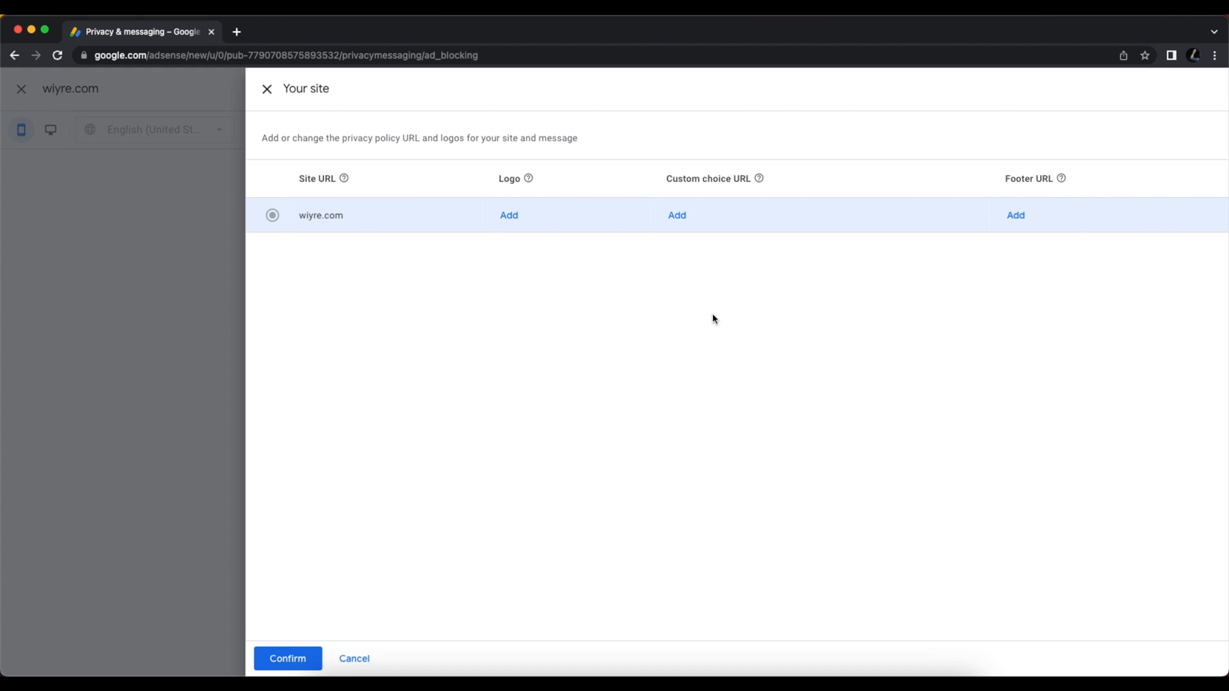
pyautogui.moveTo(506, 173)
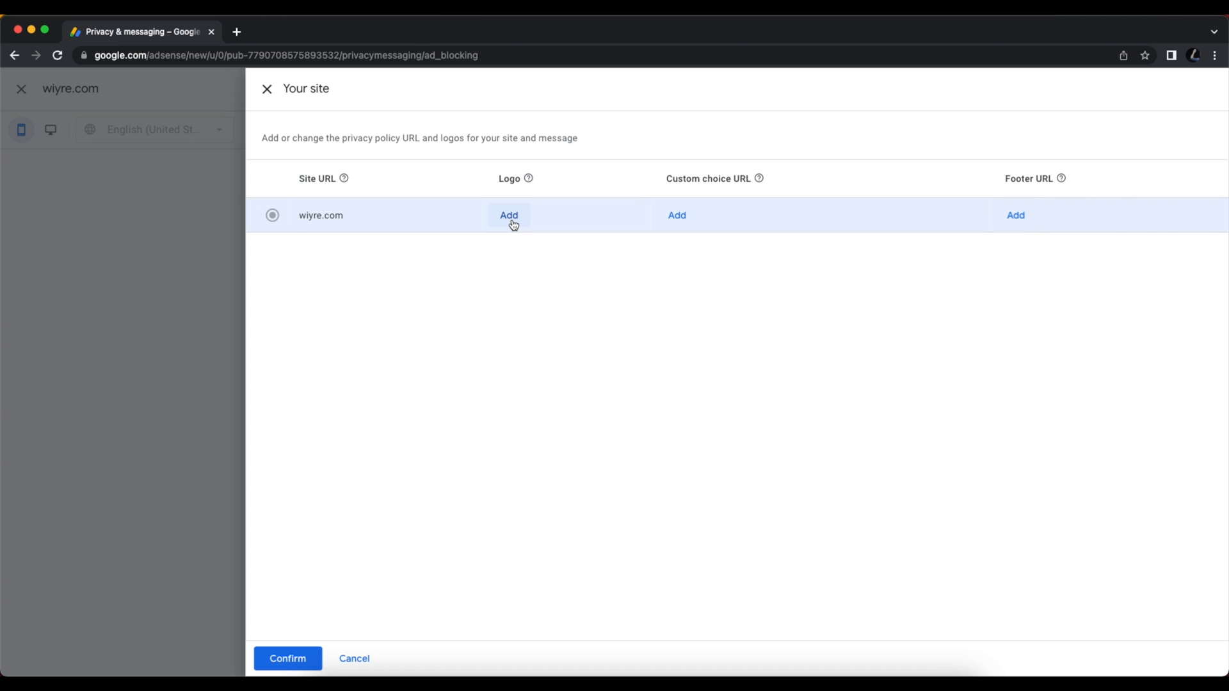
# Upload the Wiyre logo PNG and confirm it as the wiyre.com logo.
pyautogui.click(508, 215)
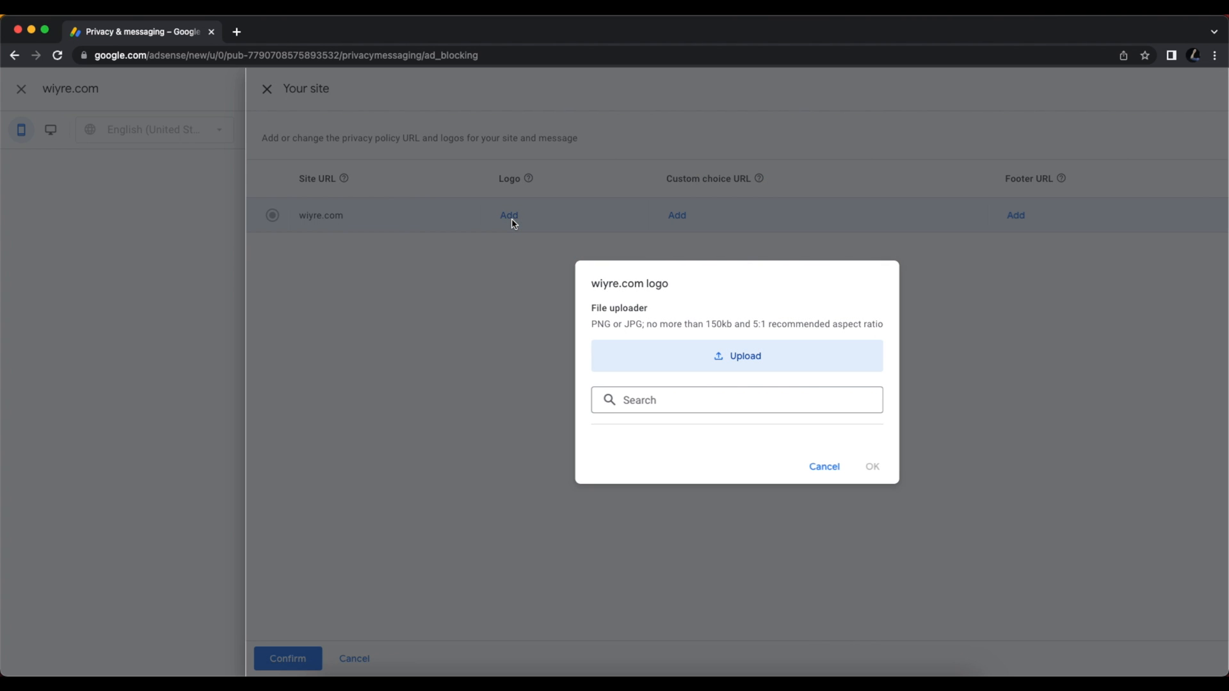
pyautogui.moveTo(743, 304)
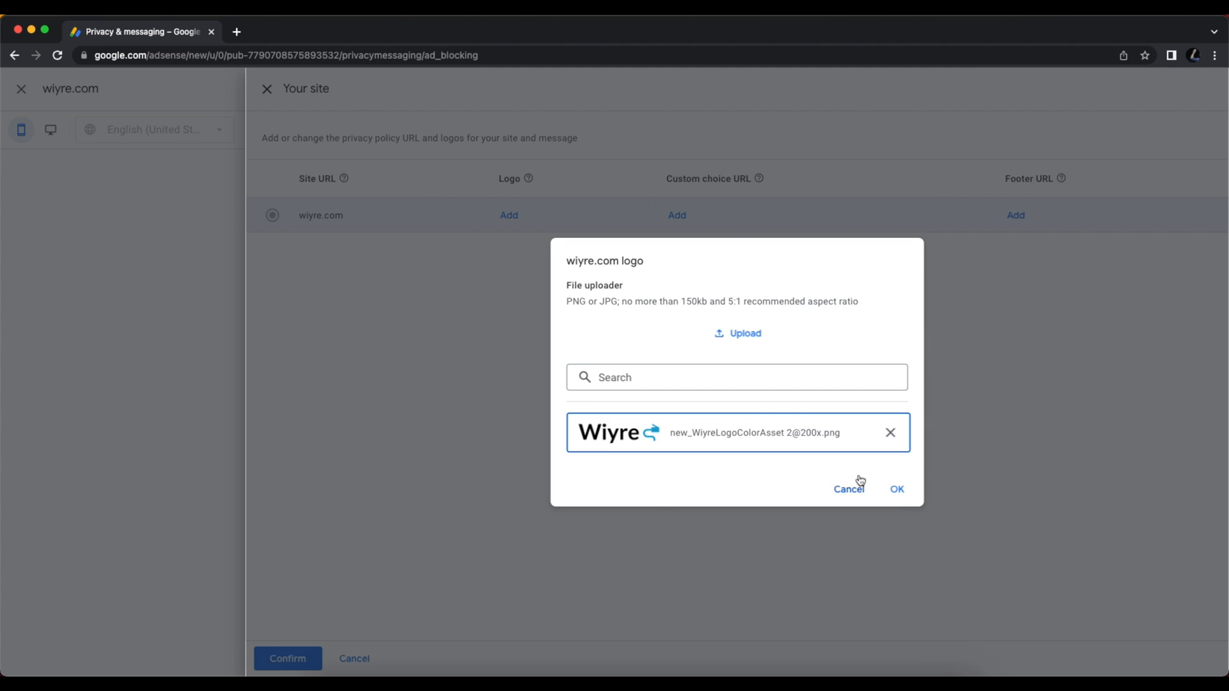
pyautogui.click(896, 489)
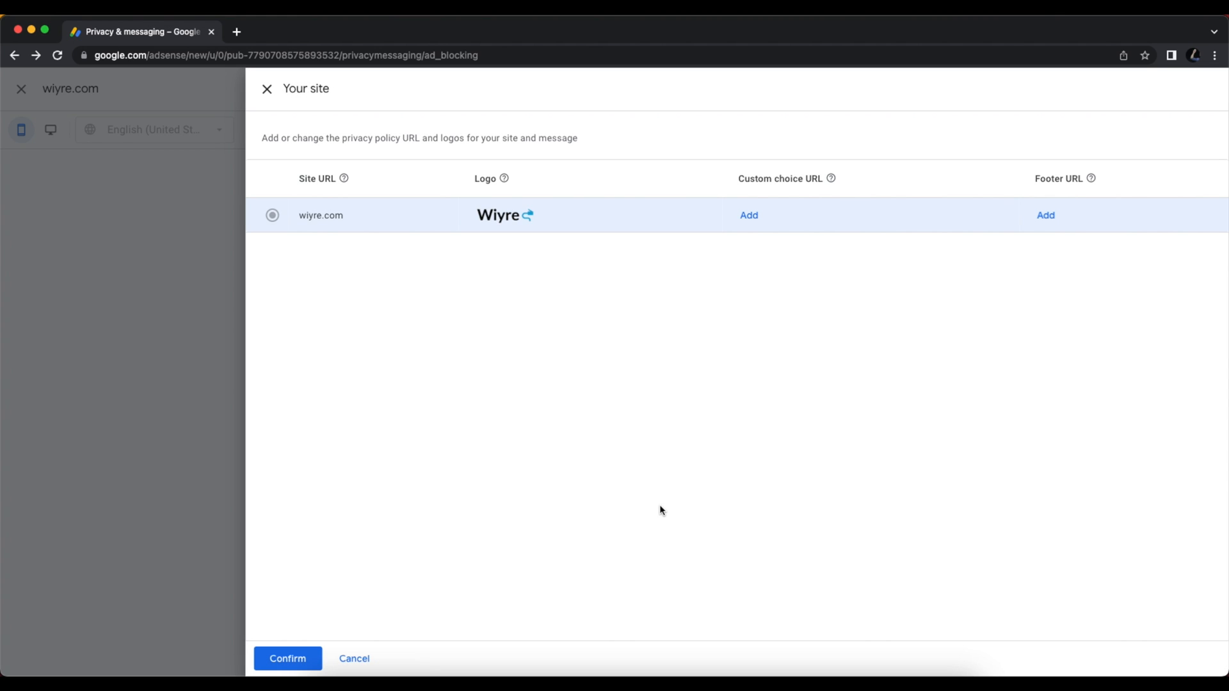
pyautogui.moveTo(778, 176)
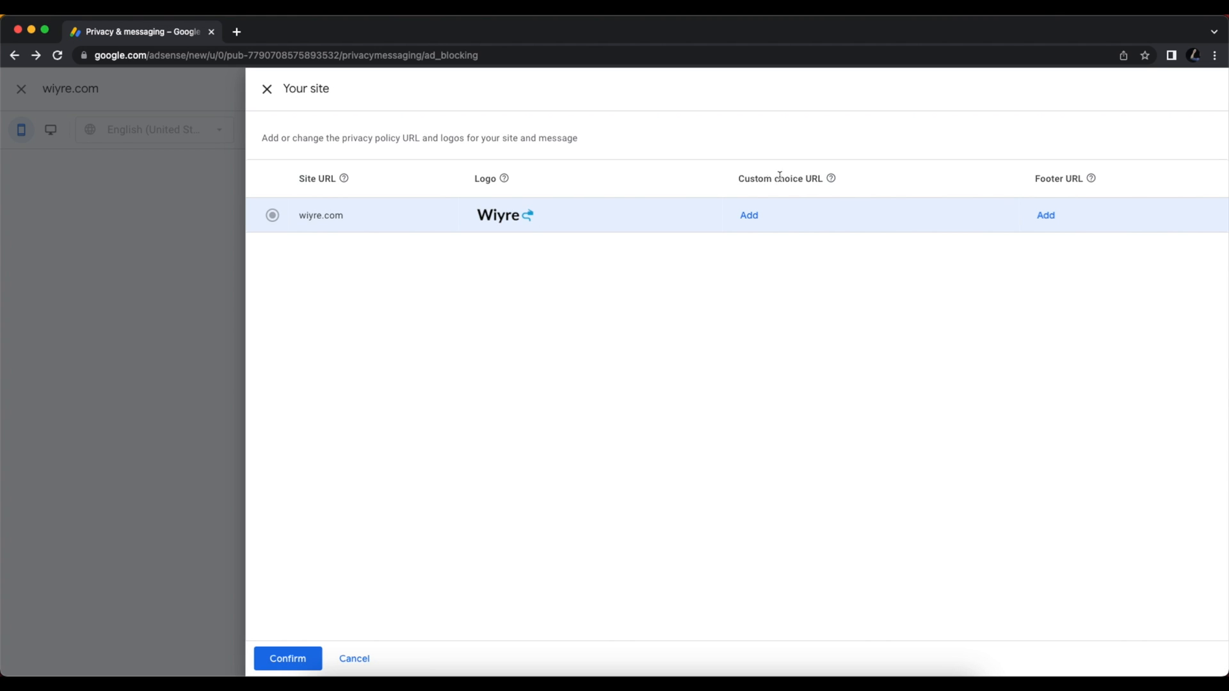
pyautogui.moveTo(1052, 176)
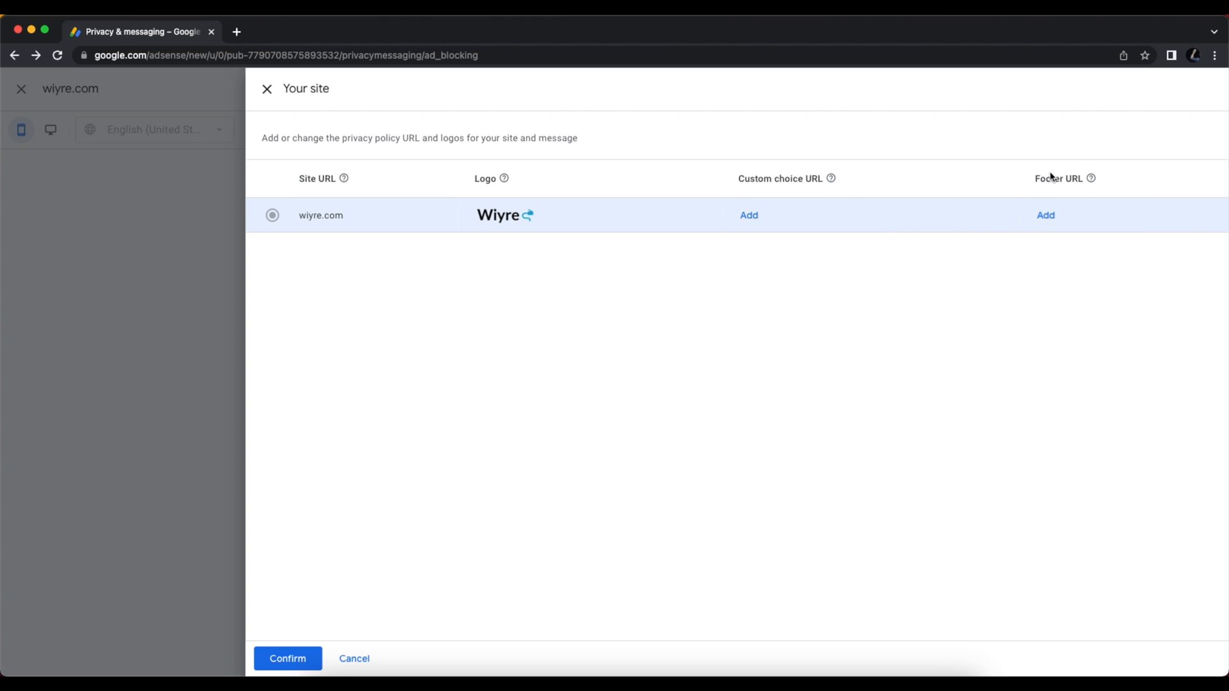
pyautogui.moveTo(360, 463)
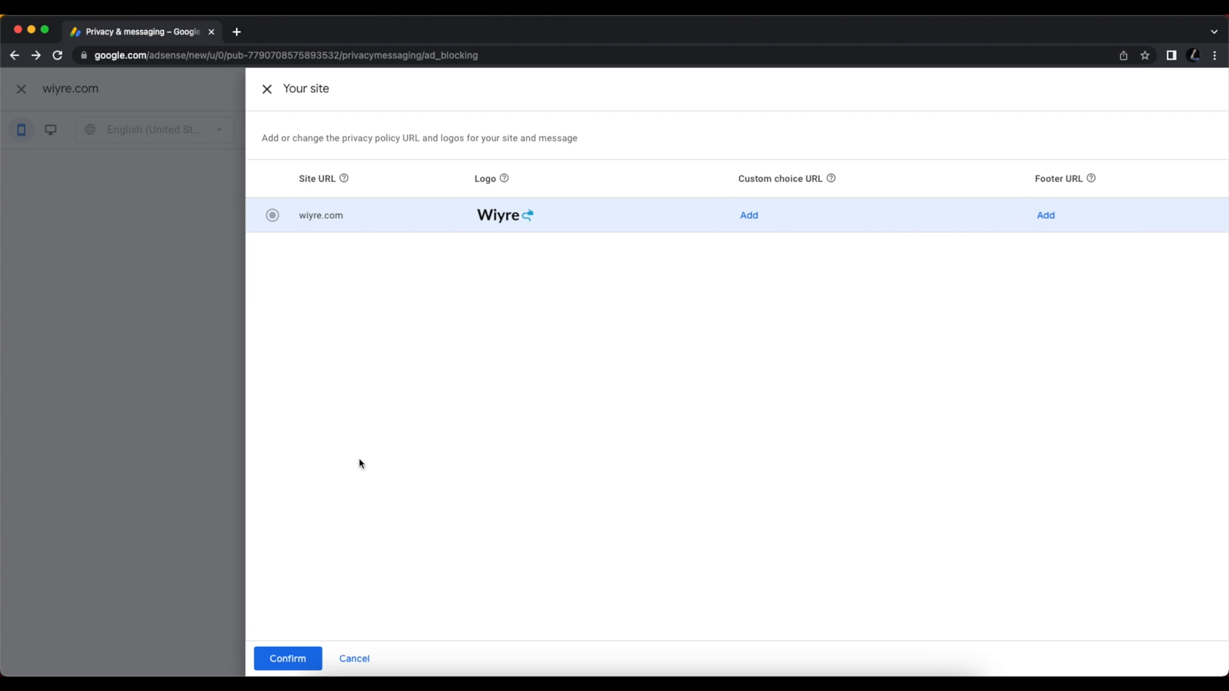
pyautogui.moveTo(353, 475)
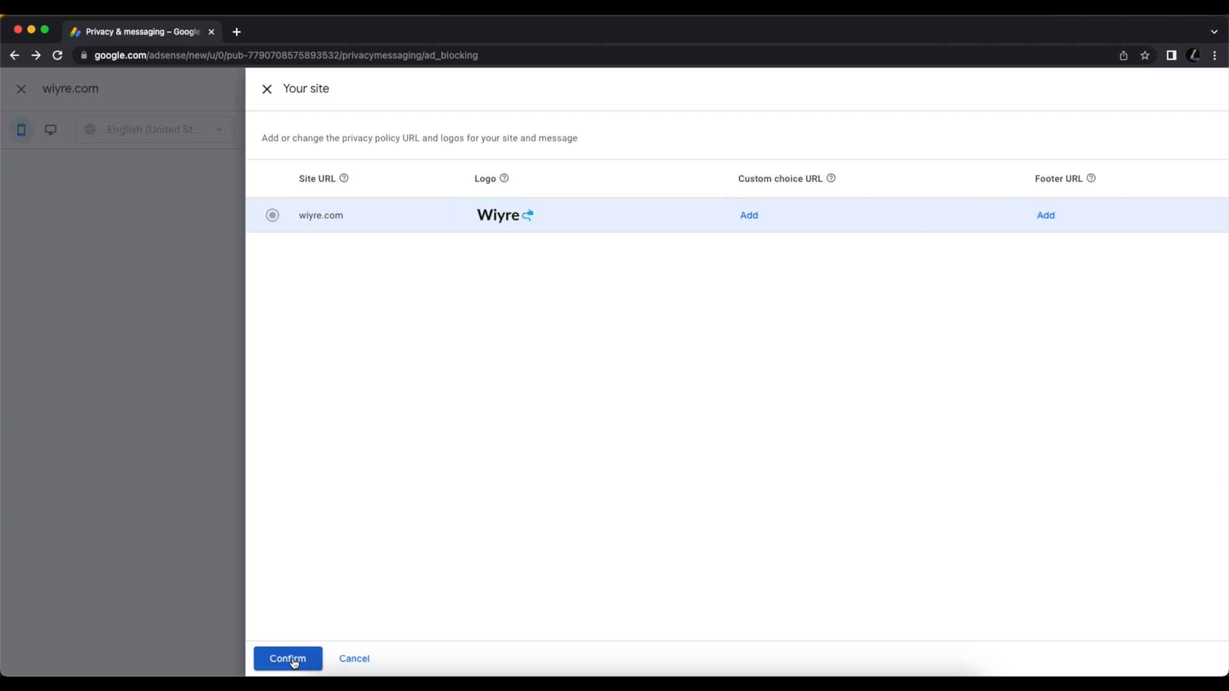
# Apply the site changes and save the wiyre.com recovery message as a draft.
pyautogui.click(287, 659)
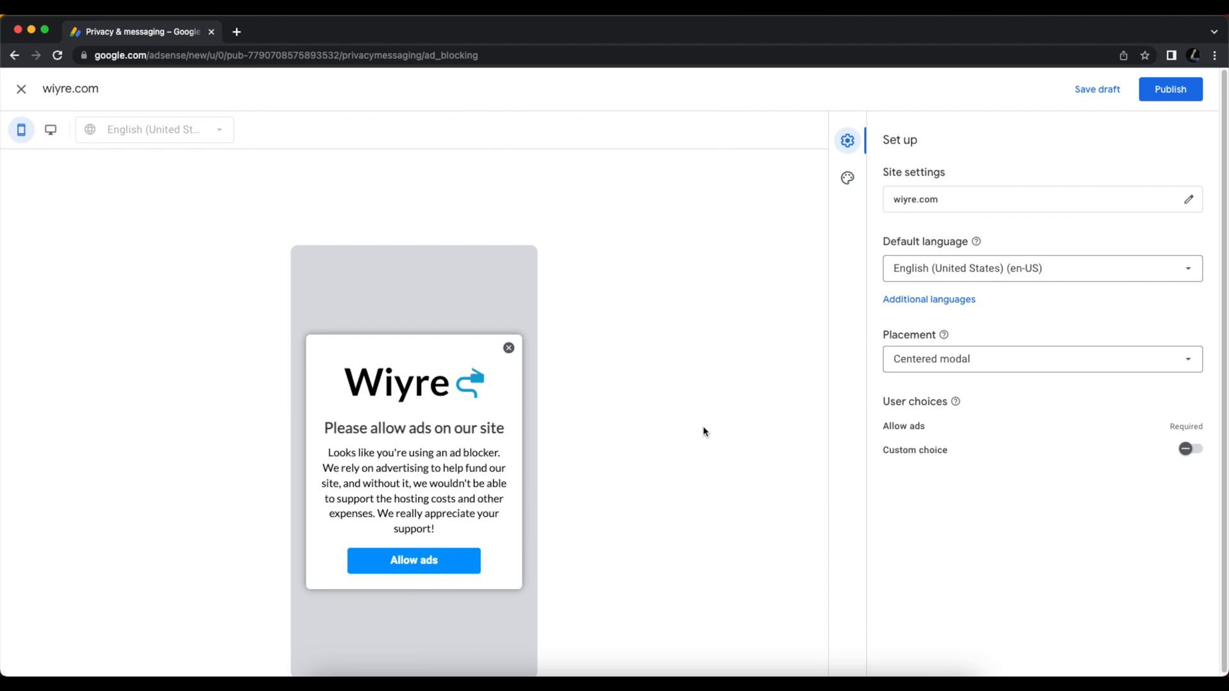
pyautogui.moveTo(381, 398)
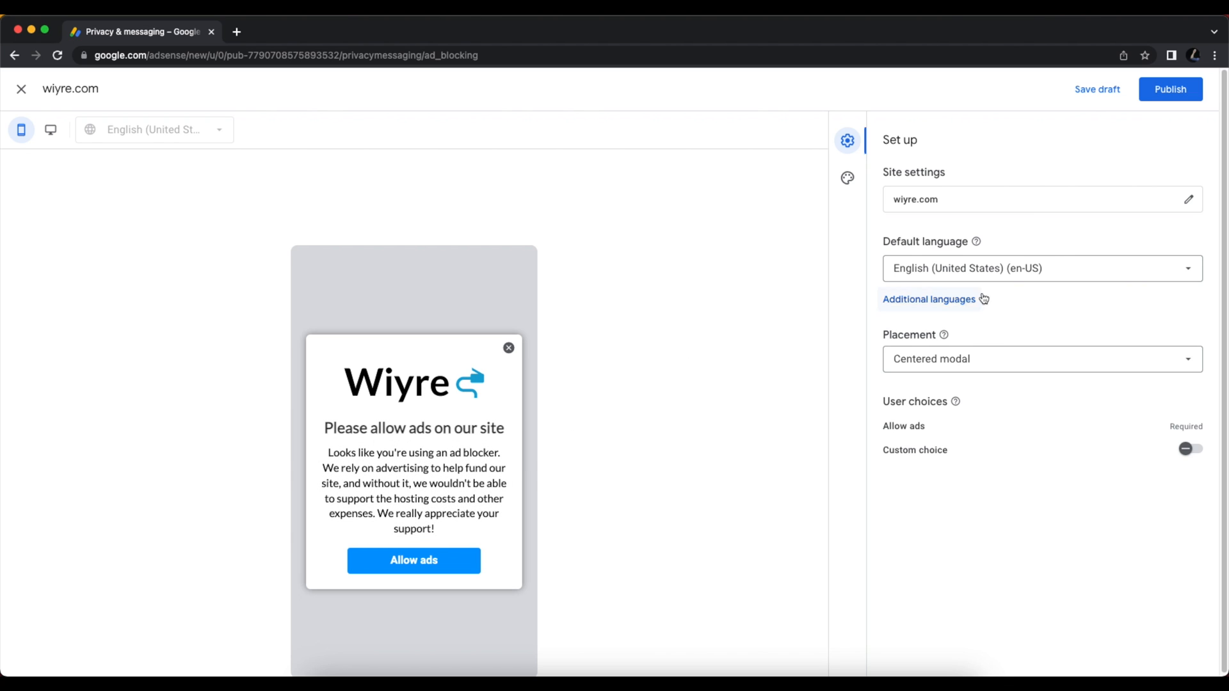
pyautogui.click(928, 299)
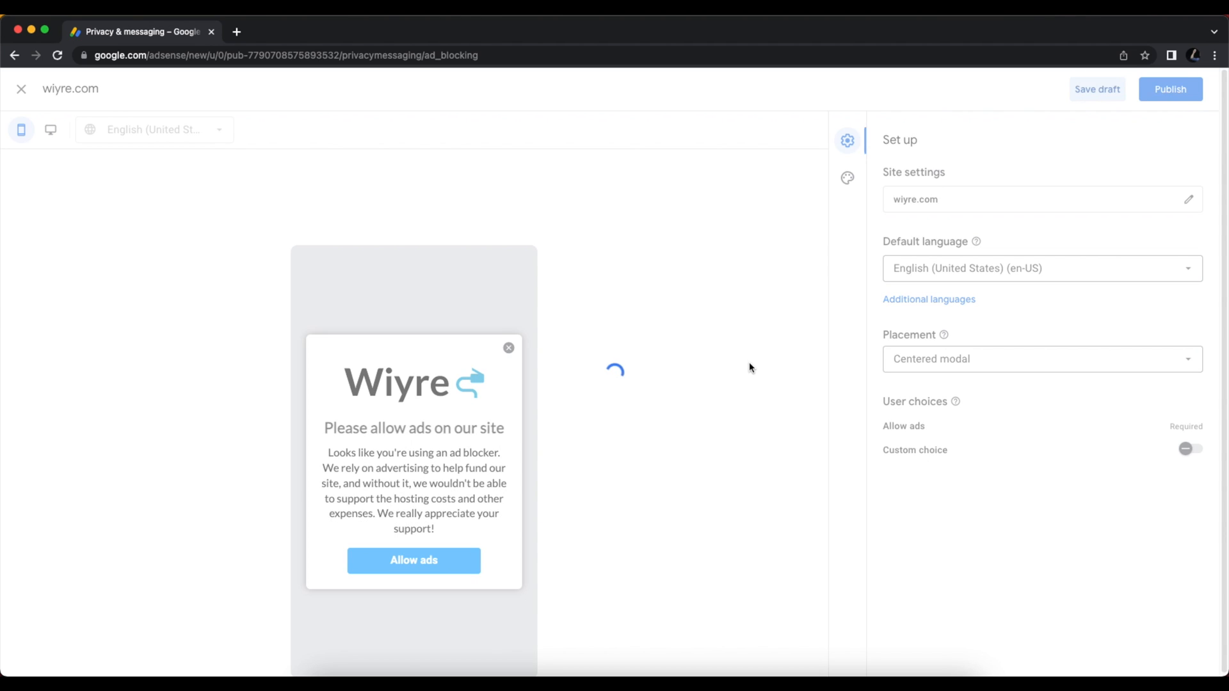
pyautogui.click(21, 89)
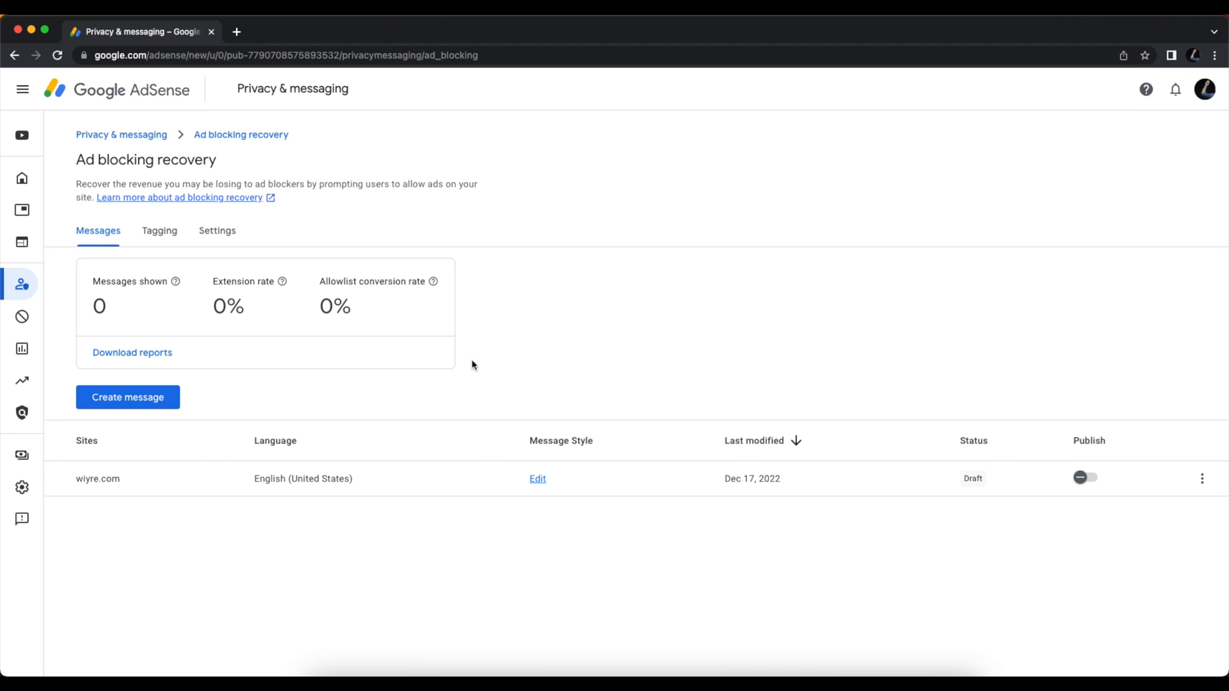
pyautogui.moveTo(480, 369)
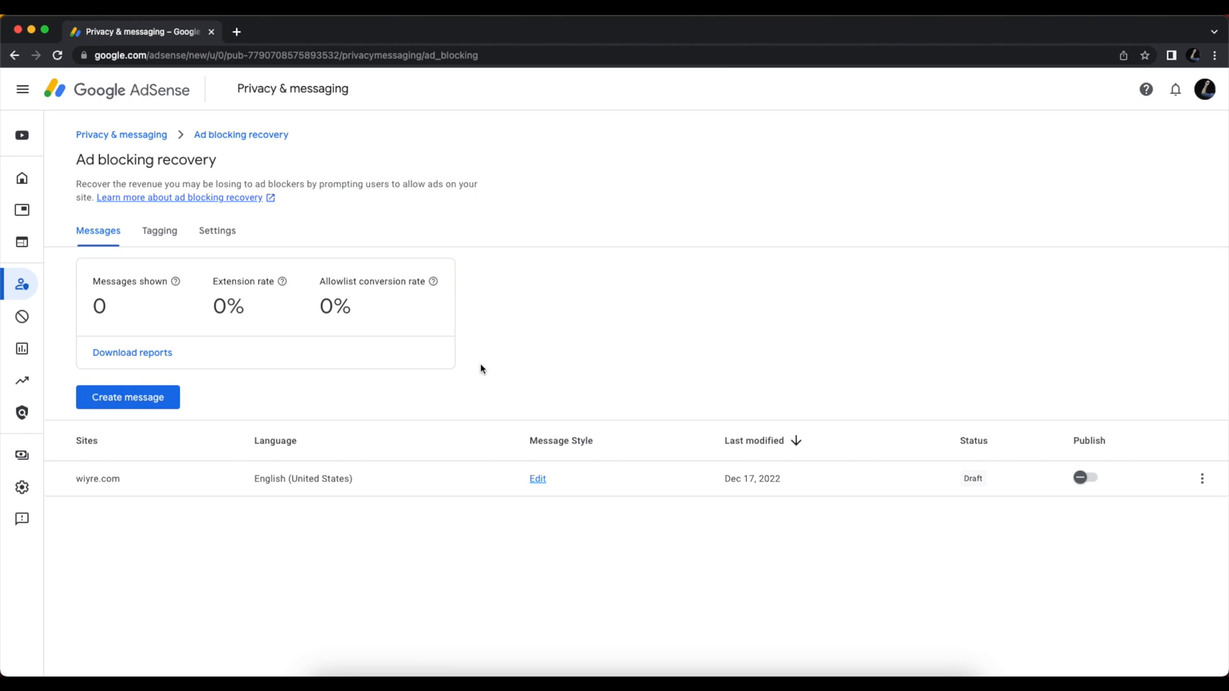
pyautogui.moveTo(476, 372)
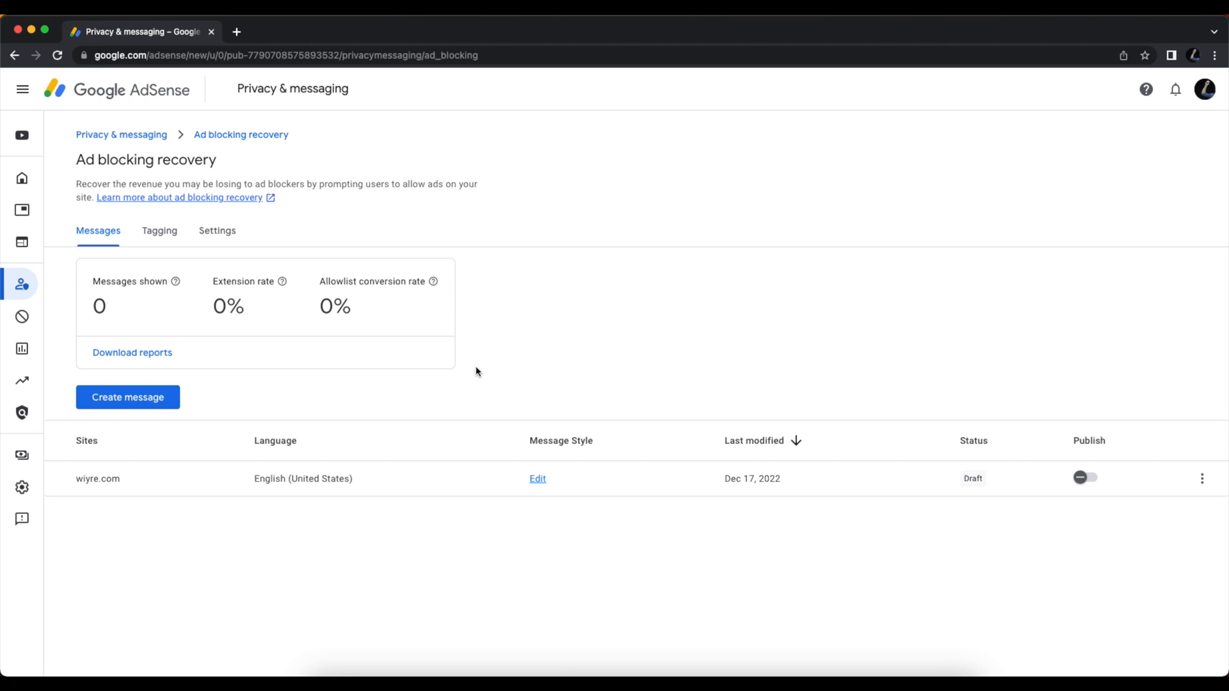
pyautogui.moveTo(471, 373)
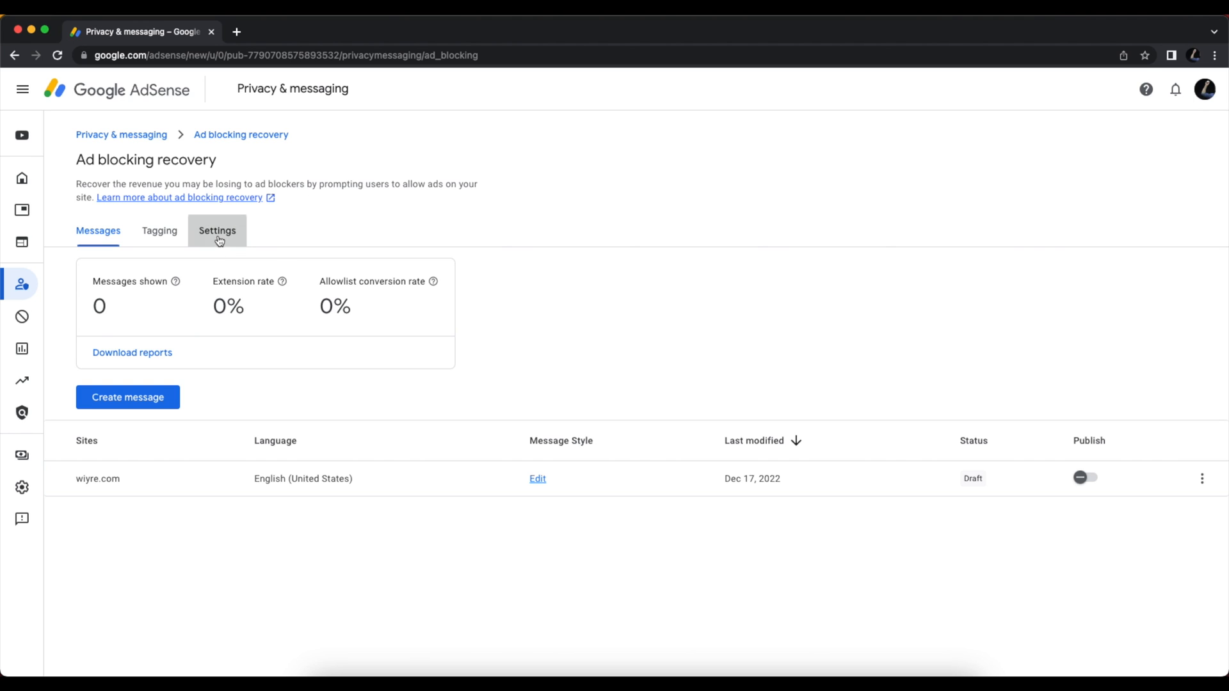
# Turn on one-click allowlisting, choose to show the recovery message, and save settings.
pyautogui.click(217, 230)
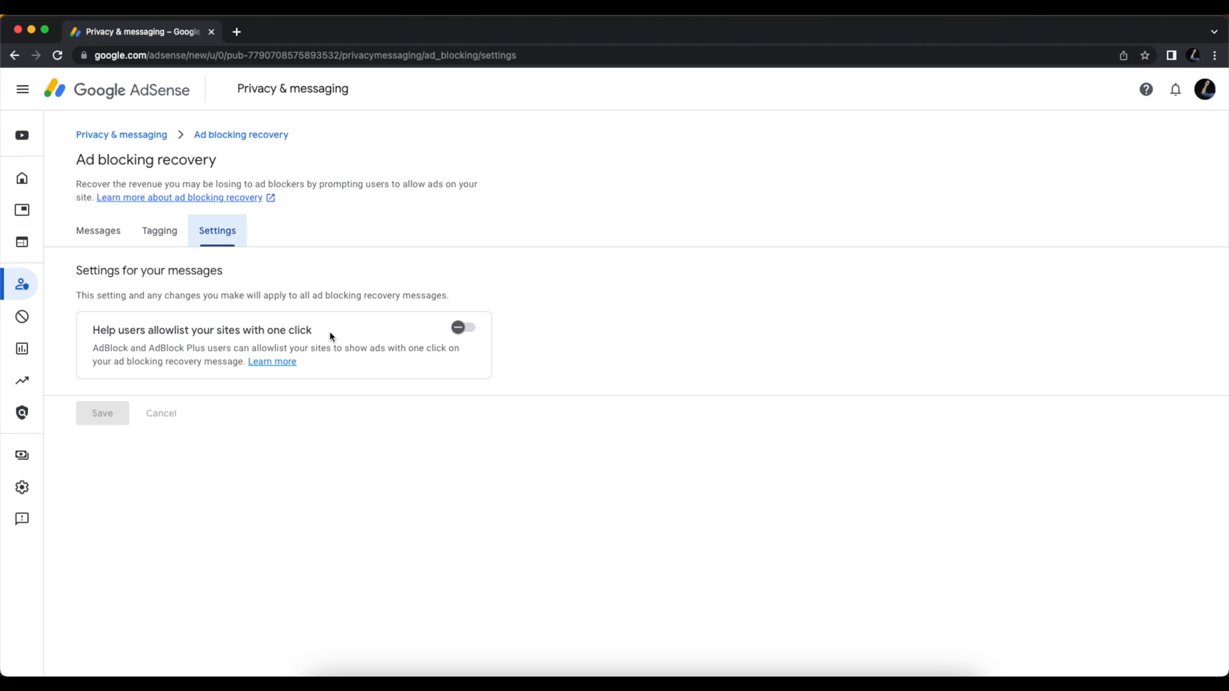
pyautogui.moveTo(384, 364)
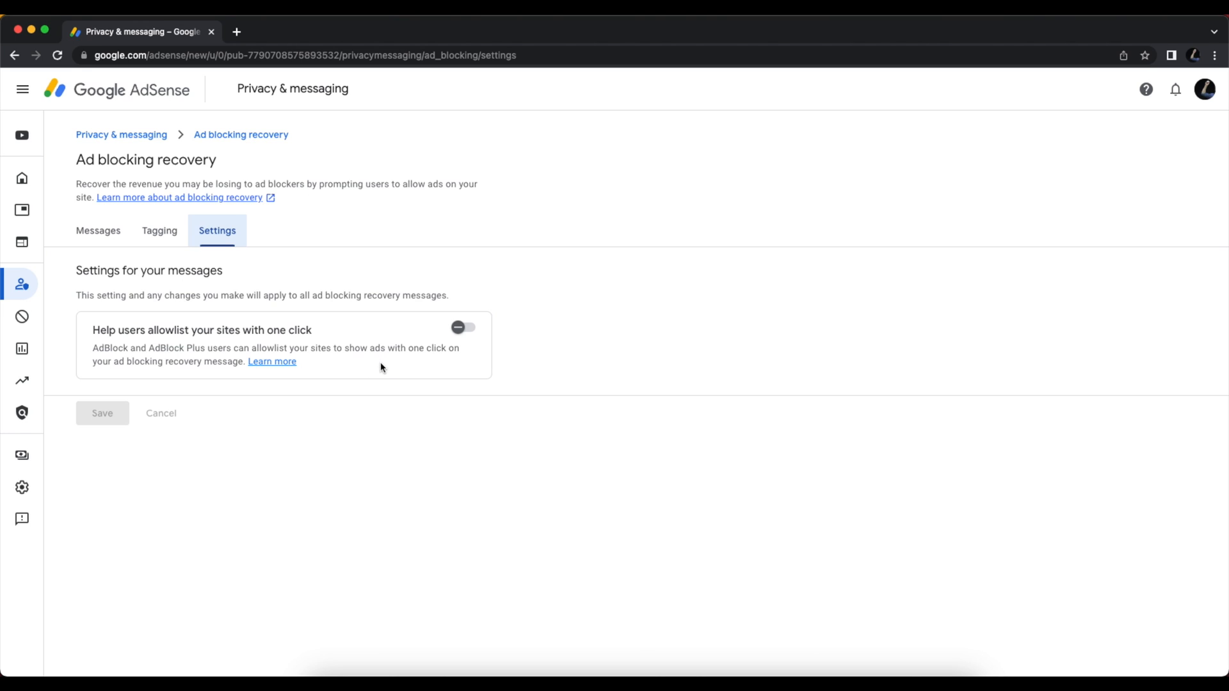
pyautogui.moveTo(119, 359)
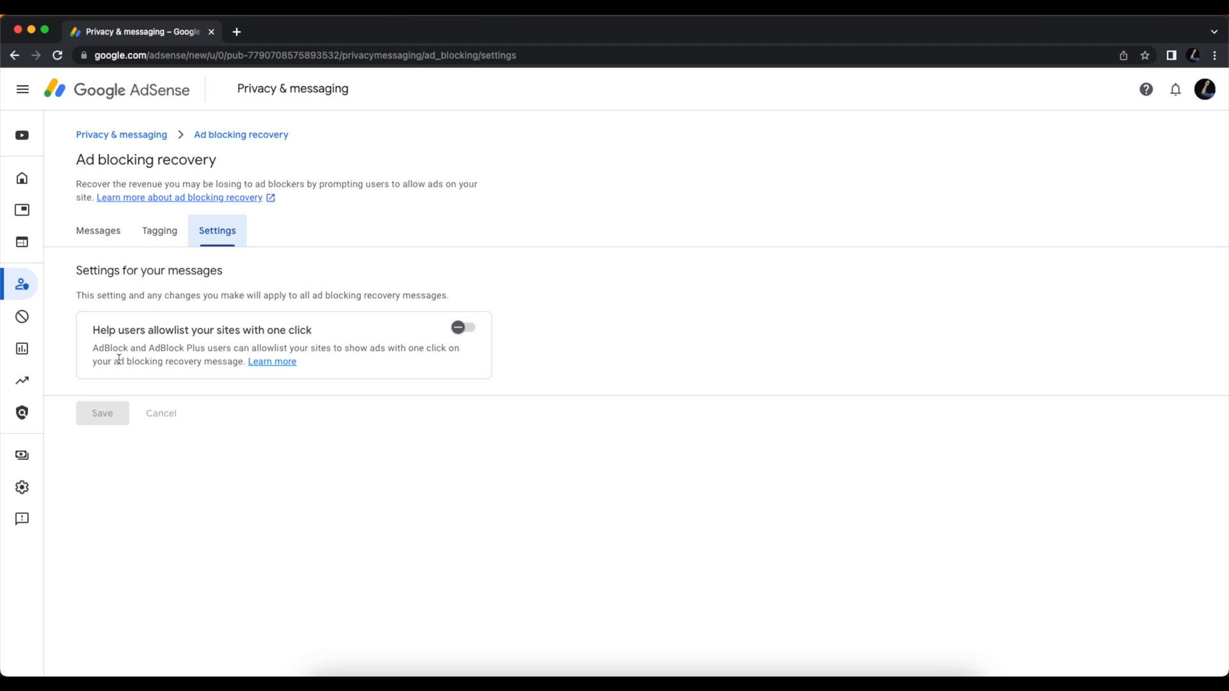
pyautogui.moveTo(356, 367)
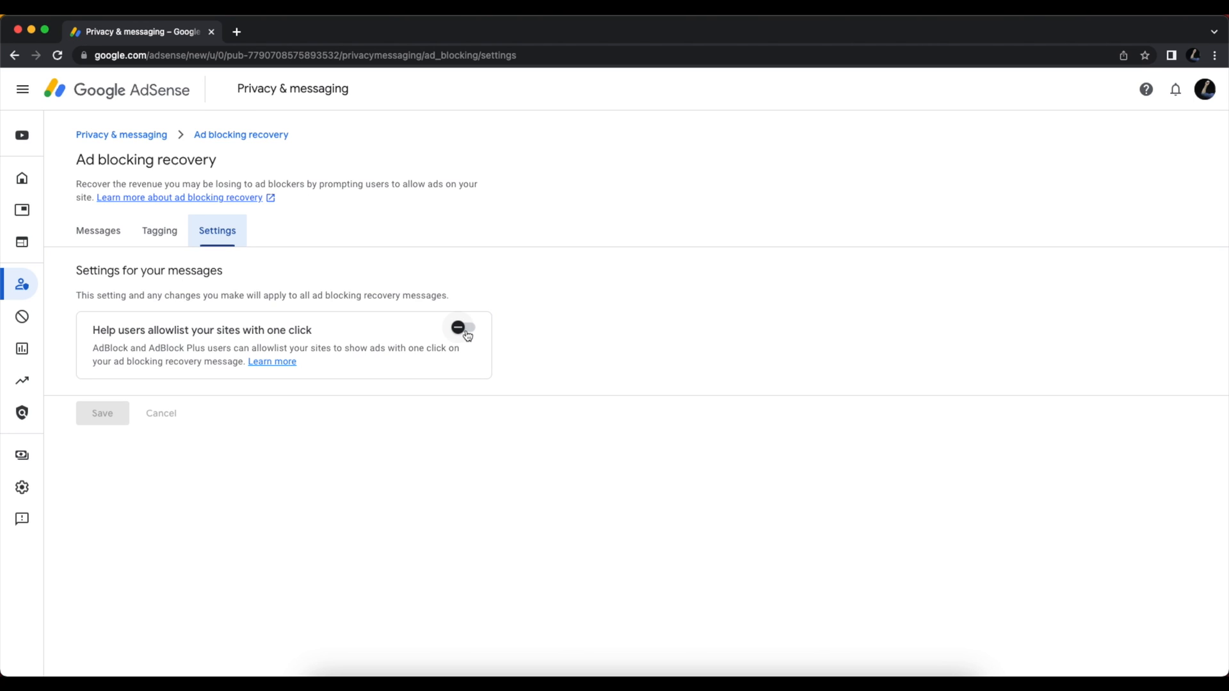
pyautogui.click(460, 327)
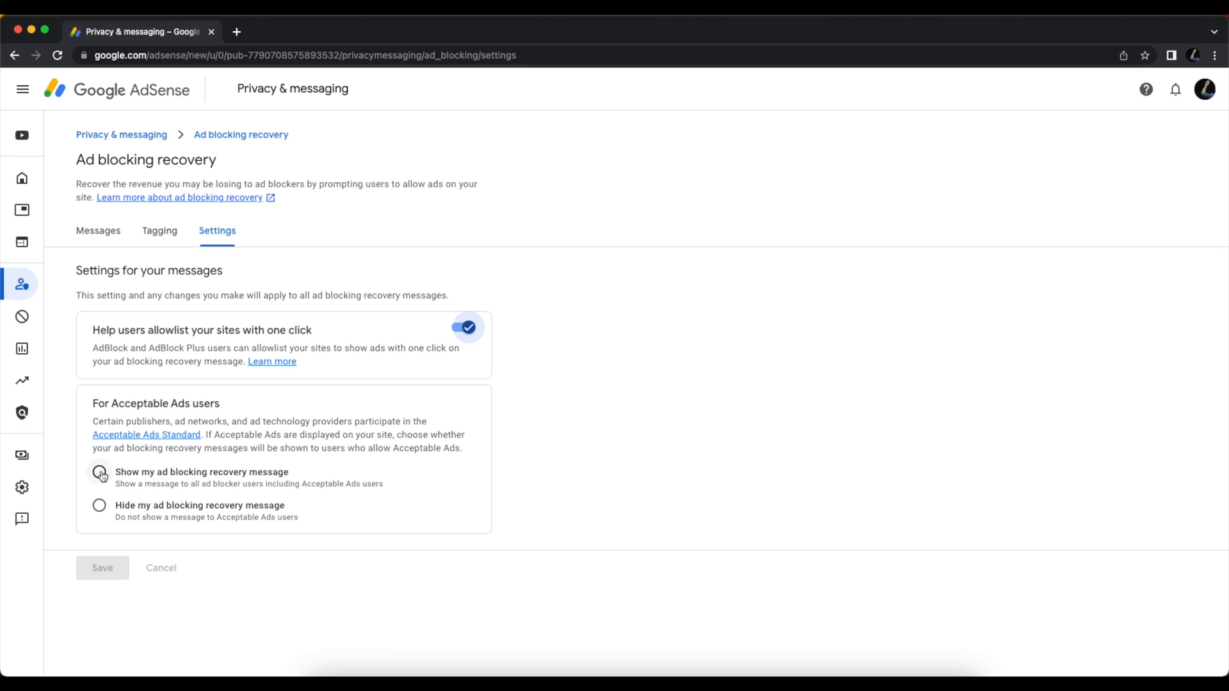
pyautogui.click(98, 472)
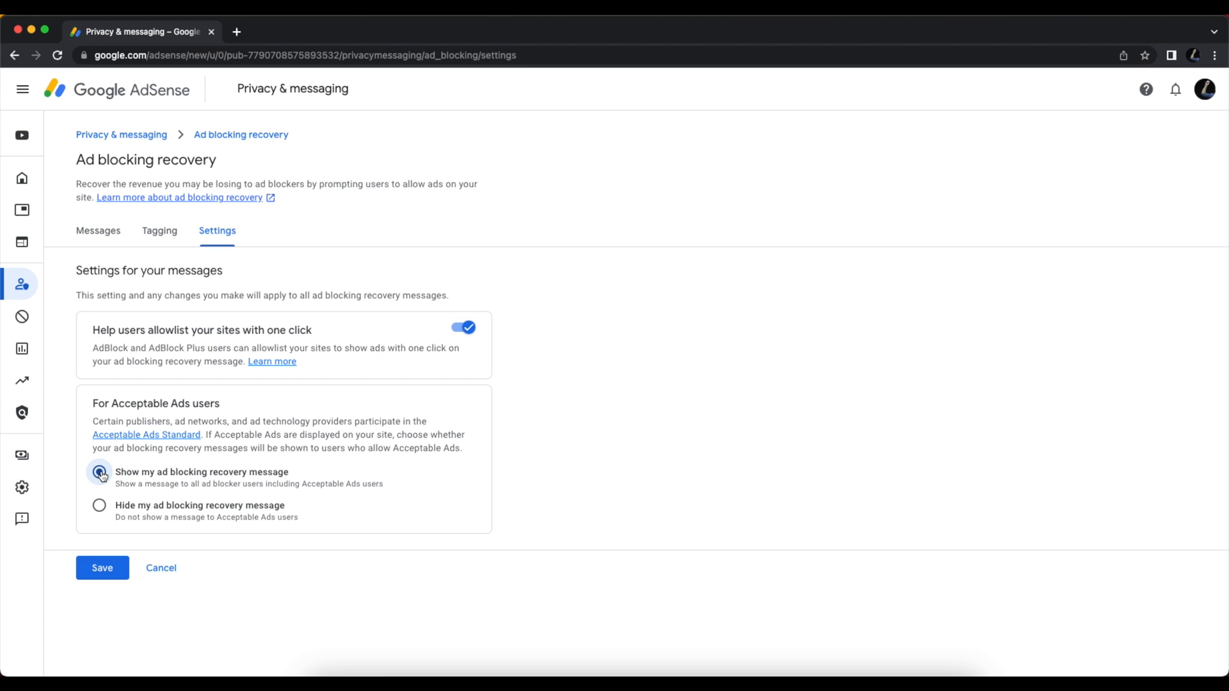
pyautogui.click(99, 476)
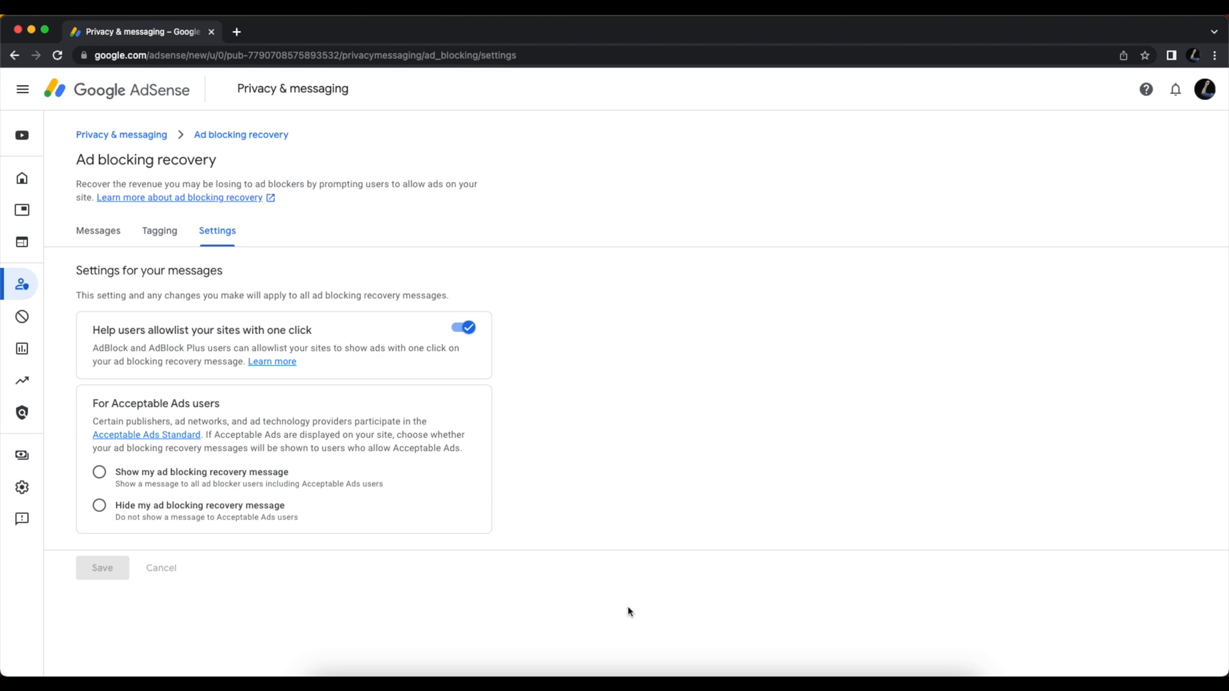
pyautogui.moveTo(98, 230)
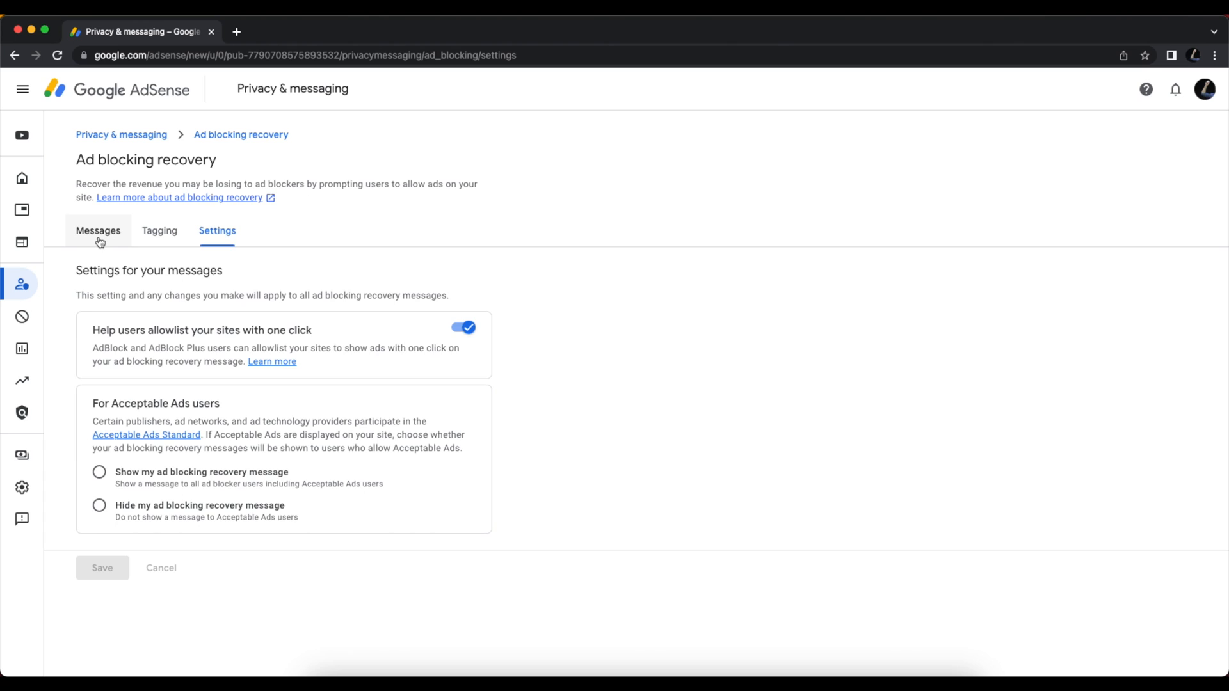
# Publish the wiyre.com recovery message and acknowledge the Almost done reminder.
pyautogui.click(98, 230)
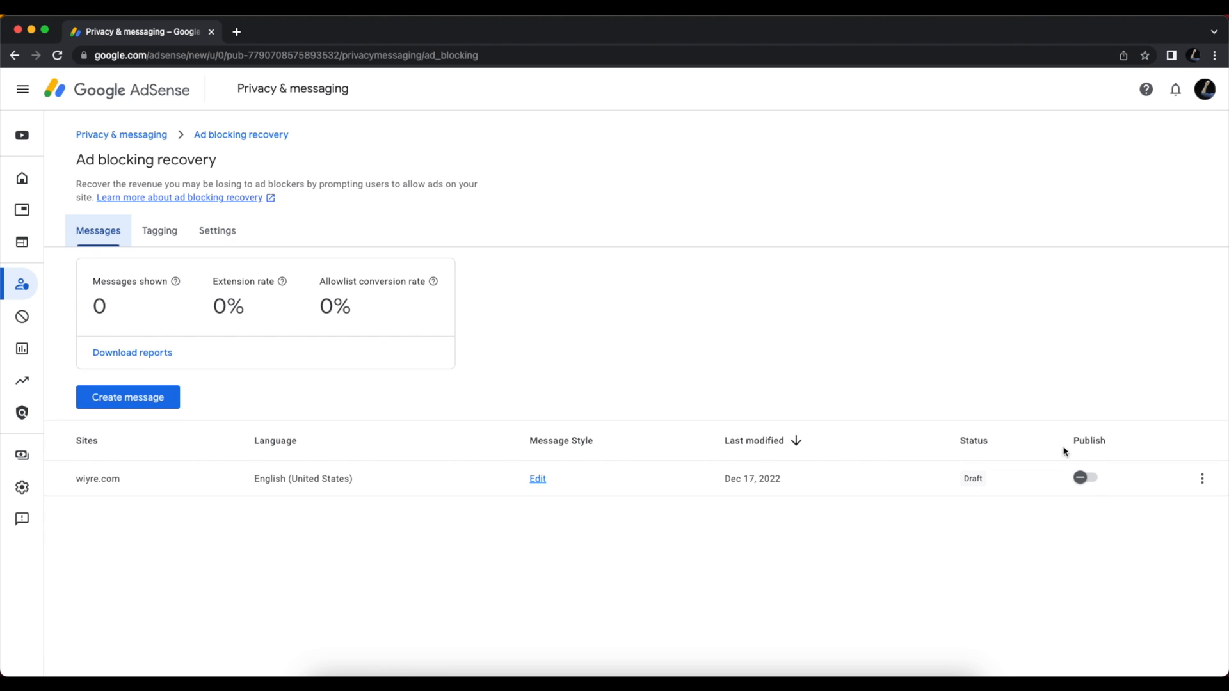
pyautogui.moveTo(1083, 478)
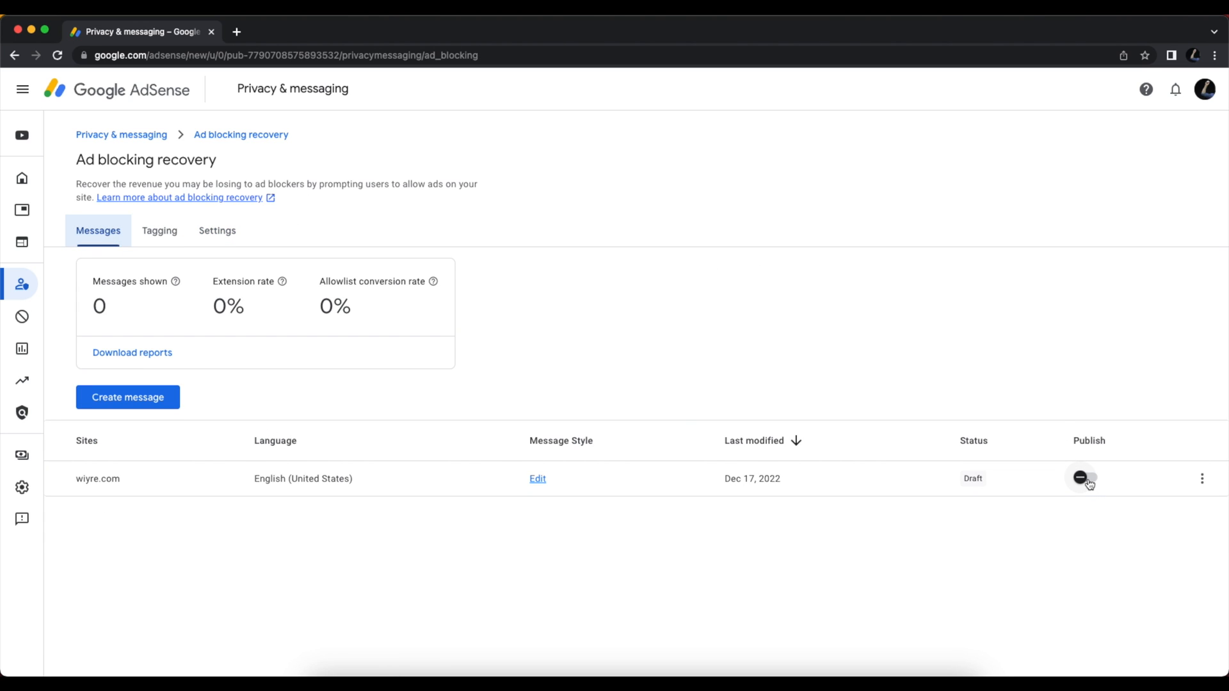
pyautogui.click(1085, 478)
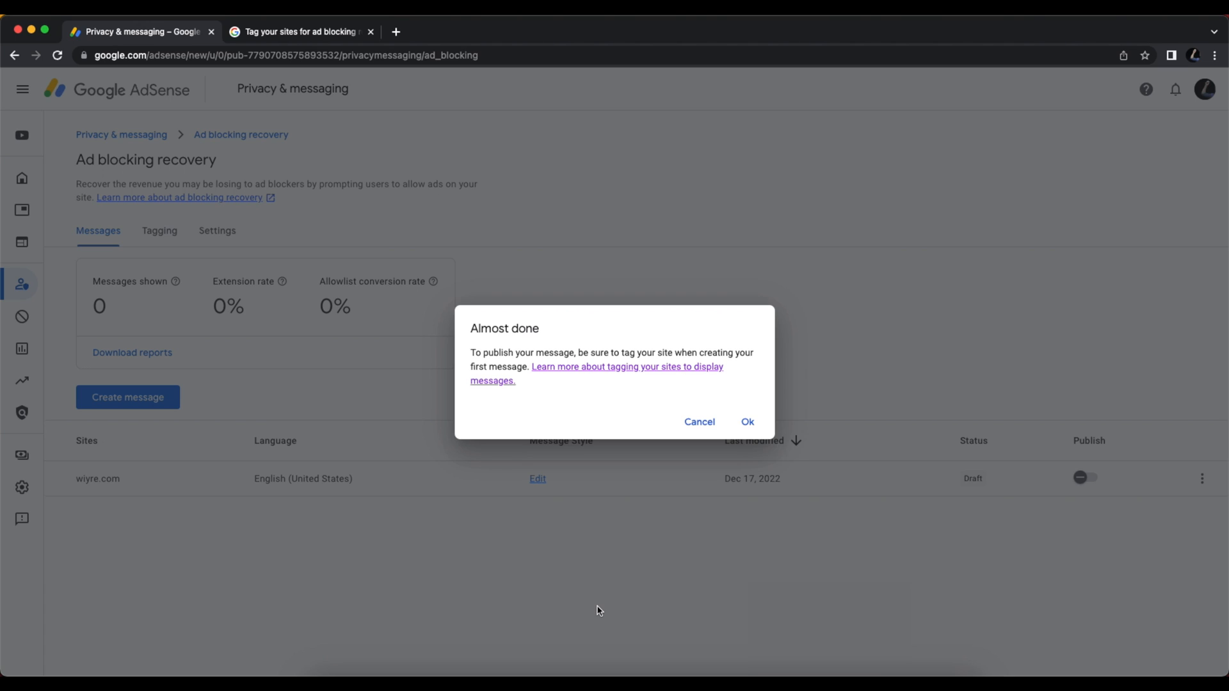
pyautogui.moveTo(509, 353)
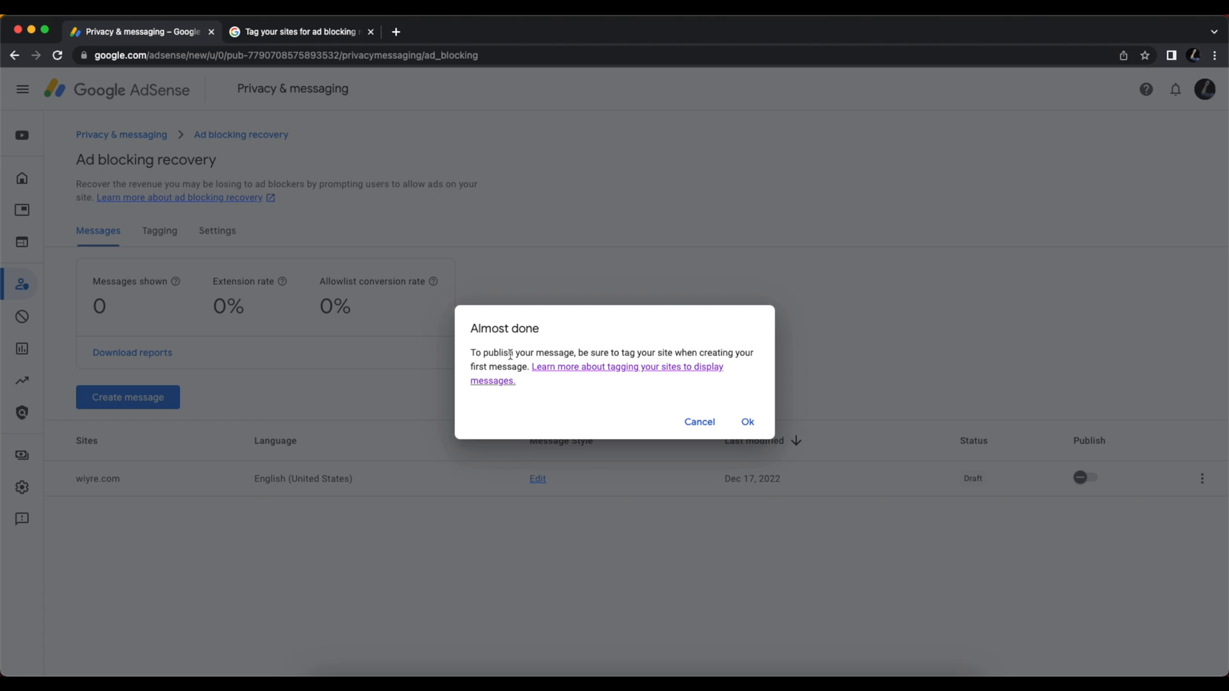
pyautogui.moveTo(643, 336)
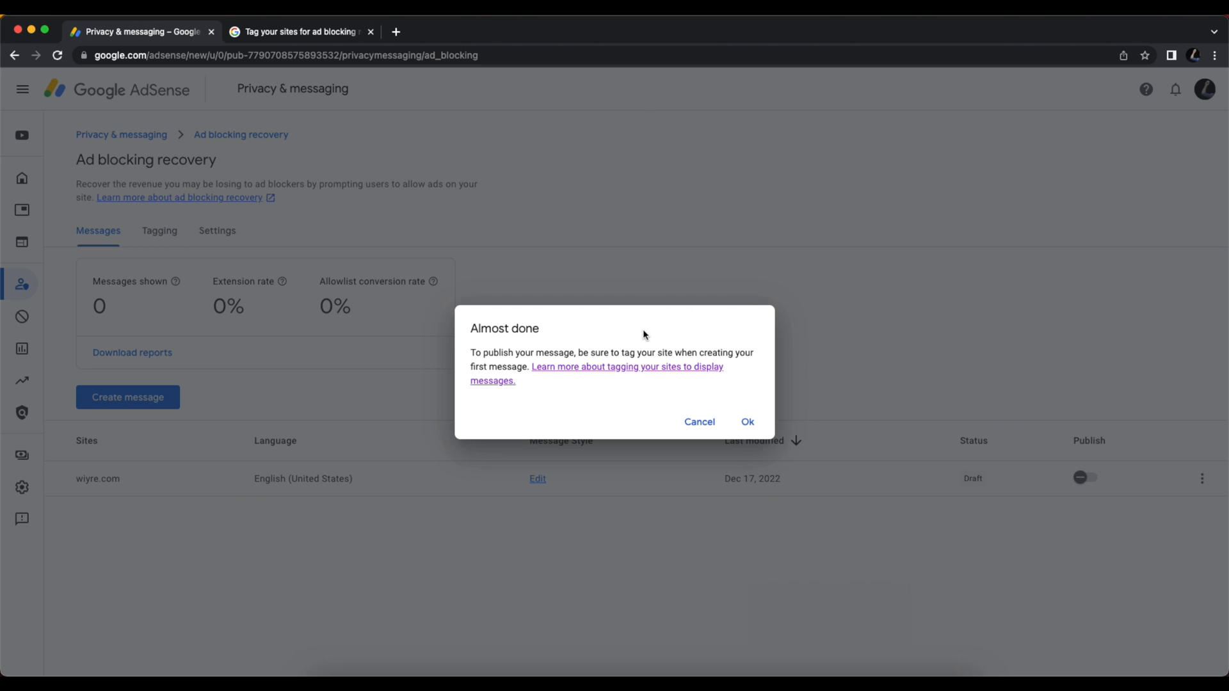
pyautogui.moveTo(636, 409)
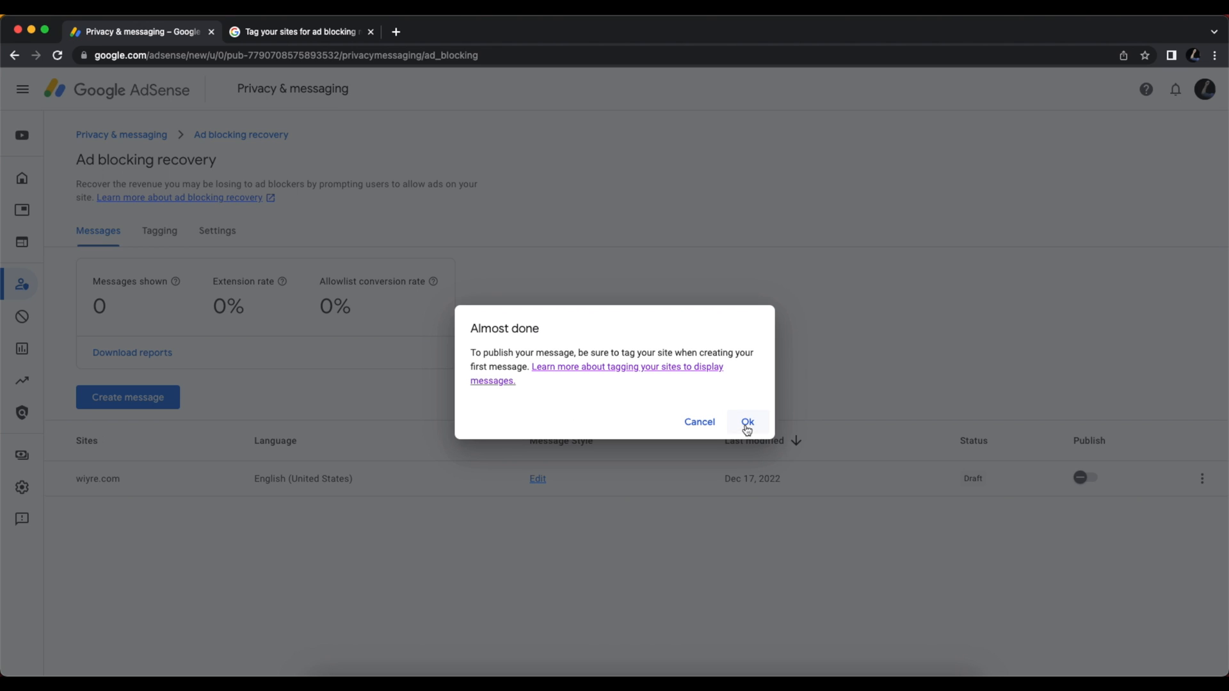
pyautogui.click(746, 425)
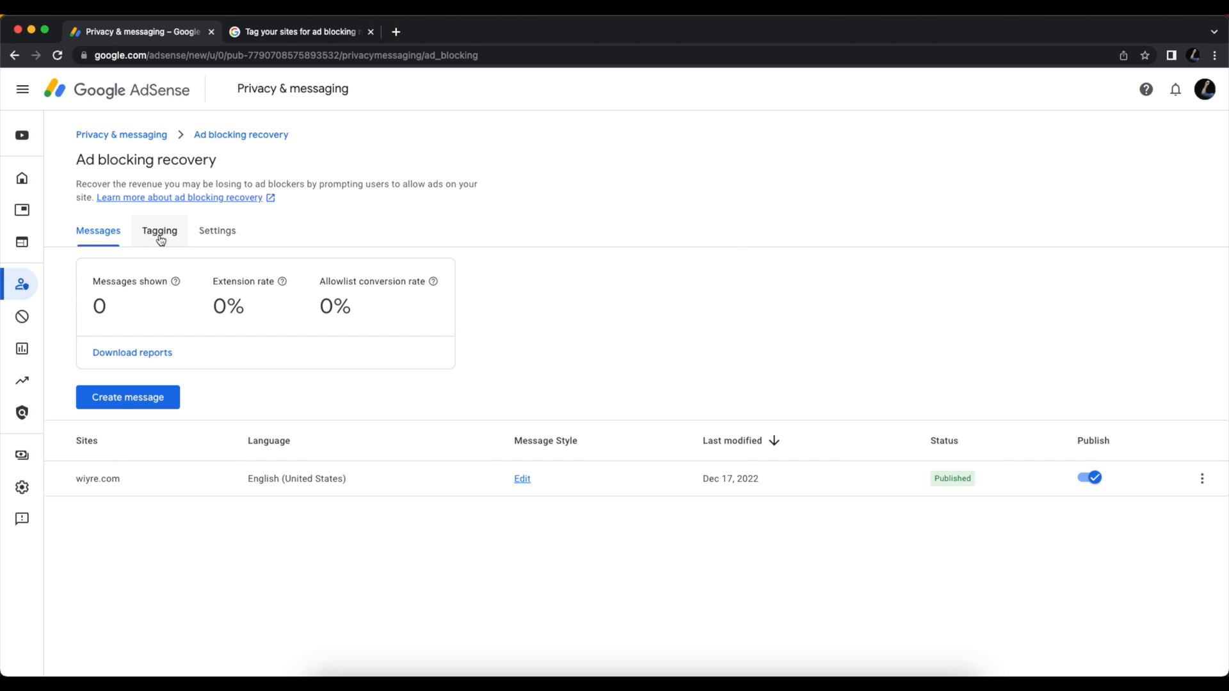
# Copy the ad blocking recovery tag from Tagging and open WordPress Plugins in another tab.
pyautogui.click(160, 231)
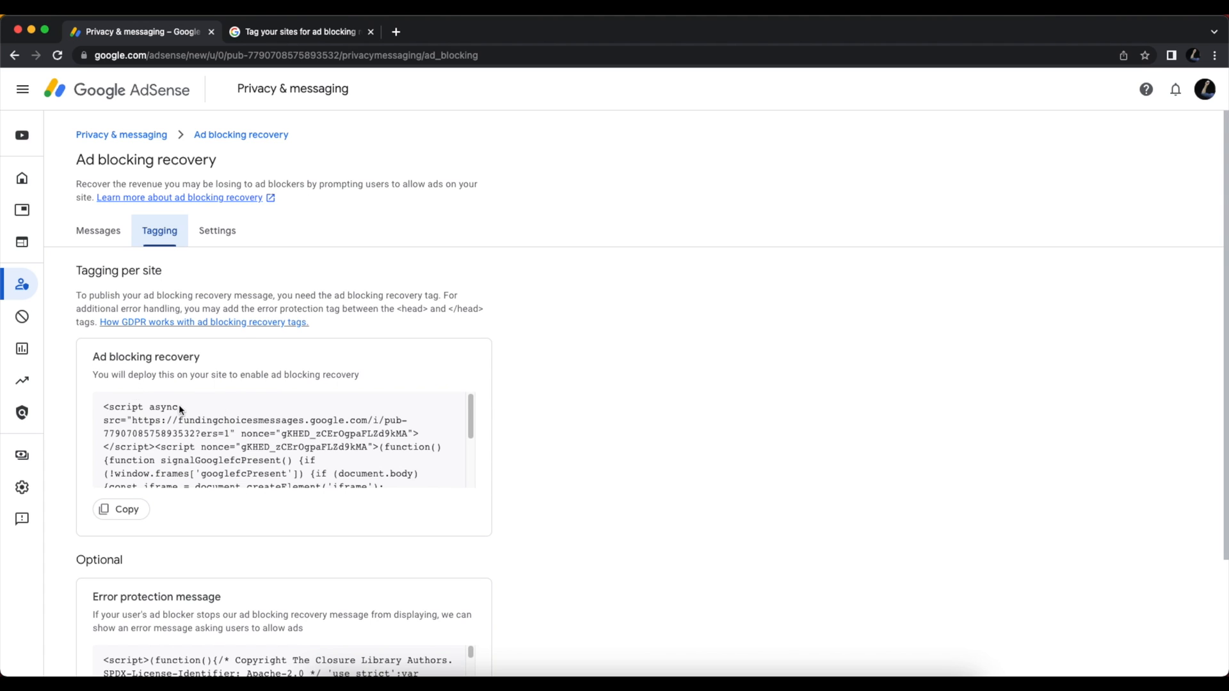
pyautogui.scroll(-3)
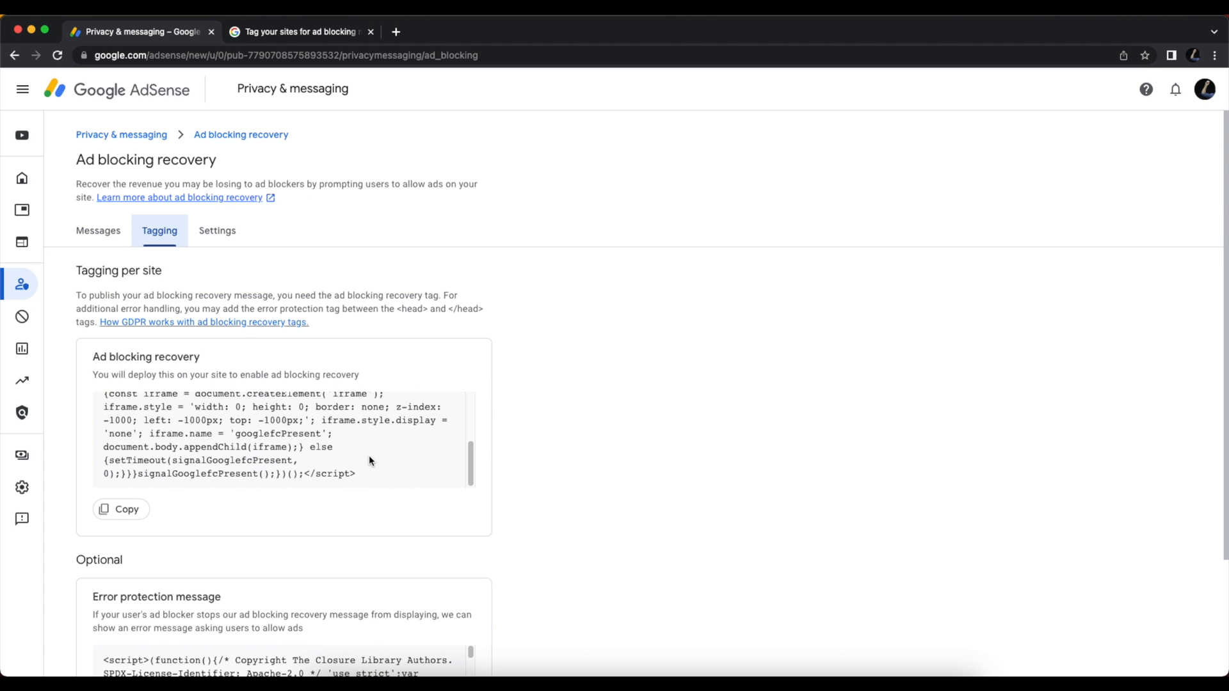
pyautogui.scroll(-3)
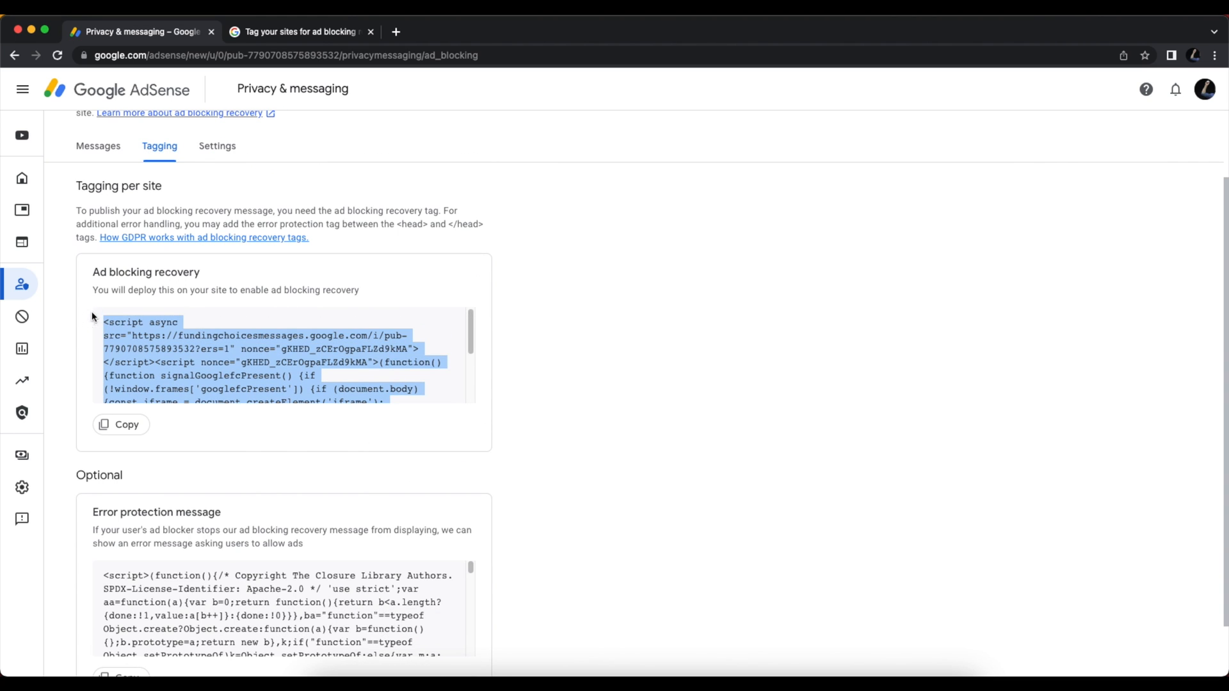
pyautogui.click(378, 374)
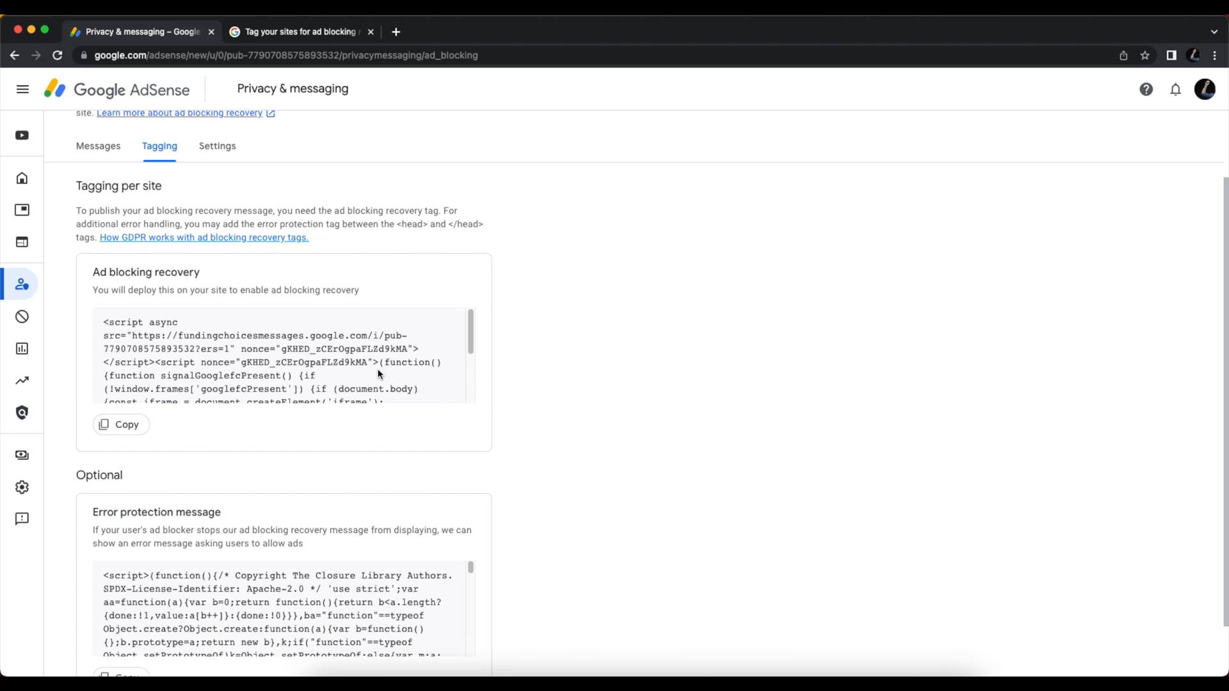
pyautogui.moveTo(491, 190)
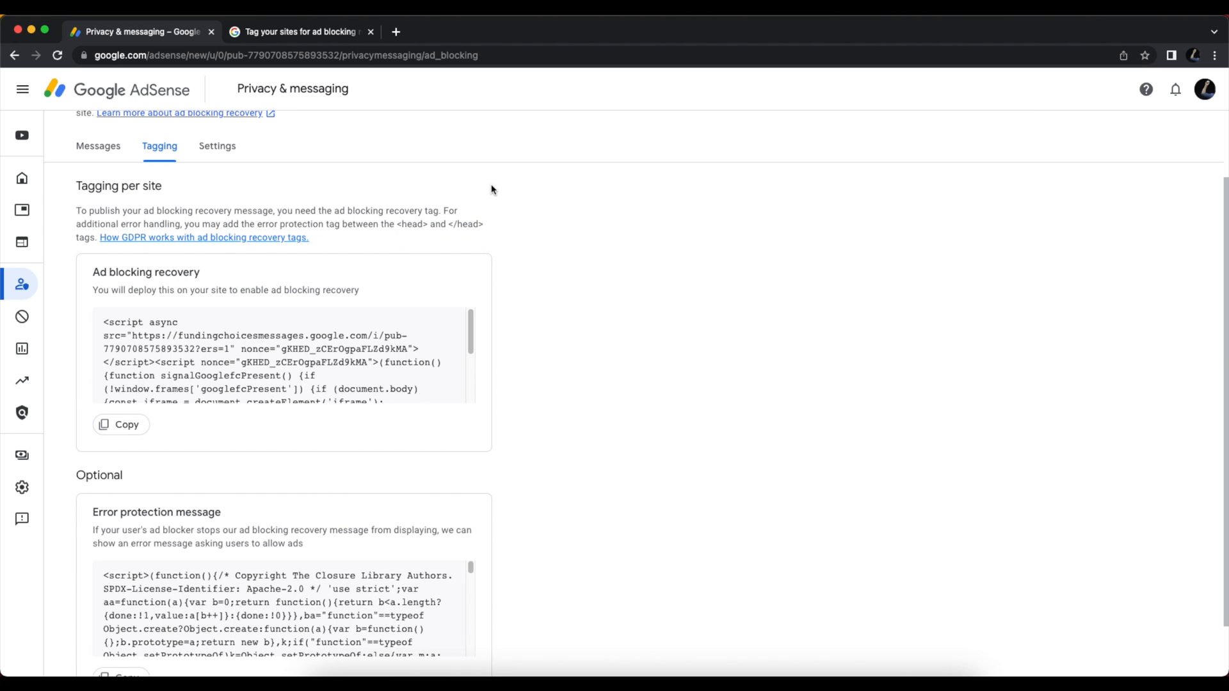
pyautogui.click(458, 32)
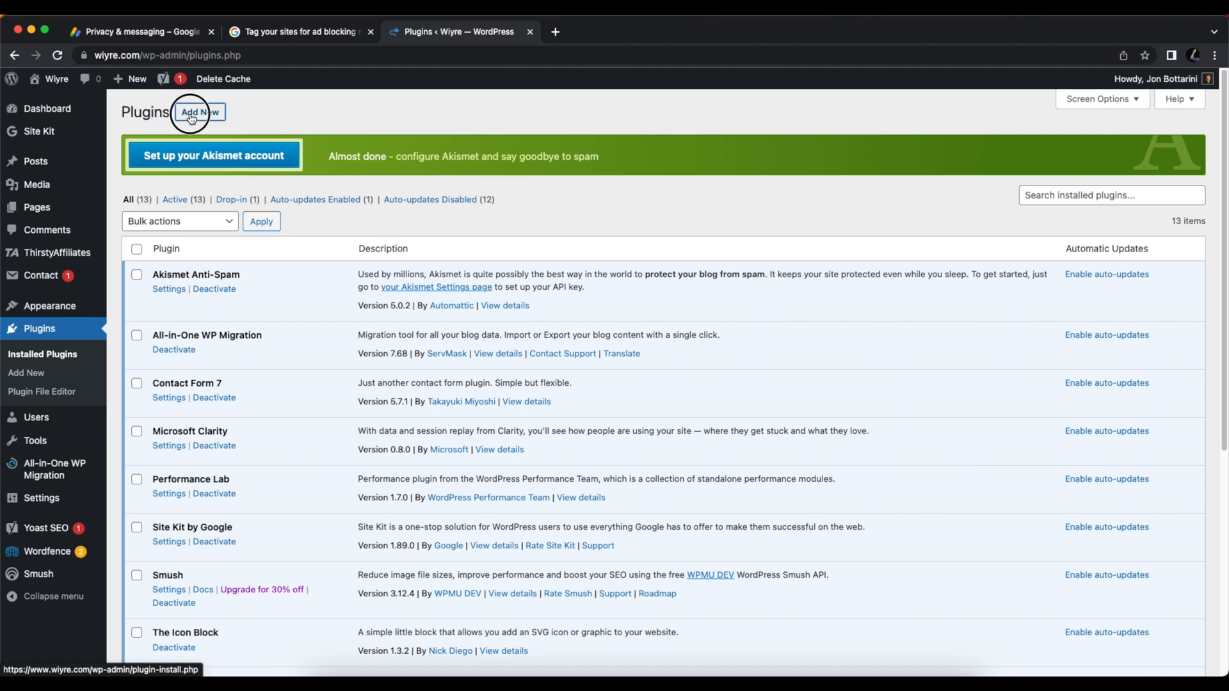
# Search plugins for 'footer header', then install and activate WPCode.
pyautogui.click(199, 112)
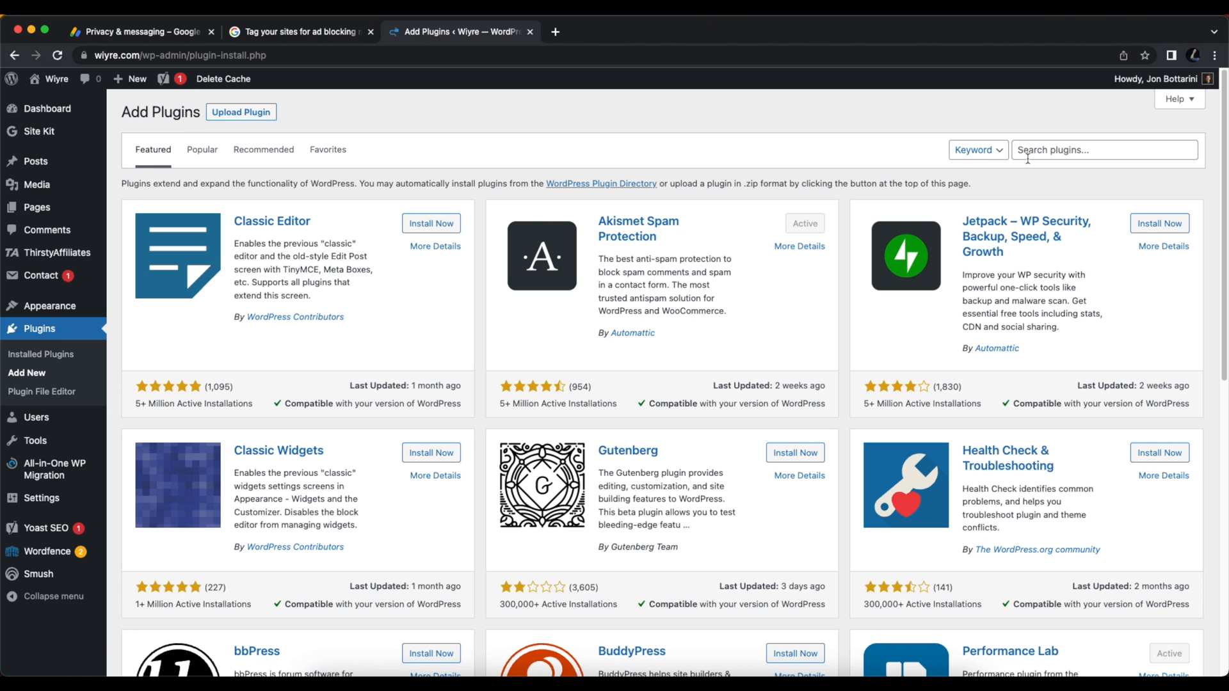
pyautogui.write('footer')
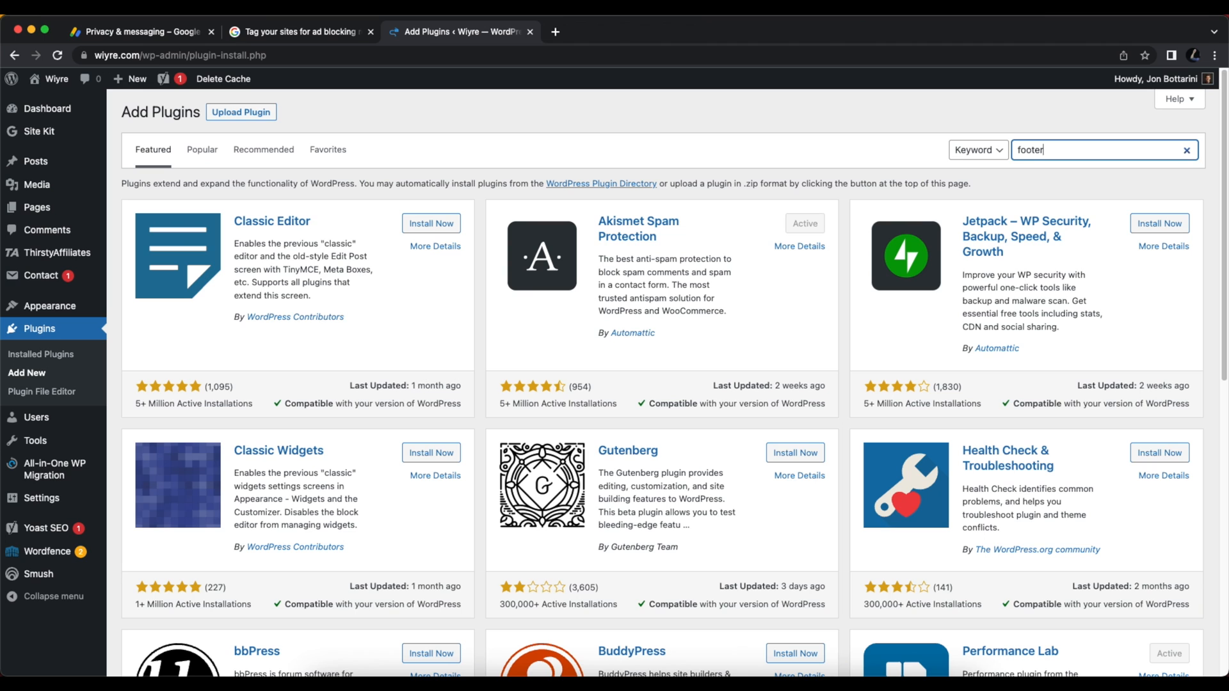
pyautogui.write('header')
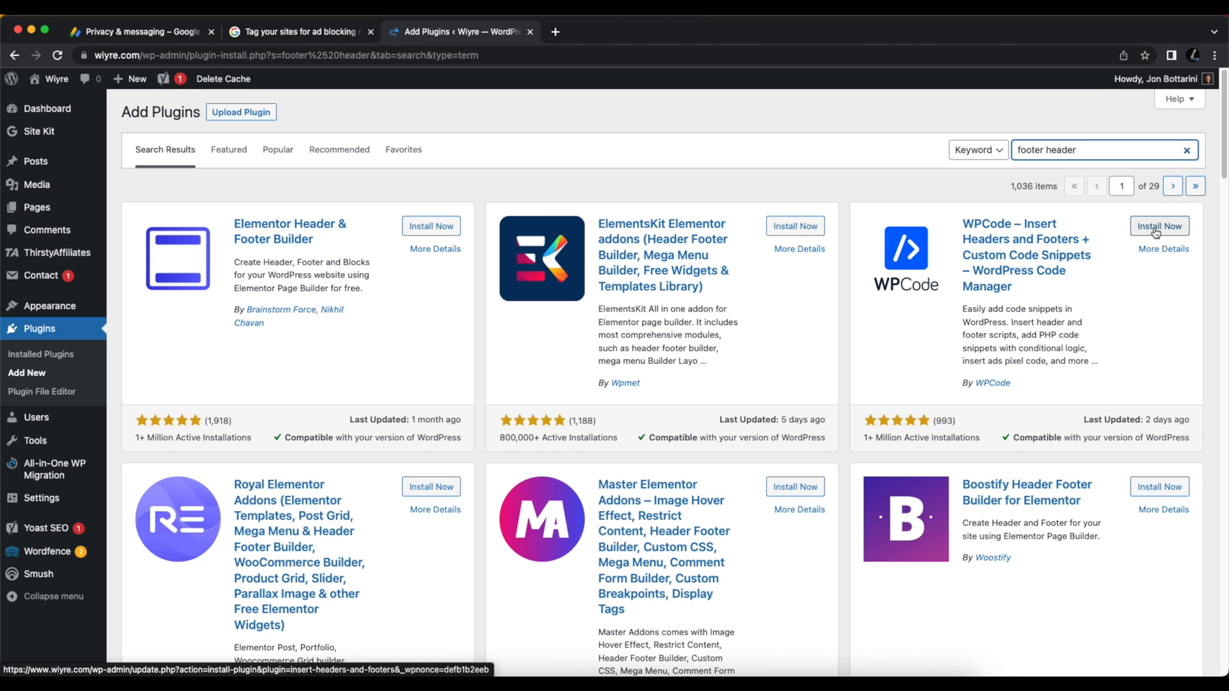
pyautogui.click(1158, 226)
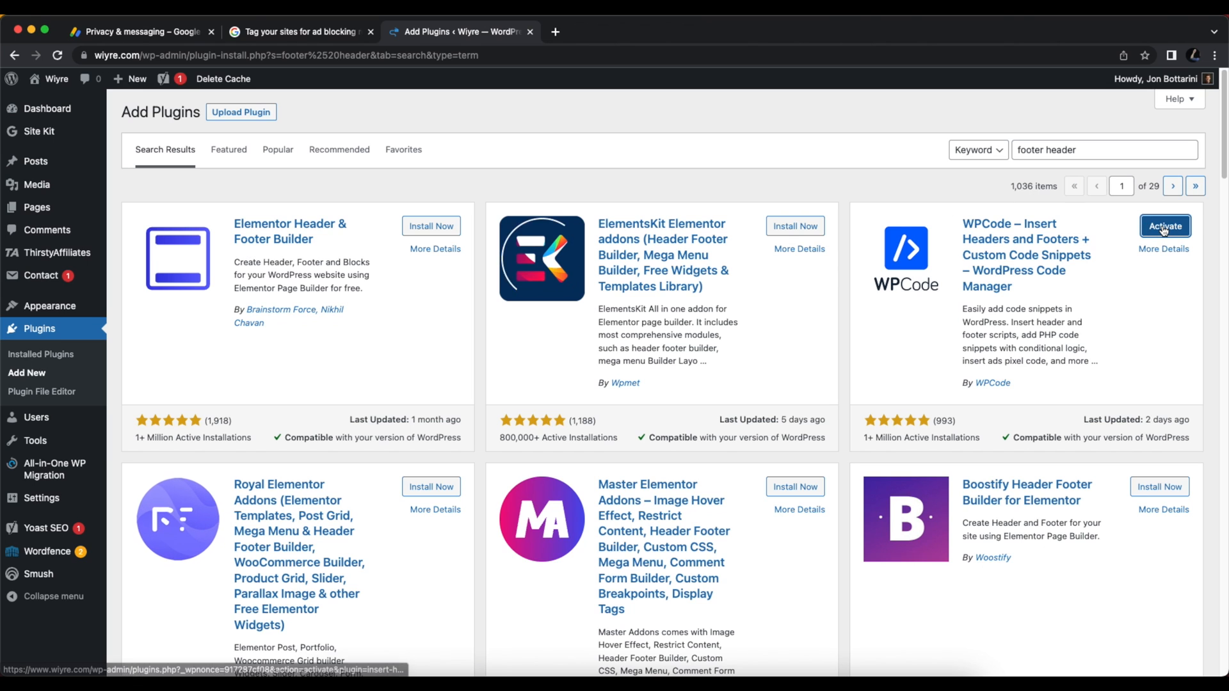
pyautogui.click(1163, 226)
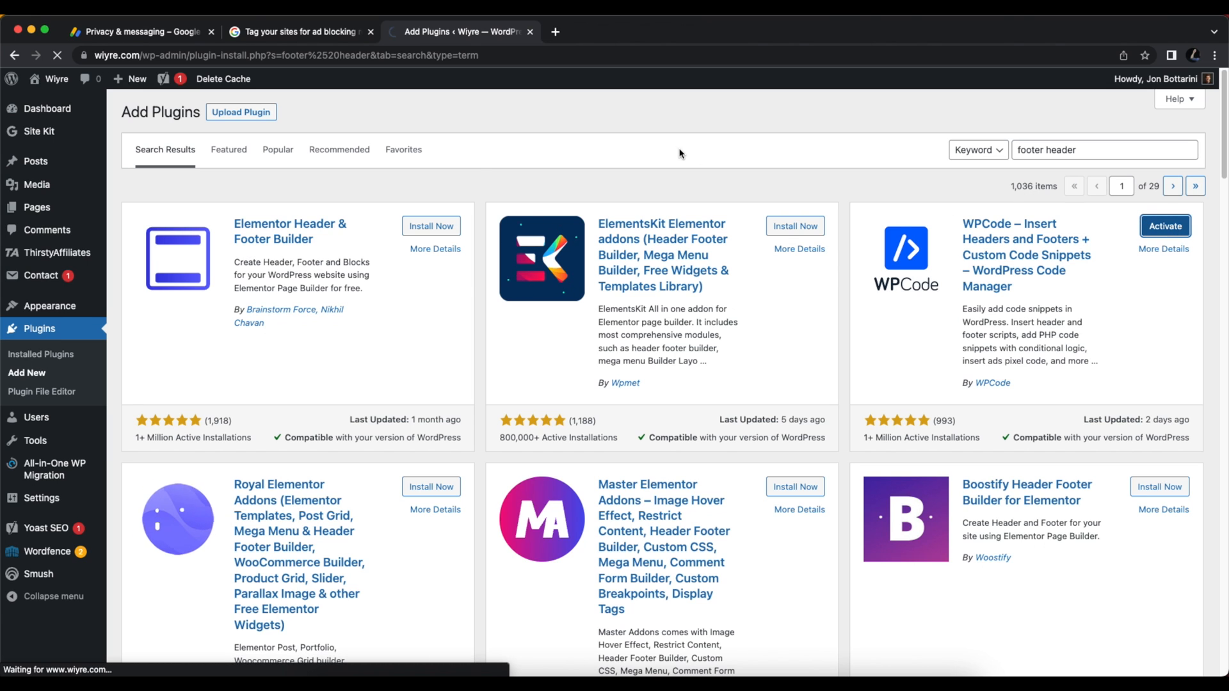
pyautogui.click(1164, 226)
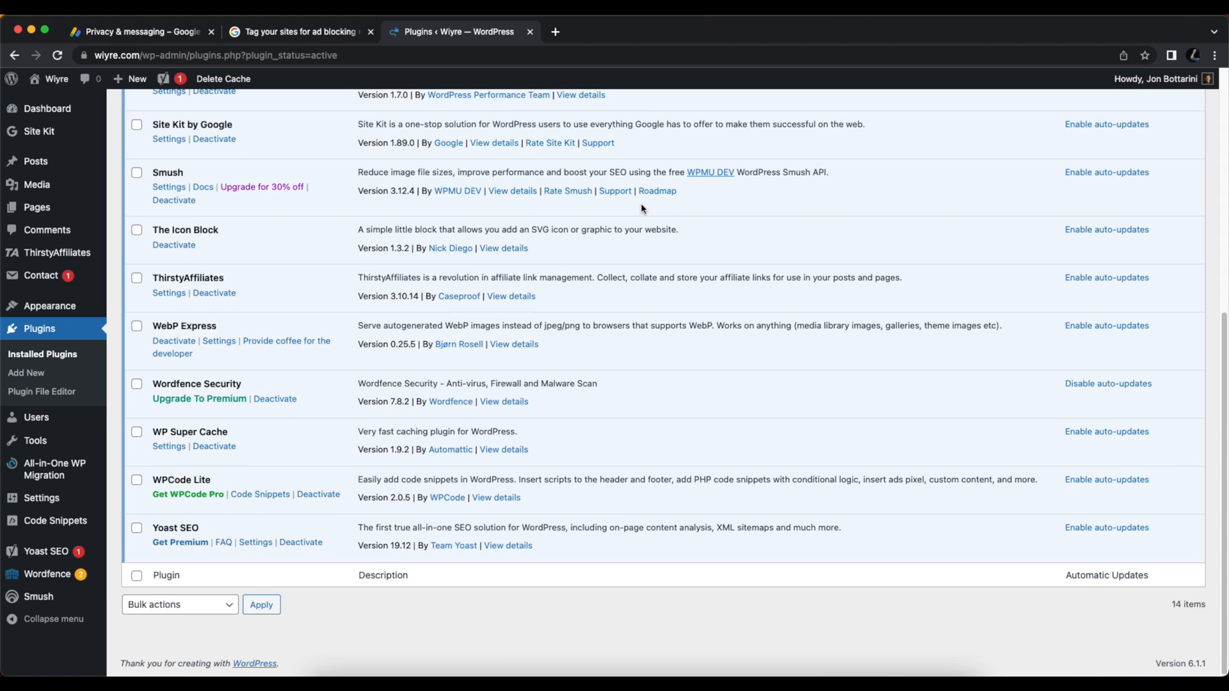
pyautogui.moveTo(680, 436)
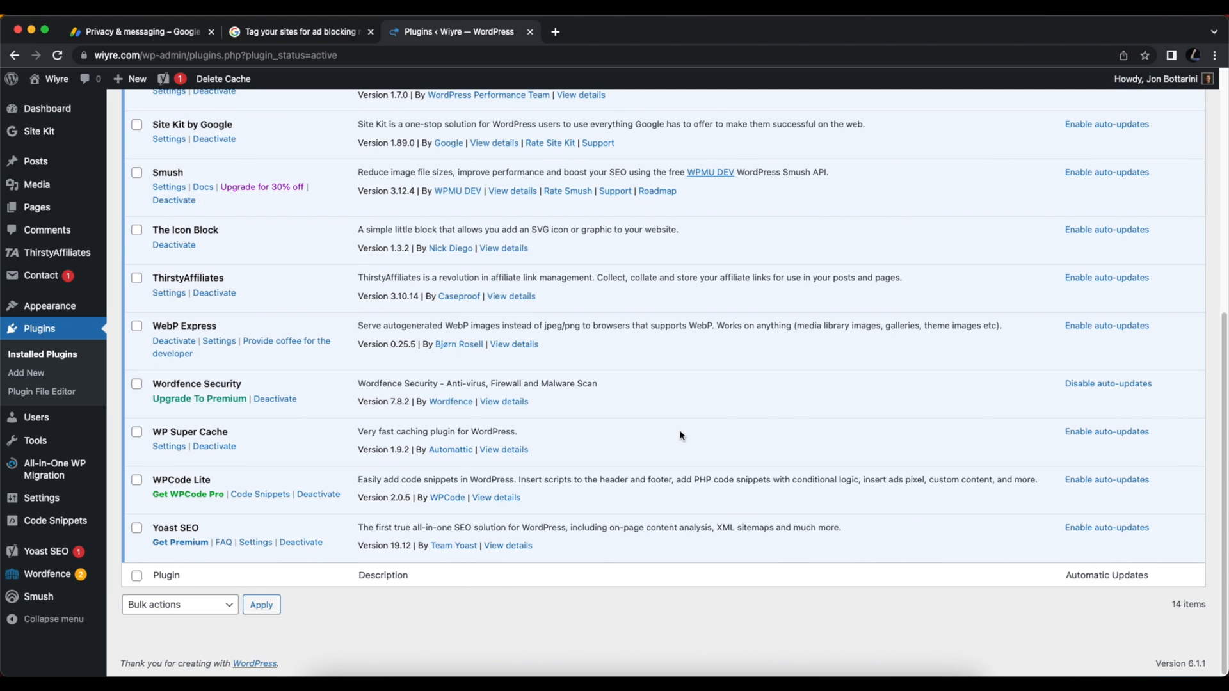
pyautogui.moveTo(286, 480)
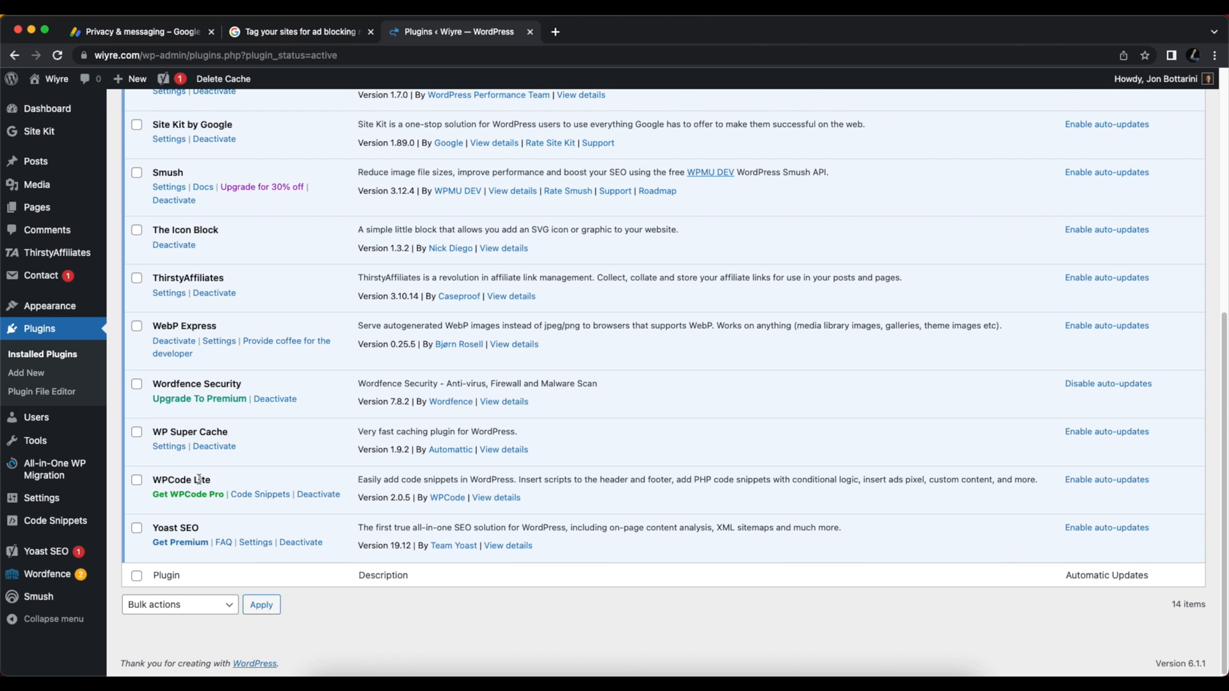
pyautogui.moveTo(37, 509)
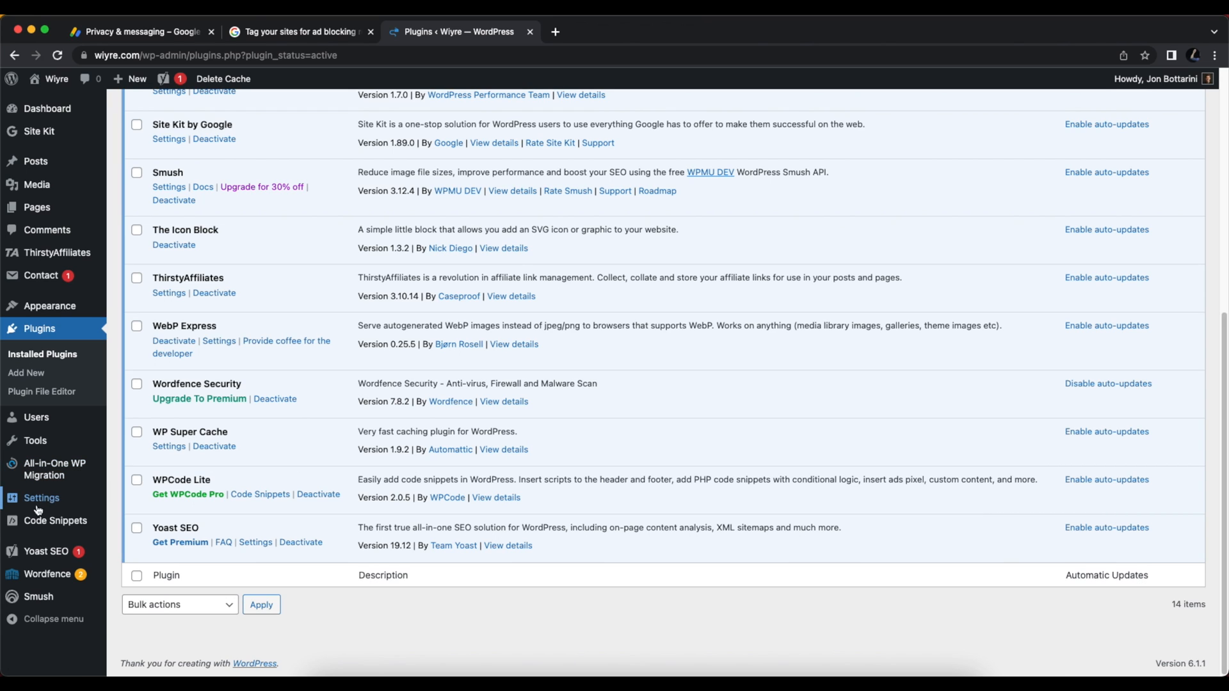
pyautogui.moveTo(55, 520)
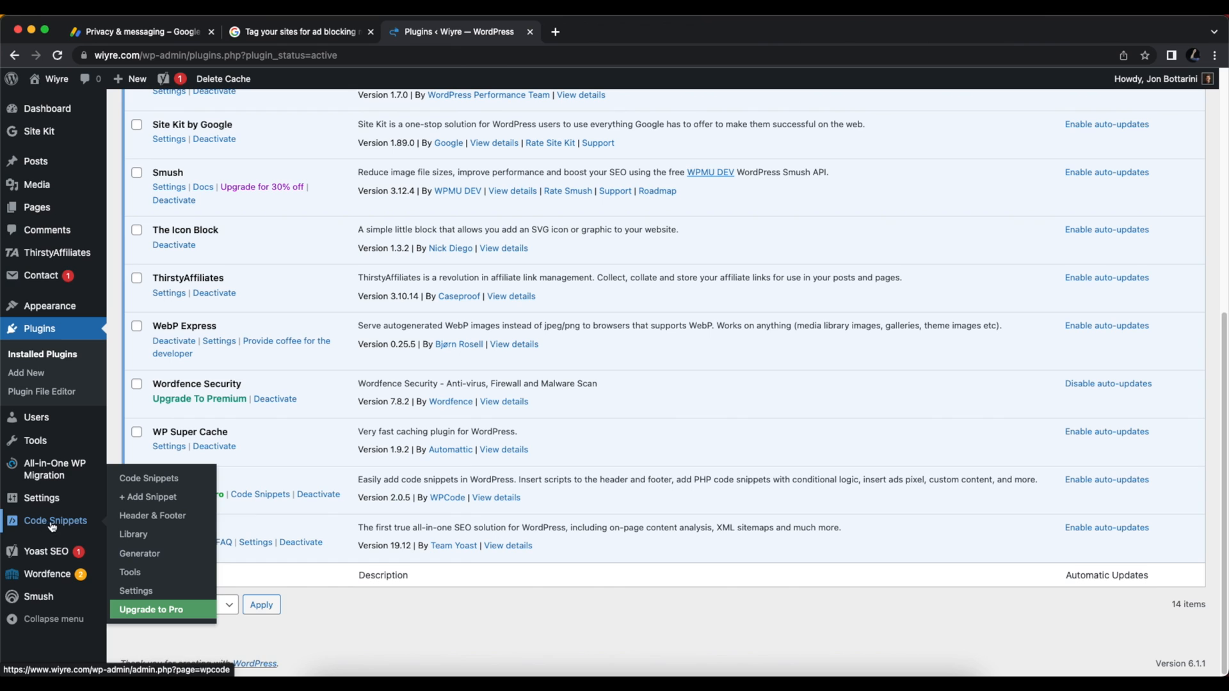
# Go to Code Snippets > Header & Footer in the WPCode menu.
pyautogui.click(153, 516)
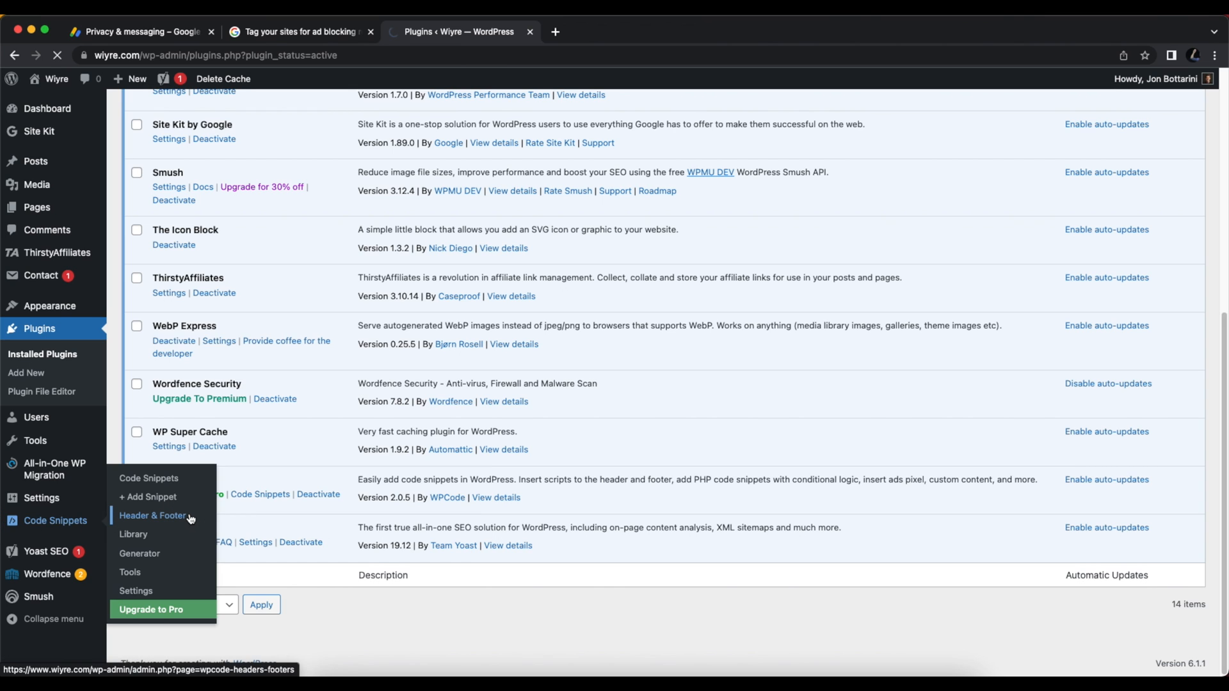
pyautogui.click(154, 515)
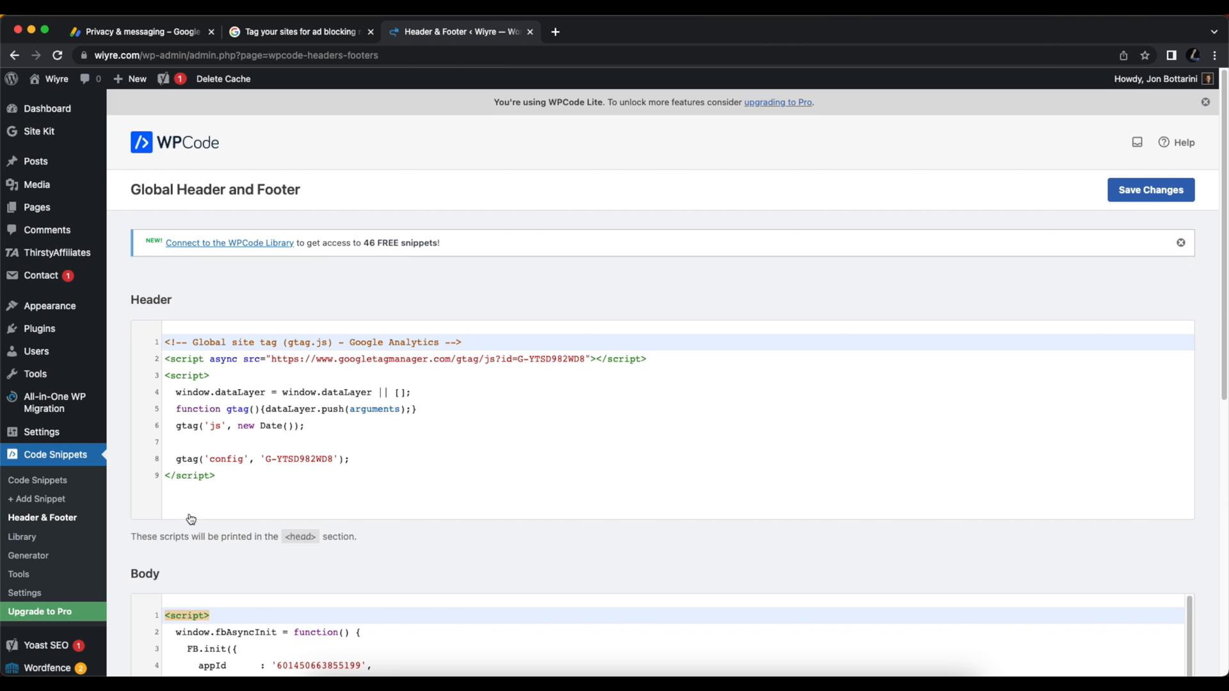
pyautogui.moveTo(422, 269)
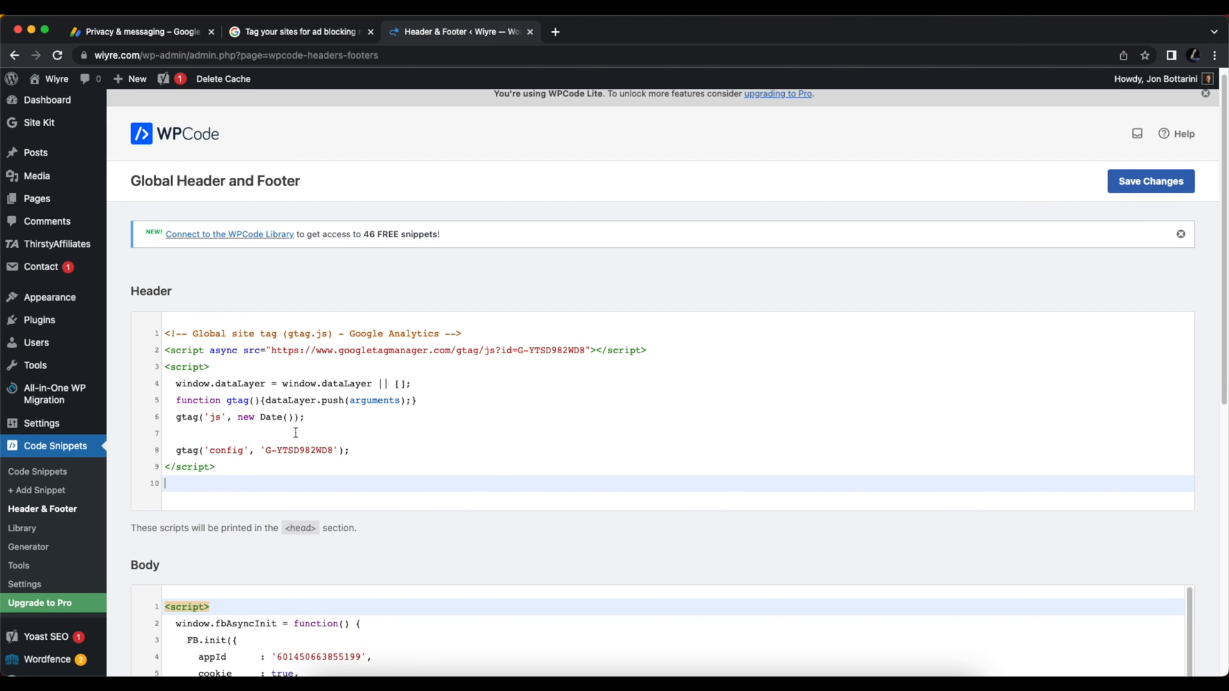
# Paste the recovery tag below the Analytics script in the header and save changes.
pyautogui.click(141, 31)
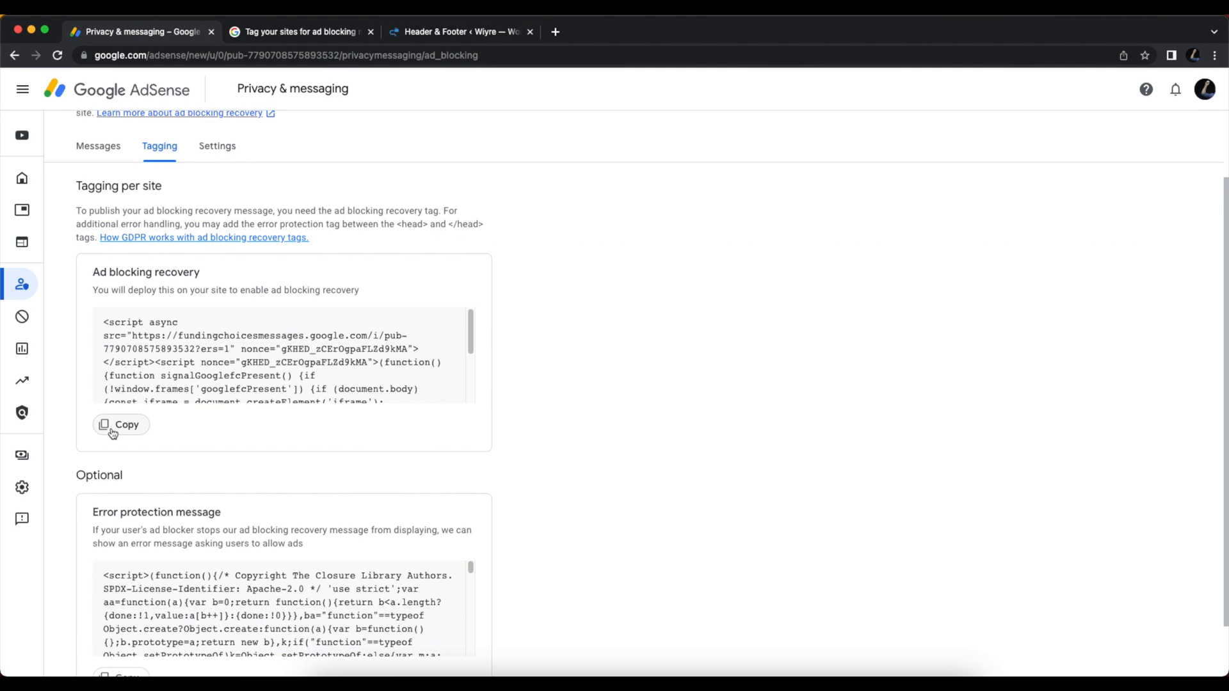
pyautogui.click(461, 32)
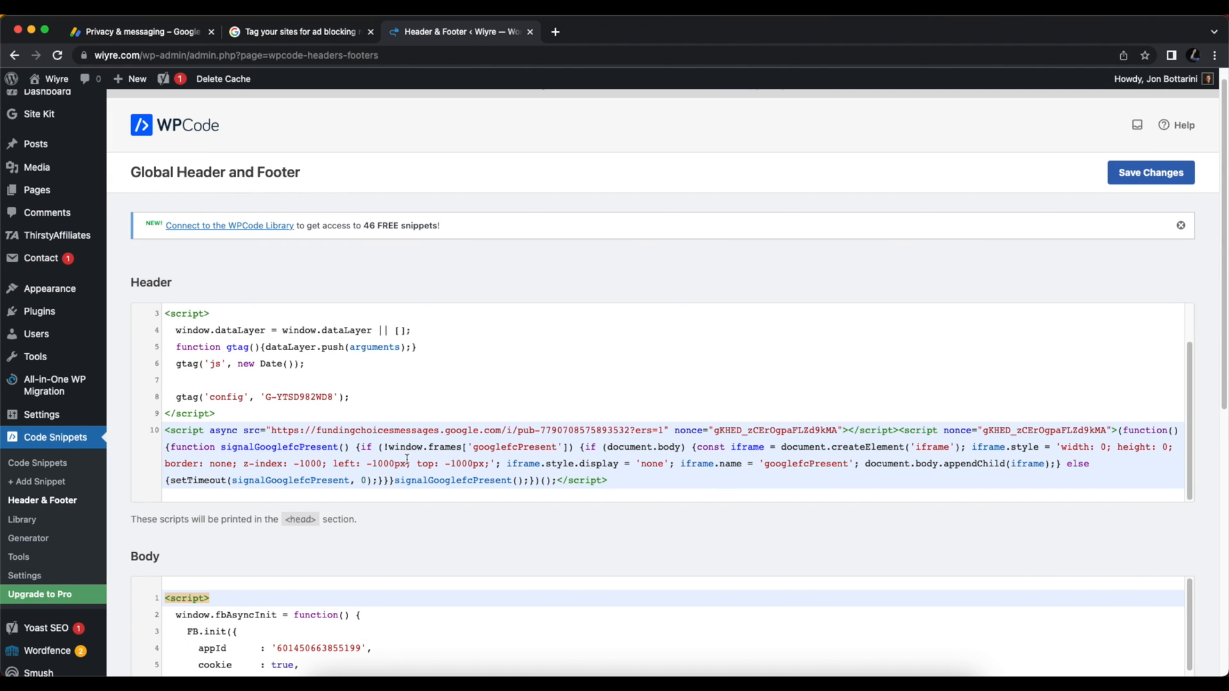
pyautogui.moveTo(1016, 181)
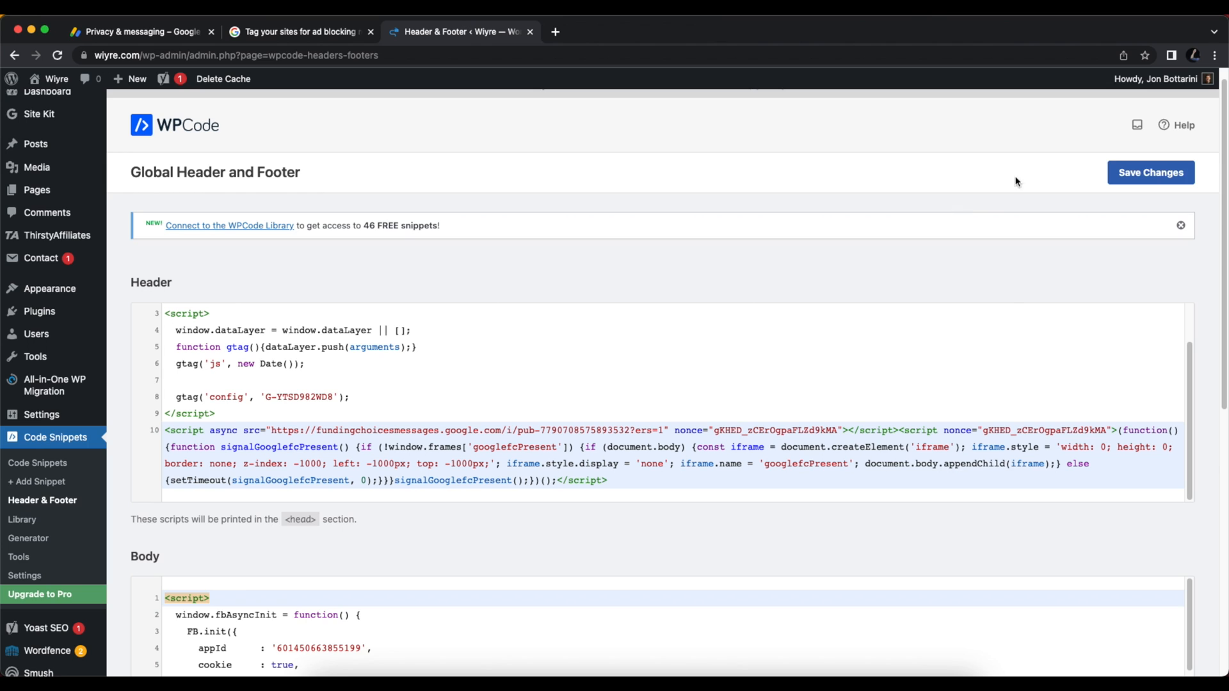
pyautogui.click(1149, 171)
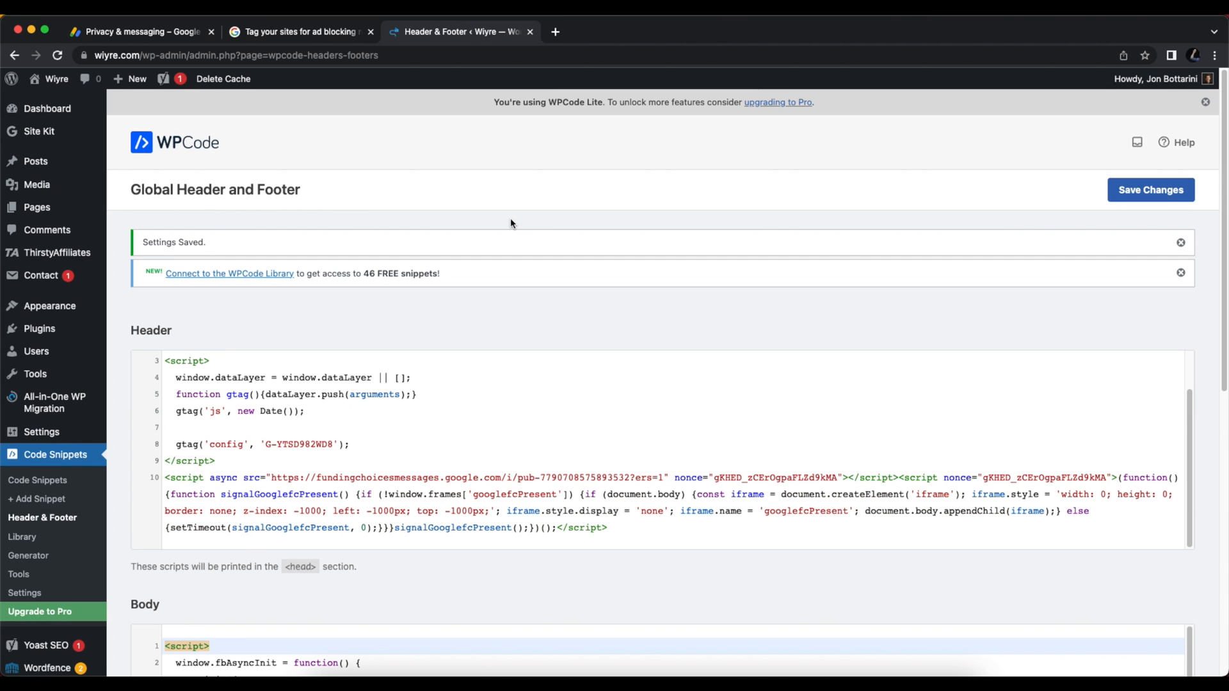
pyautogui.moveTo(275, 220)
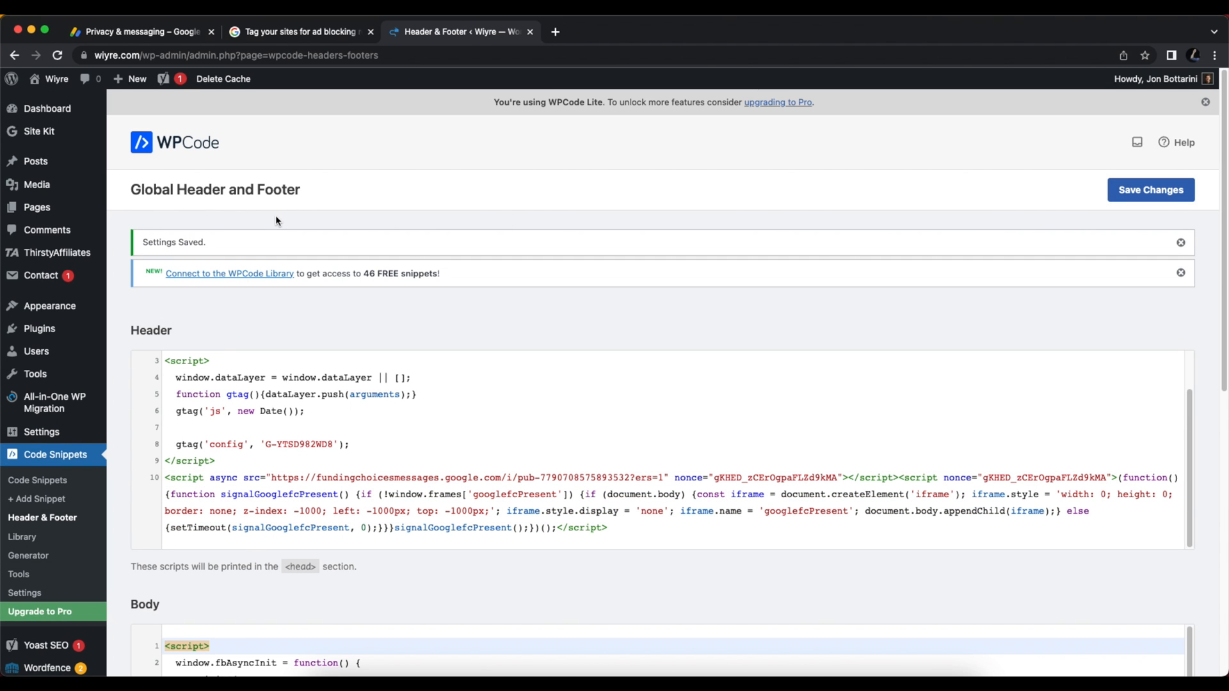
pyautogui.moveTo(607, 220)
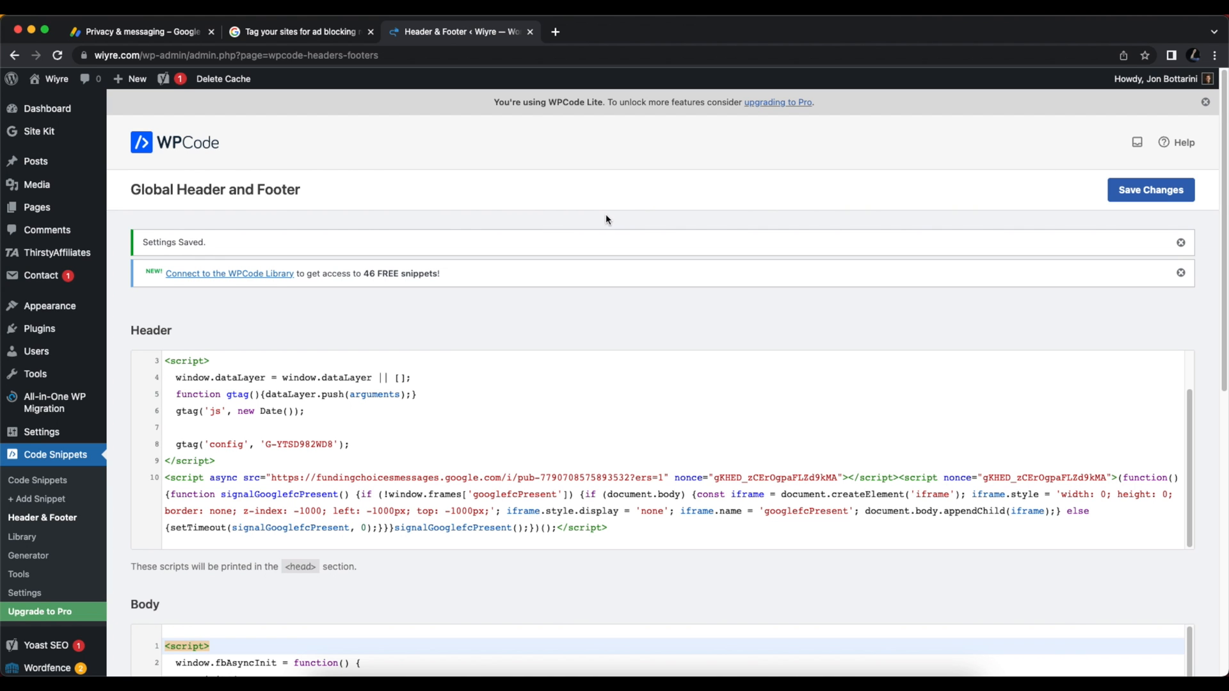
pyautogui.moveTo(642, 217)
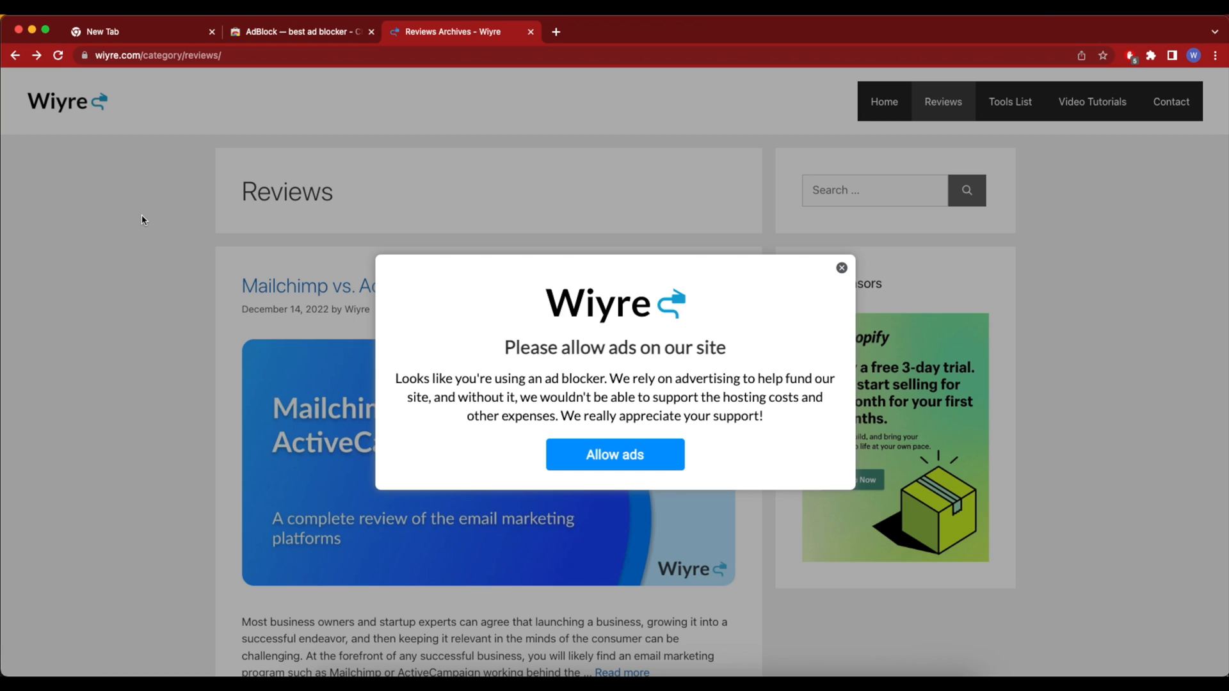
pyautogui.moveTo(178, 227)
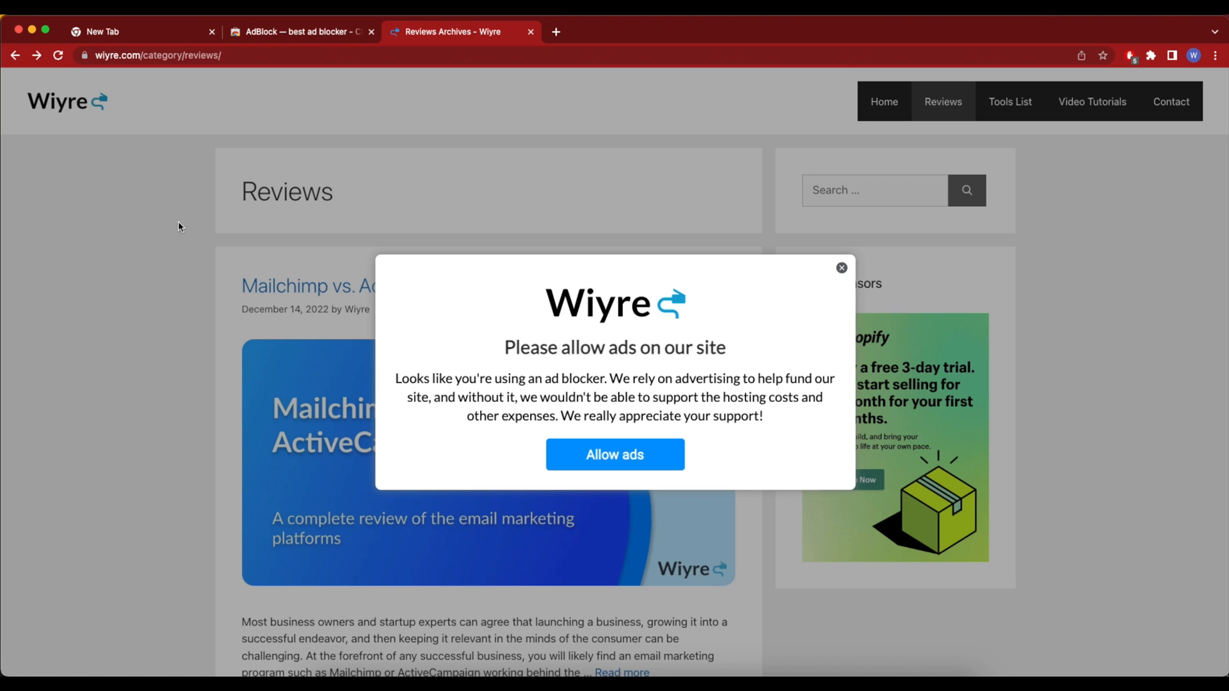
pyautogui.moveTo(726, 298)
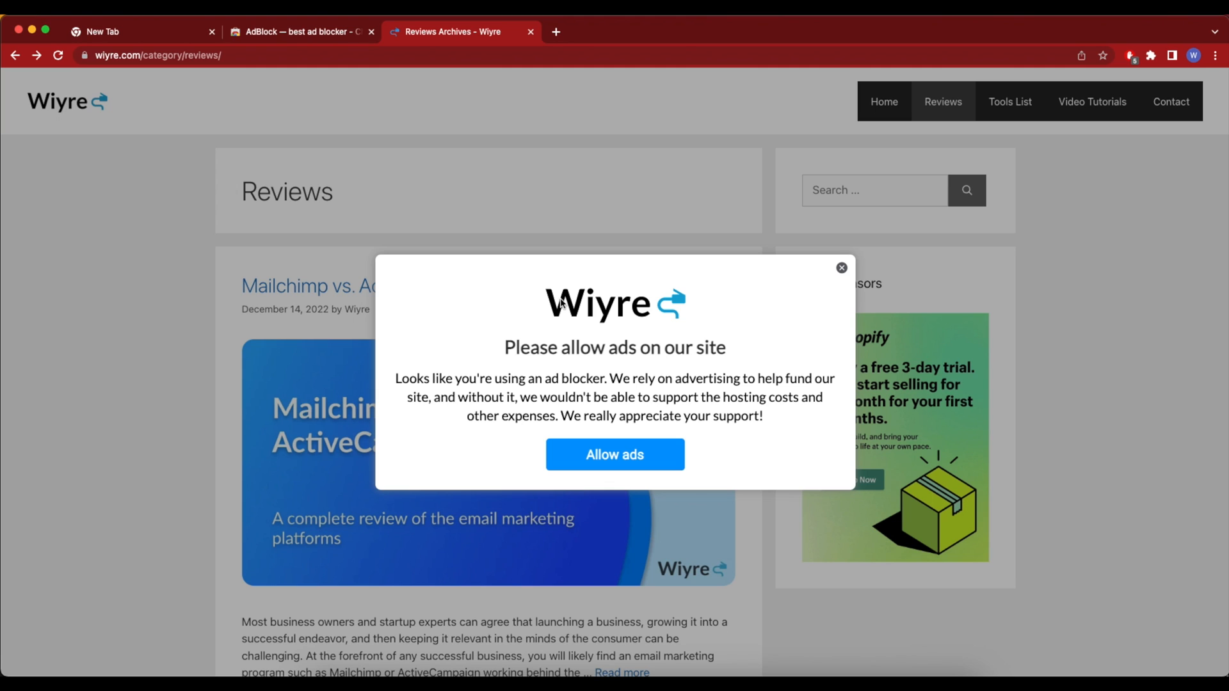
pyautogui.moveTo(589, 463)
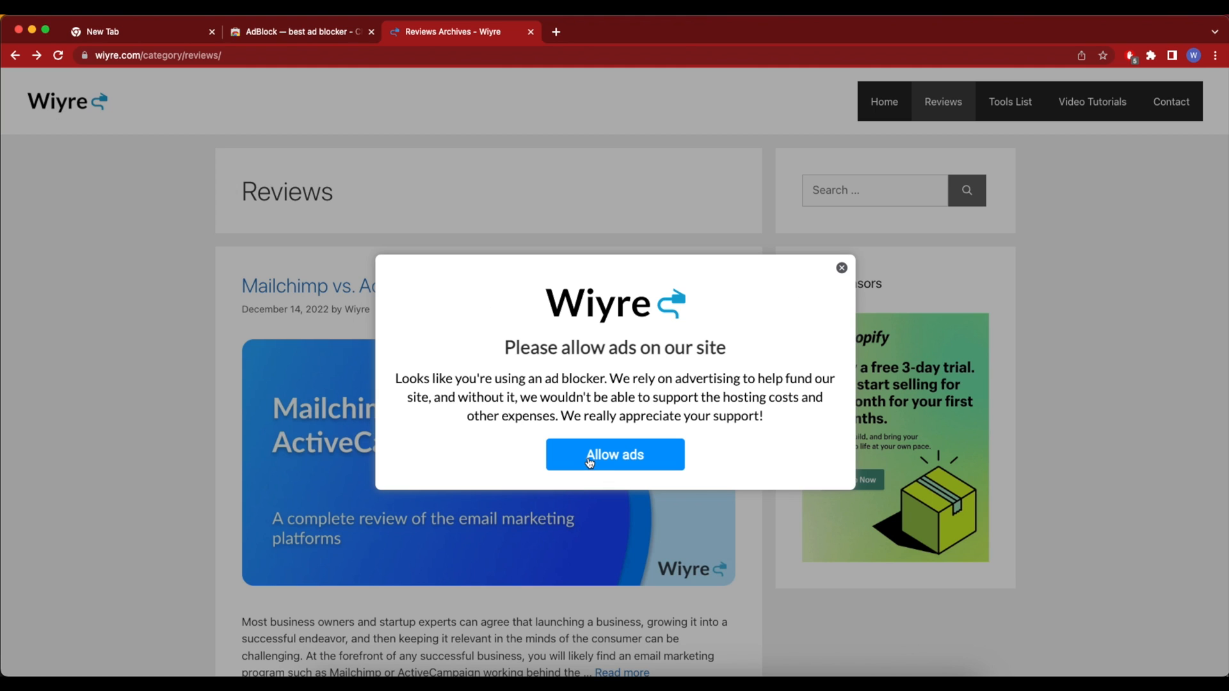
# Allow ads in the Wiyre Reviews page popup and scroll the page.
pyautogui.click(614, 454)
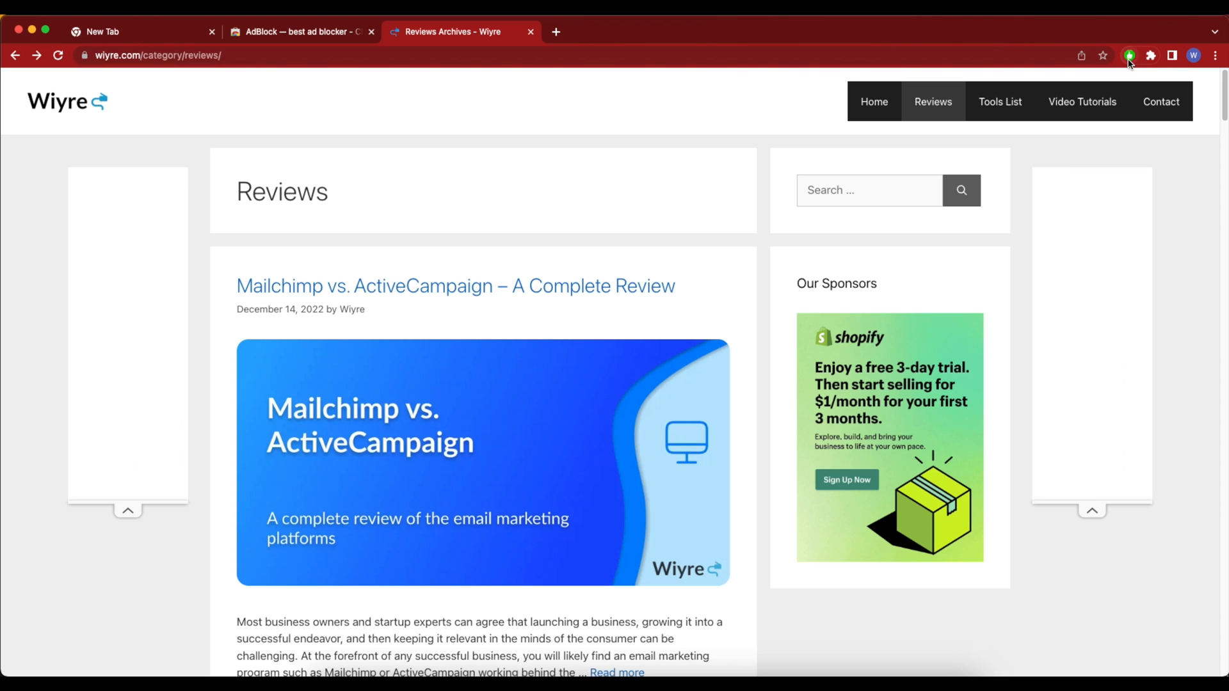
pyautogui.moveTo(1129, 55)
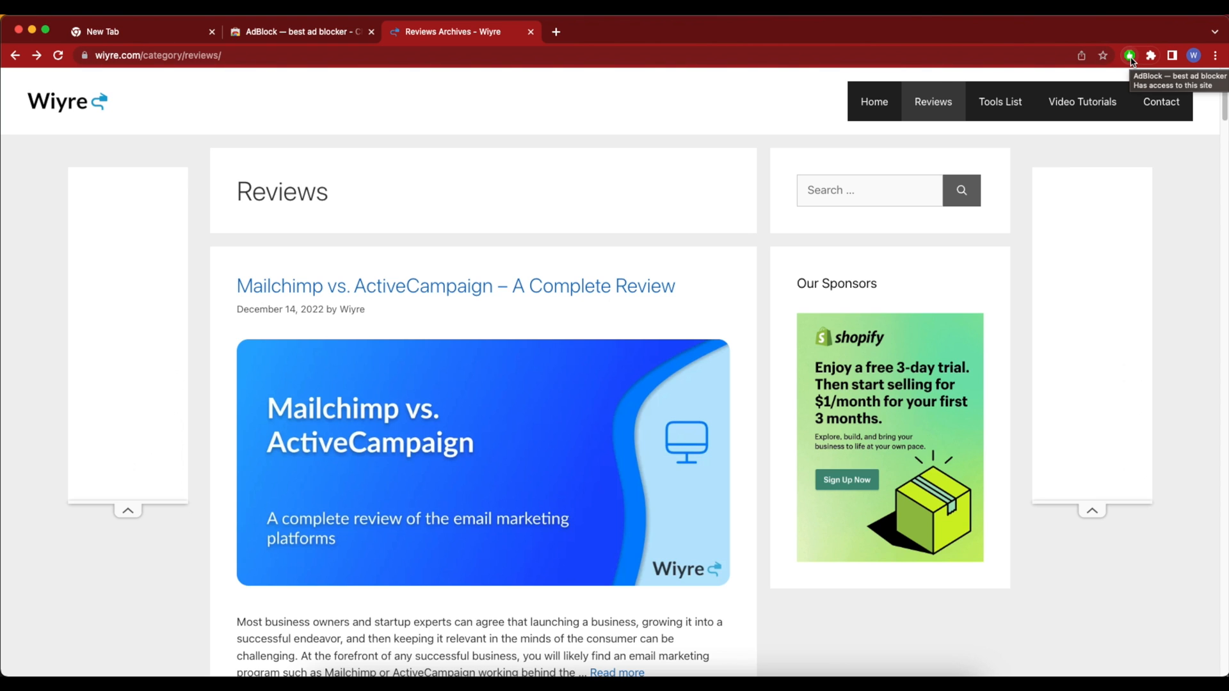
pyautogui.scroll(-3)
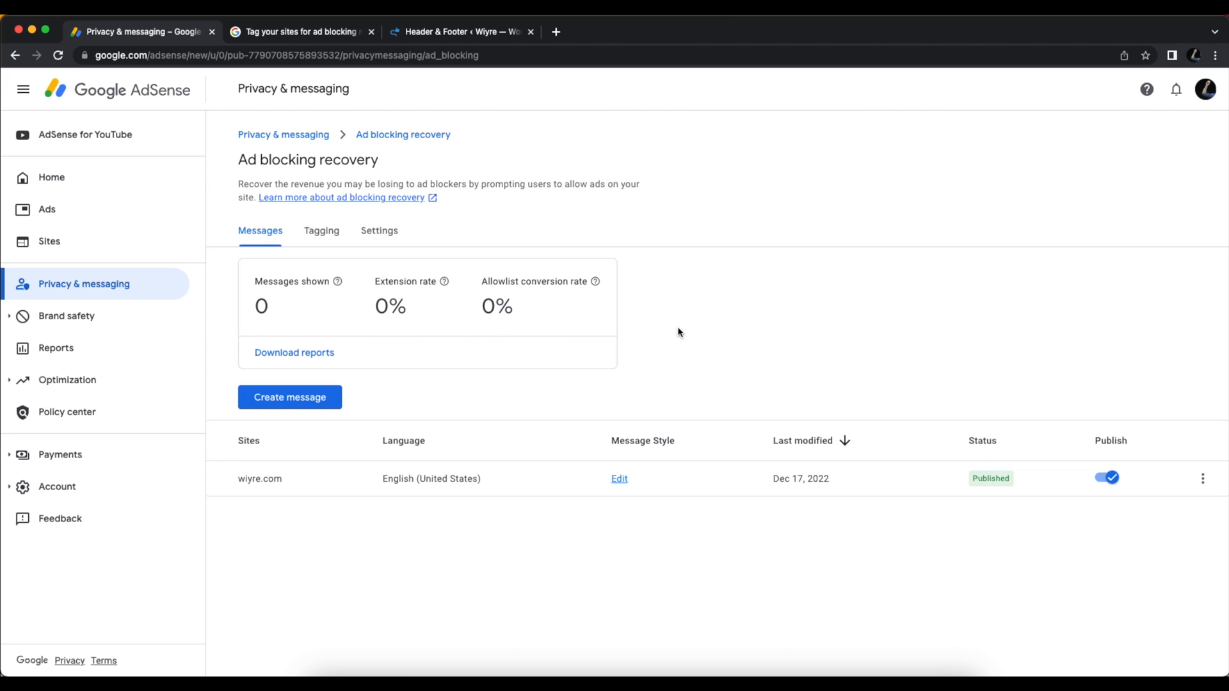
pyautogui.moveTo(159, 293)
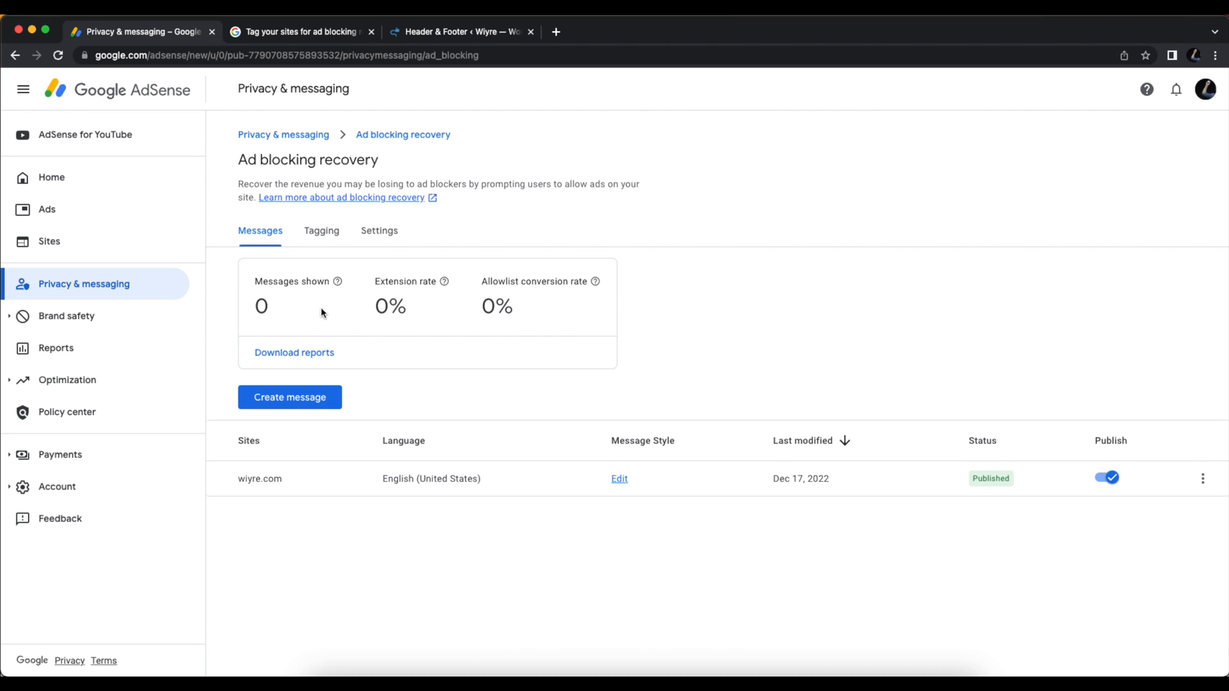
pyautogui.moveTo(643, 303)
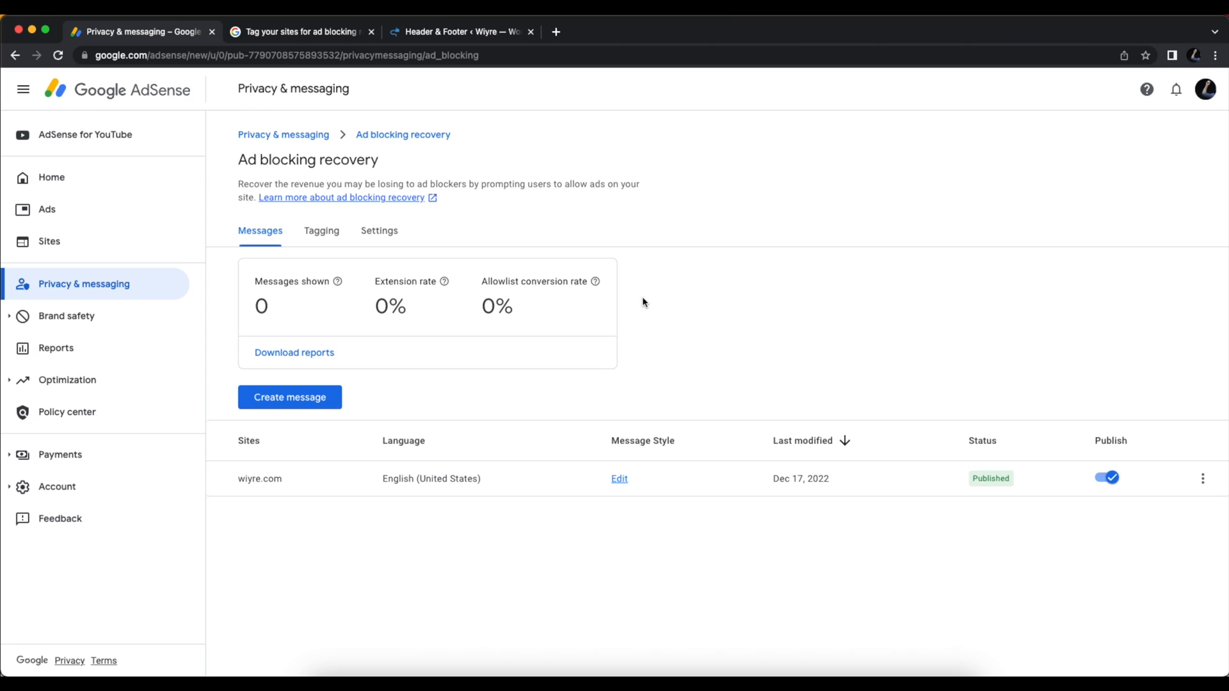
pyautogui.moveTo(629, 306)
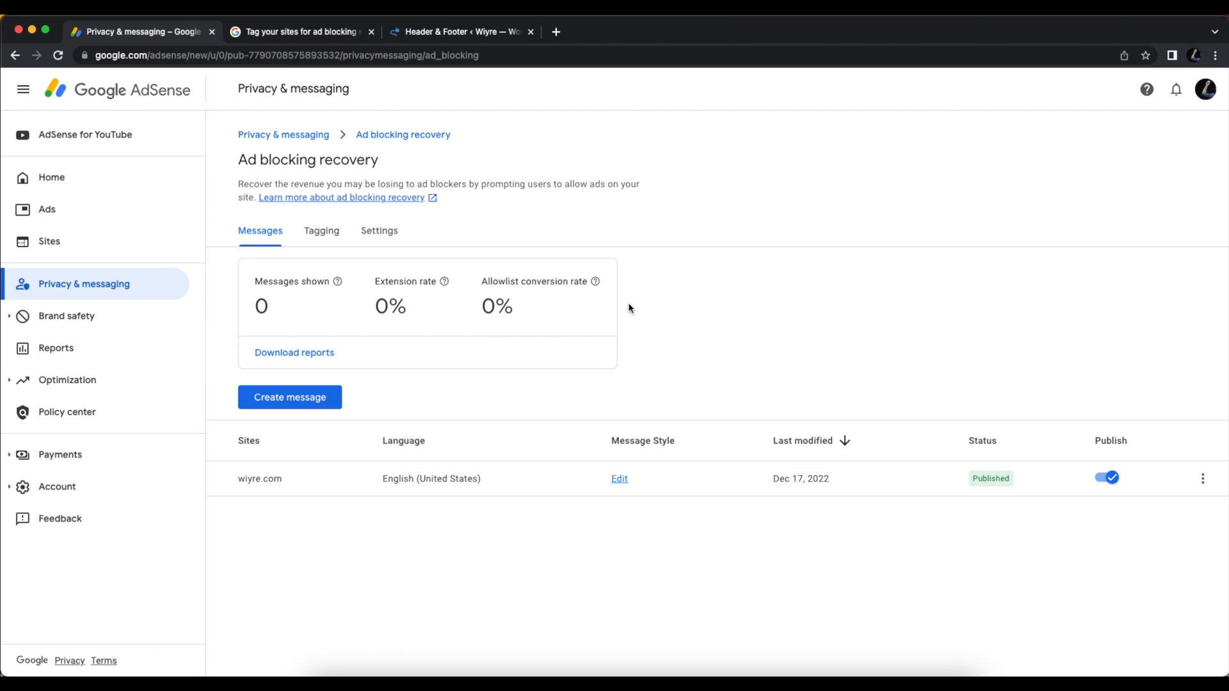
pyautogui.moveTo(597, 304)
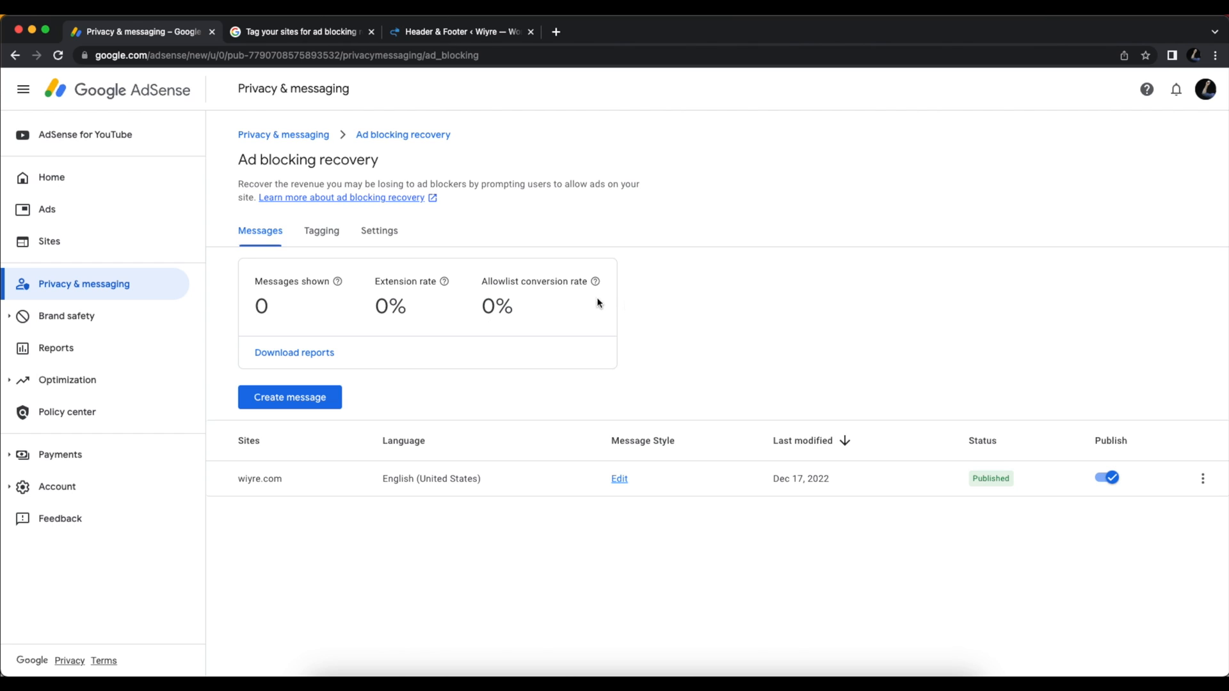
pyautogui.moveTo(653, 311)
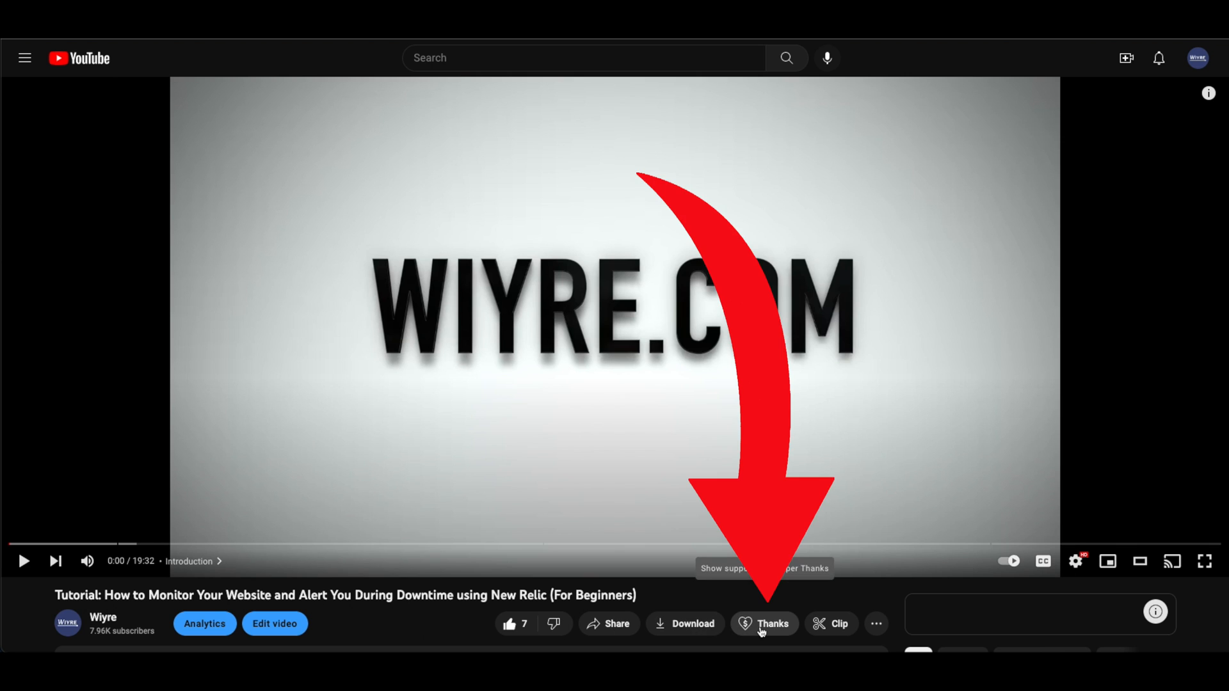
# Open Super Thanks for the Wiyre video and drag the amount to $500.00.
pyautogui.click(762, 624)
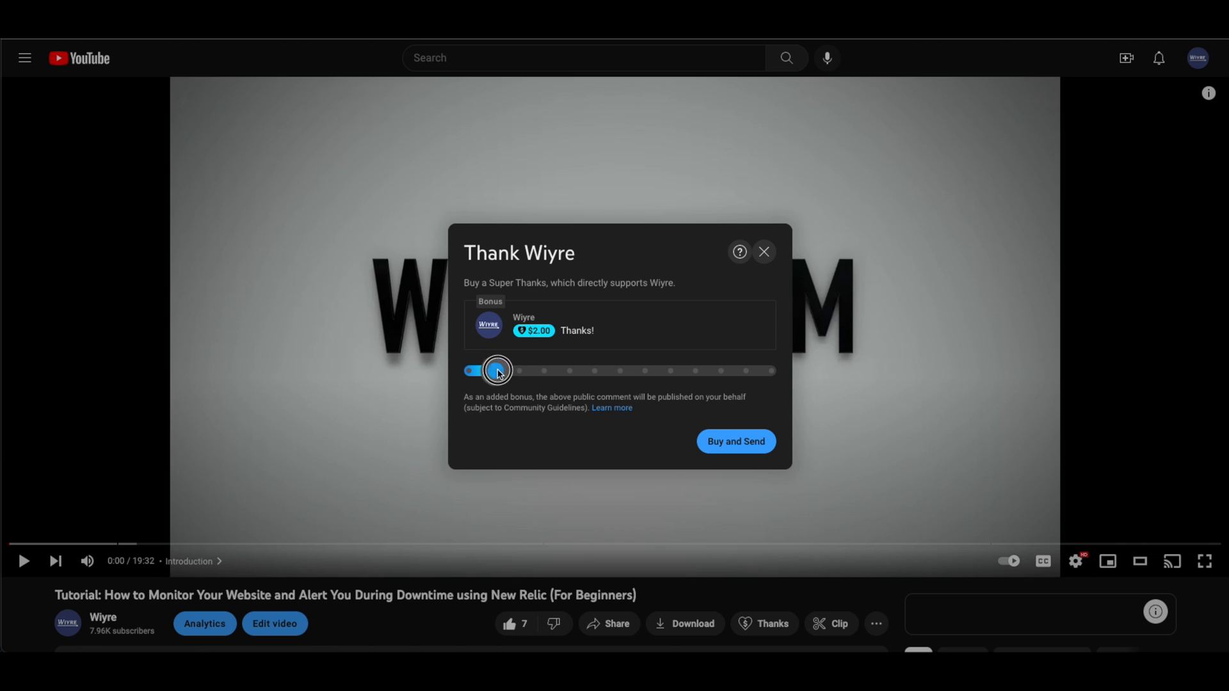
pyautogui.moveTo(498, 371); pyautogui.dragTo(770, 370)
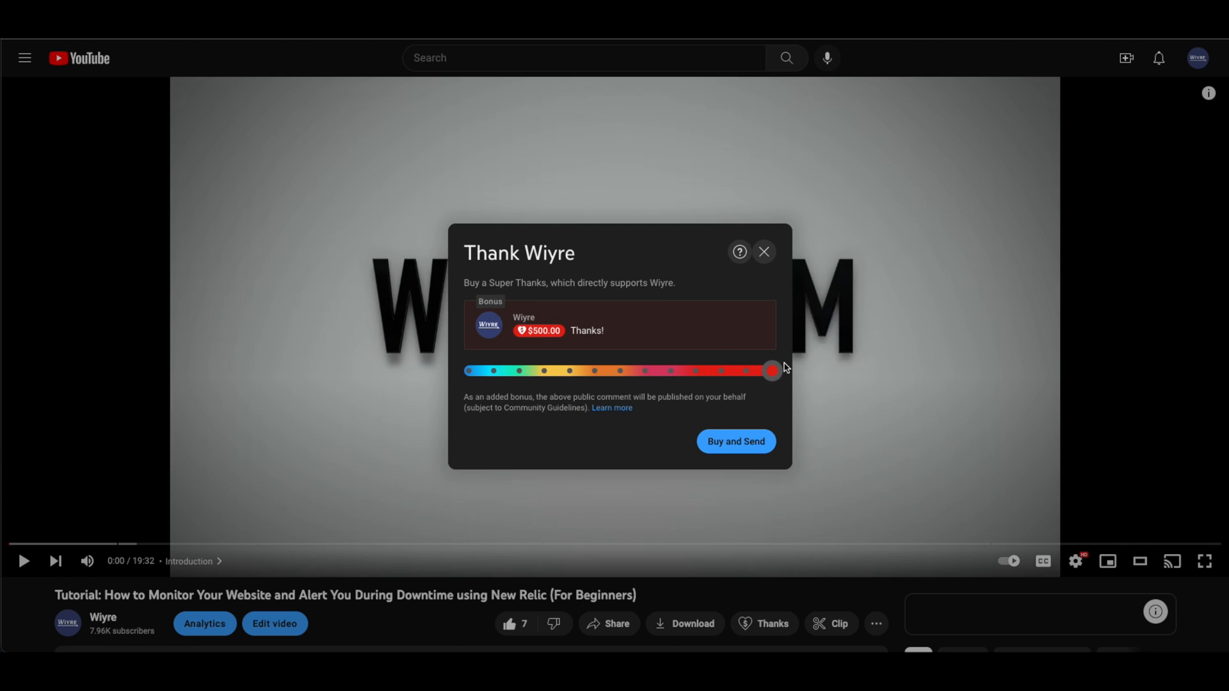